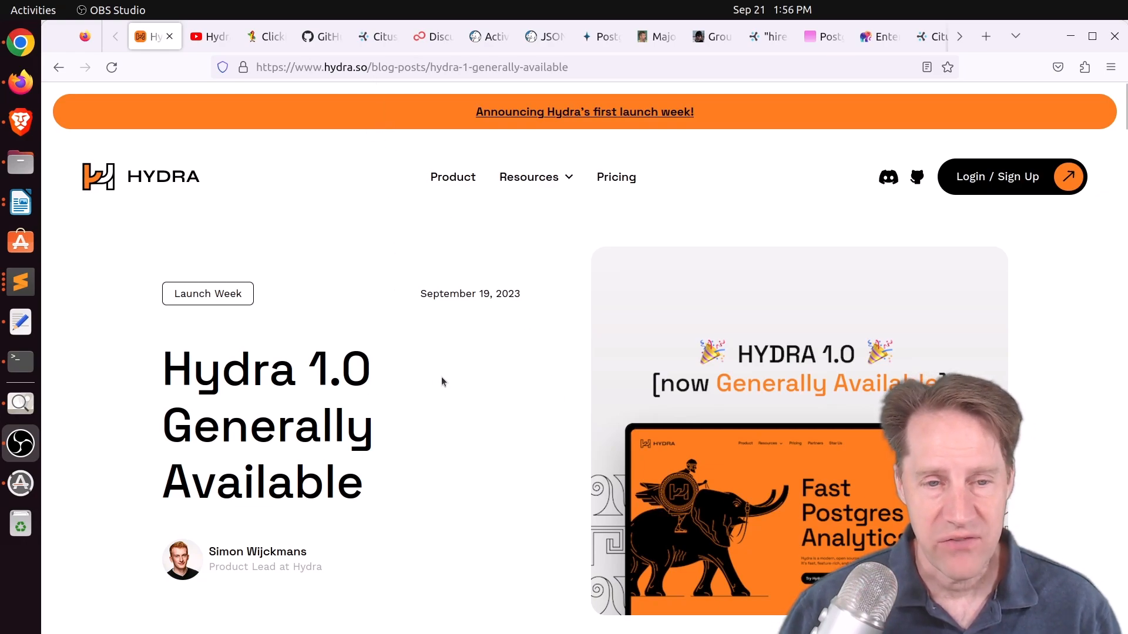
# Step: Read down the Hydra 1.0 post to the columnar order example and highlight 156789 | 119988 | 232667
pyautogui.scroll(-3)
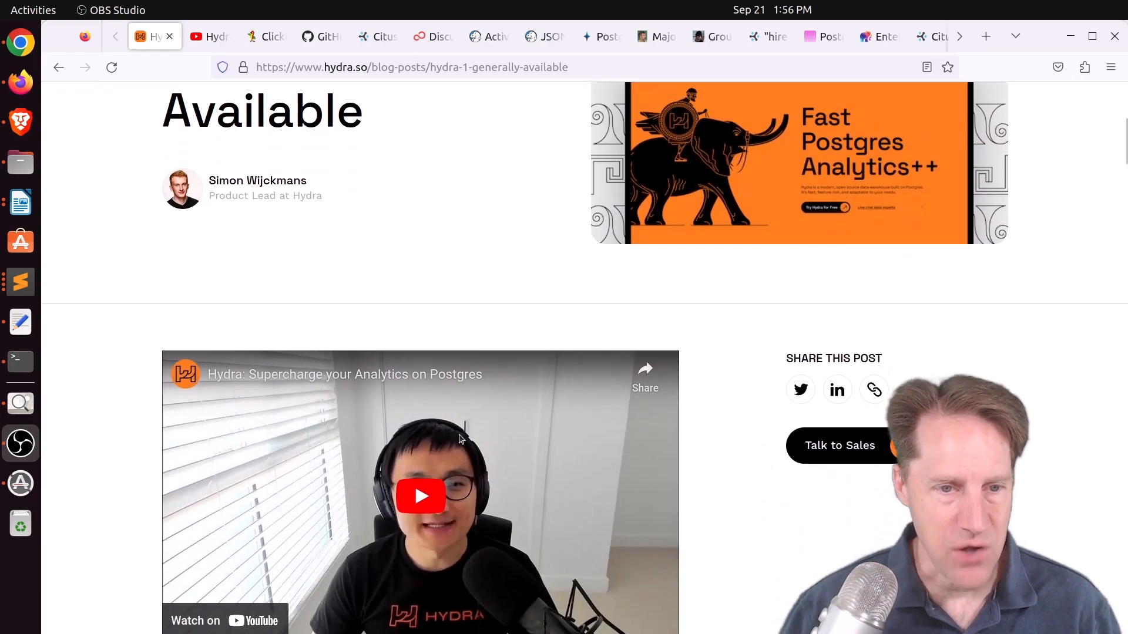
pyautogui.scroll(-3)
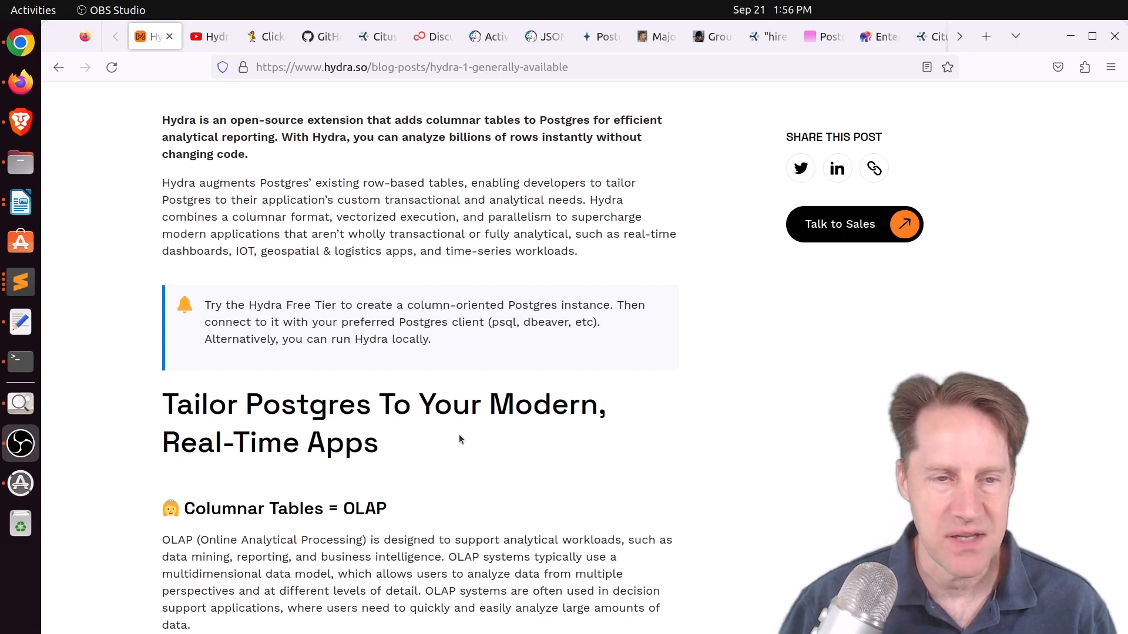
pyautogui.scroll(-3)
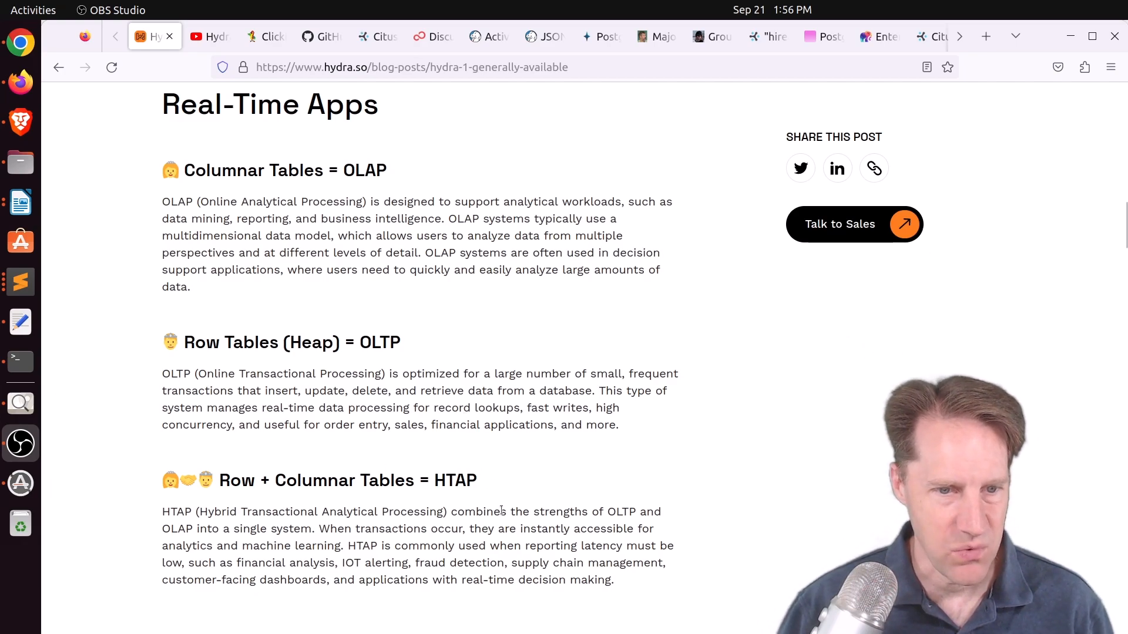
pyautogui.scroll(-3)
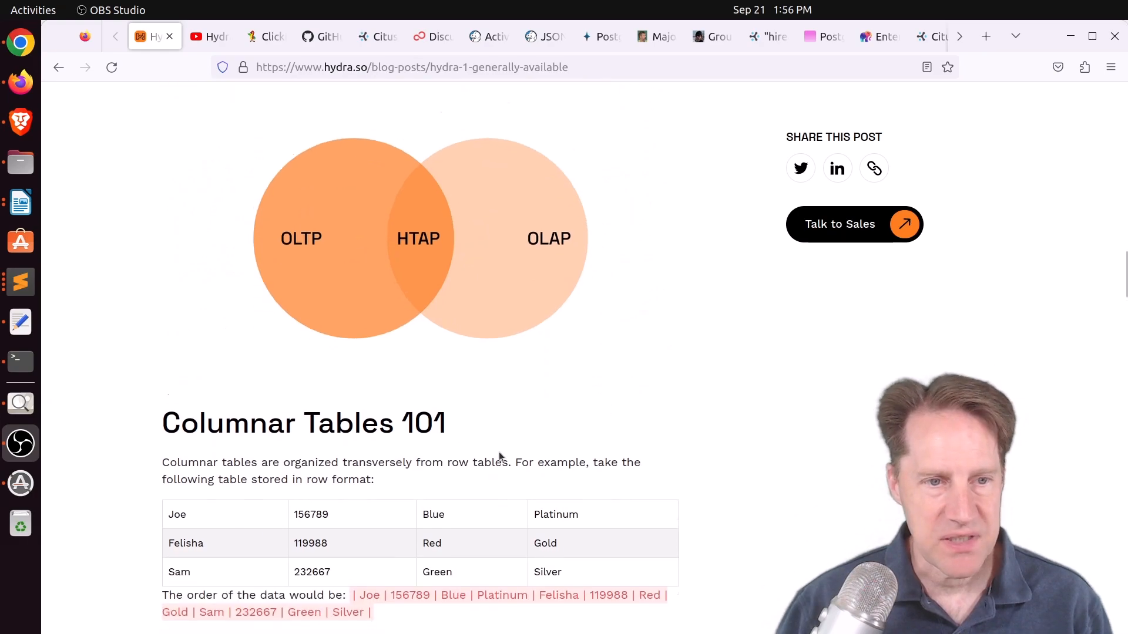
pyautogui.scroll(-3)
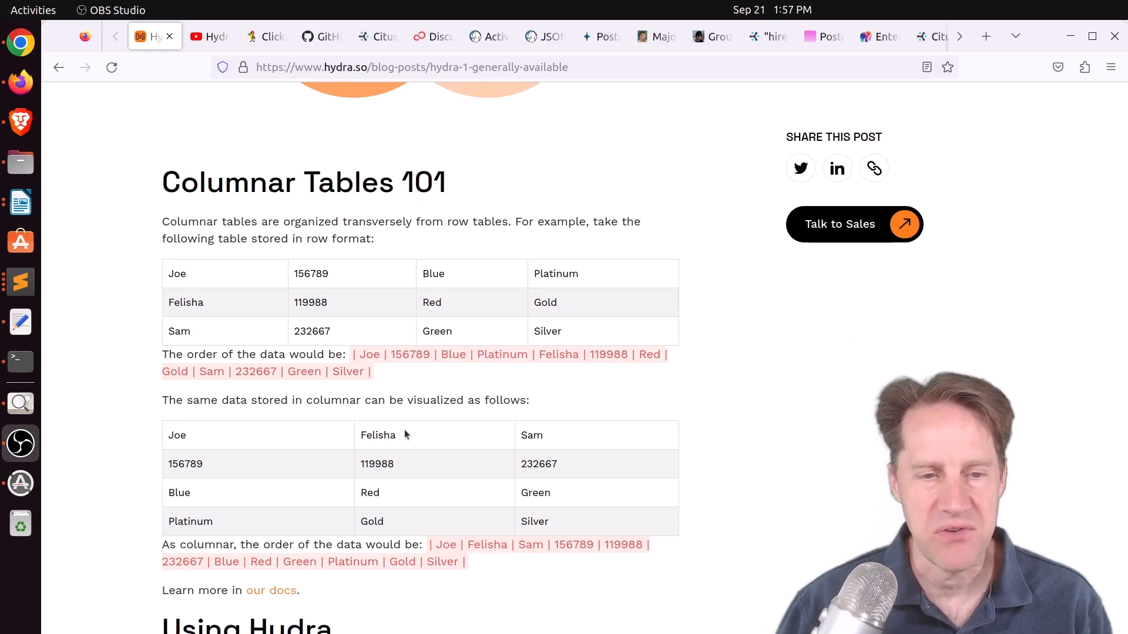
pyautogui.moveTo(280, 321)
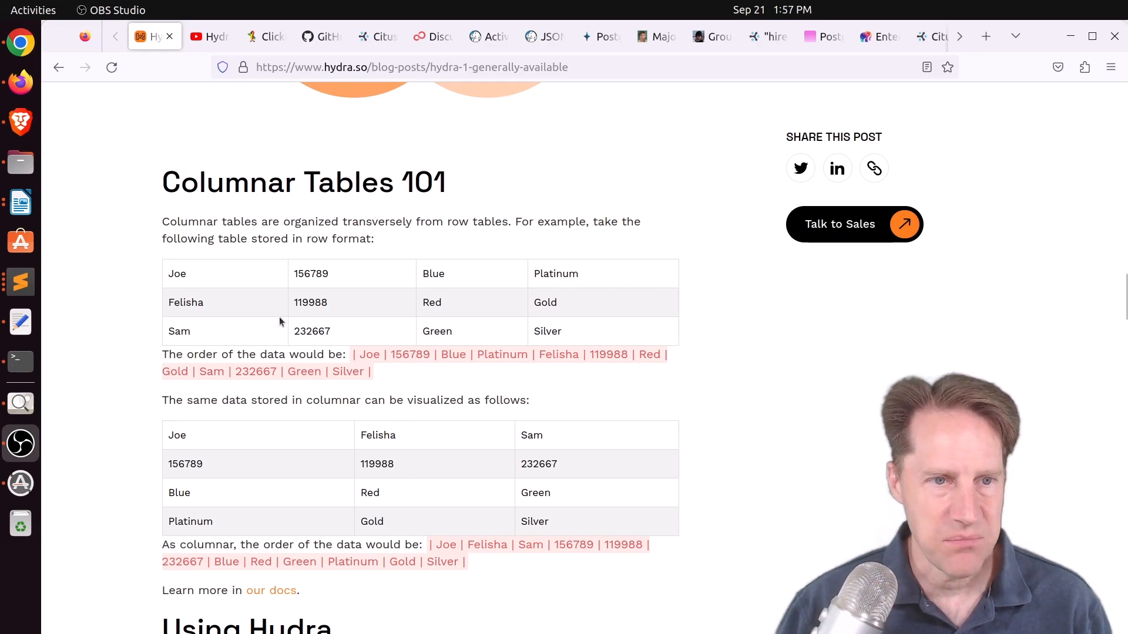
pyautogui.moveTo(449, 295)
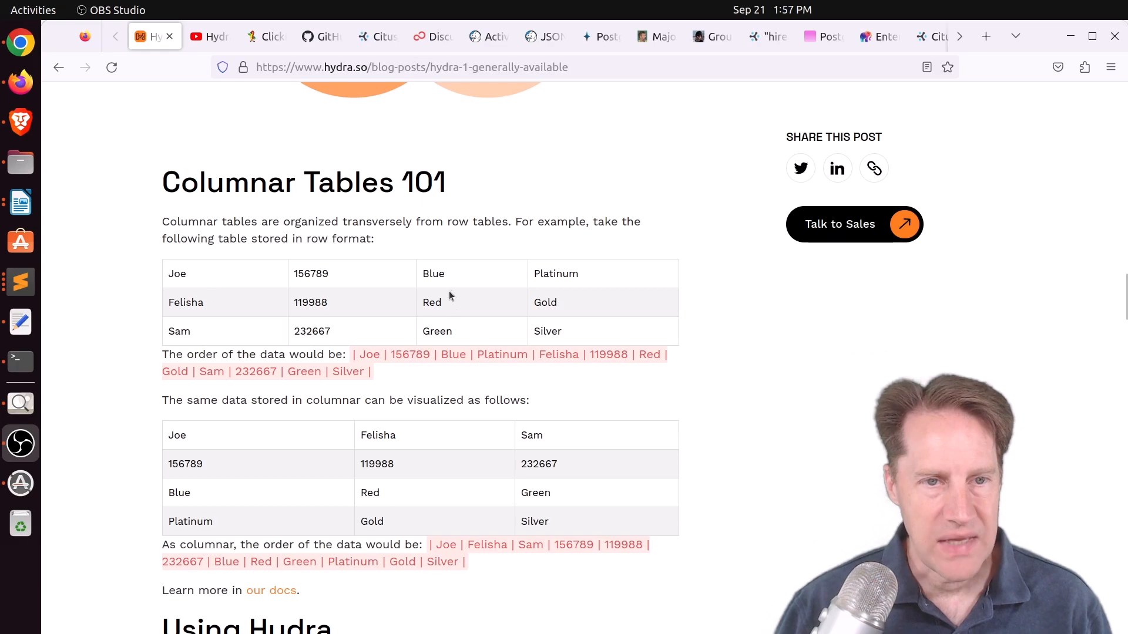
pyautogui.moveTo(360, 268)
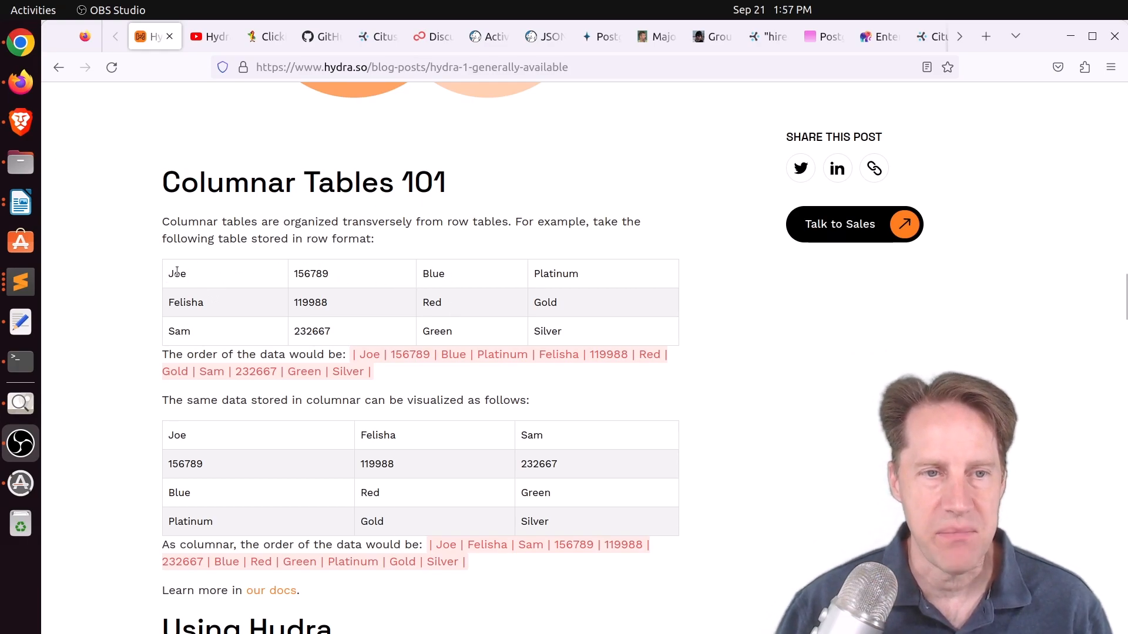
pyautogui.moveTo(166, 312)
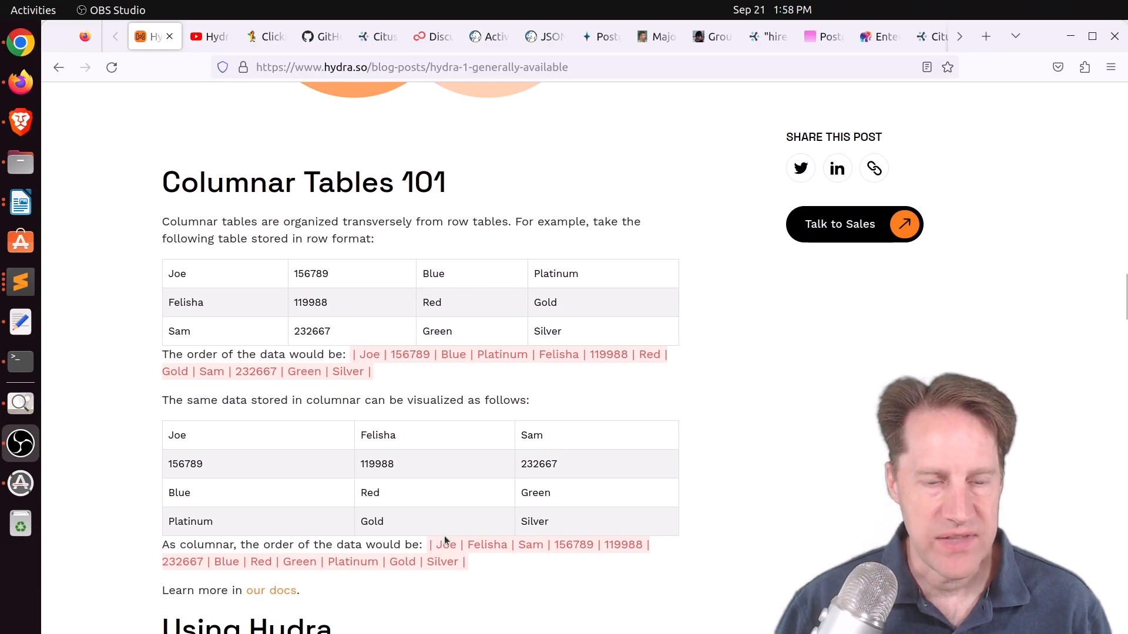
pyautogui.moveTo(430, 544); pyautogui.dragTo(551, 545)
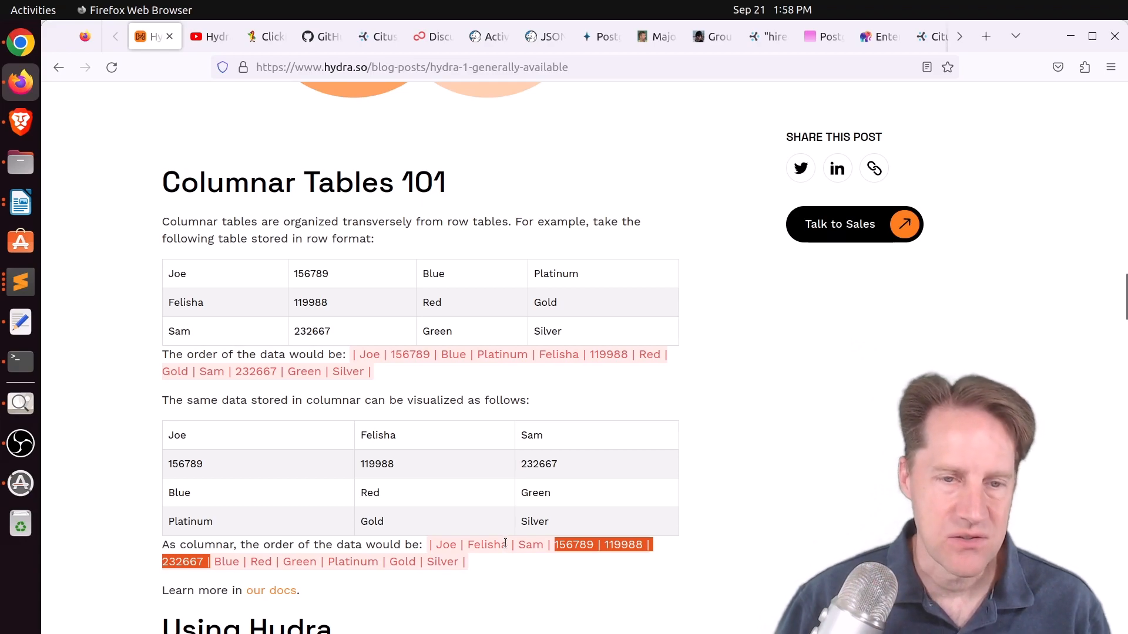
# Step: Continue through the usage examples down to the Benchmarks section and release notes
pyautogui.scroll(-3)
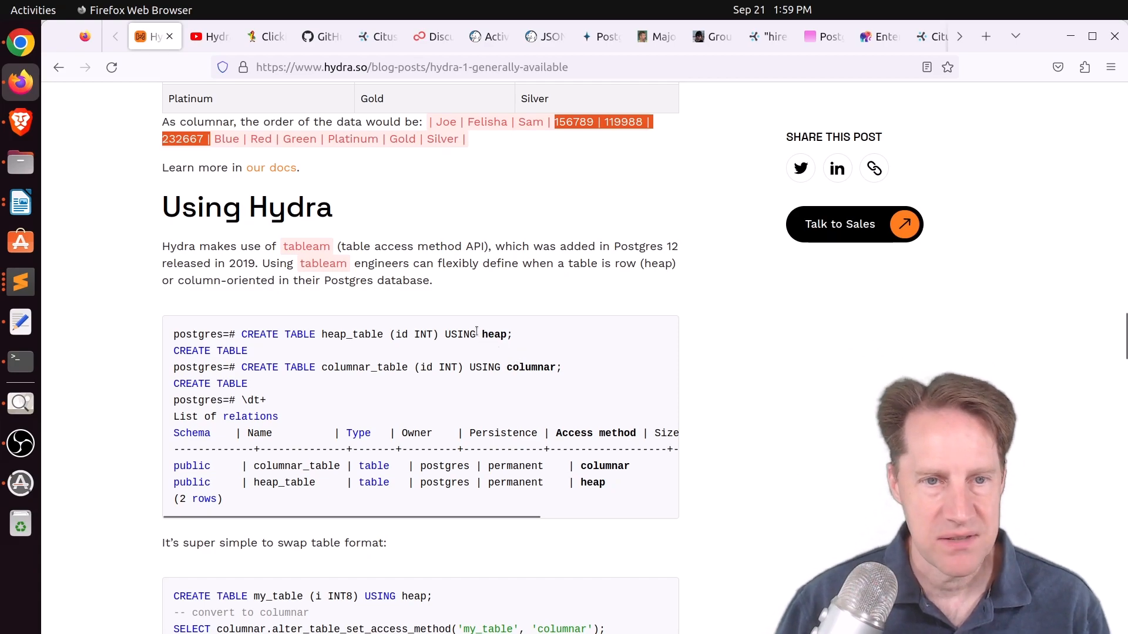
pyautogui.scroll(-3)
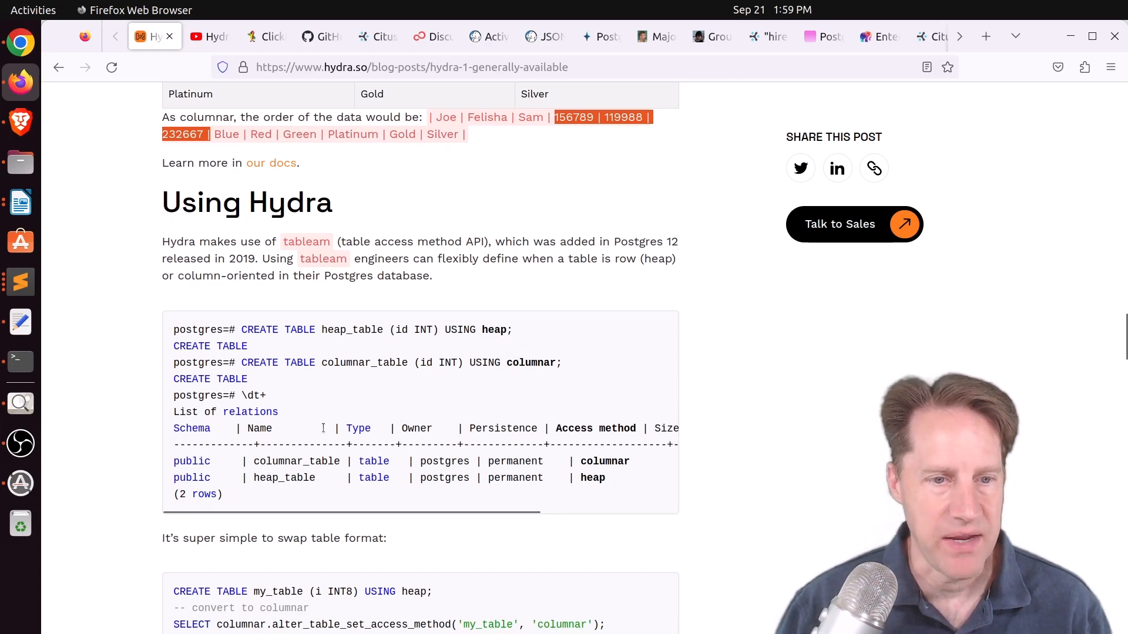
pyautogui.scroll(-3)
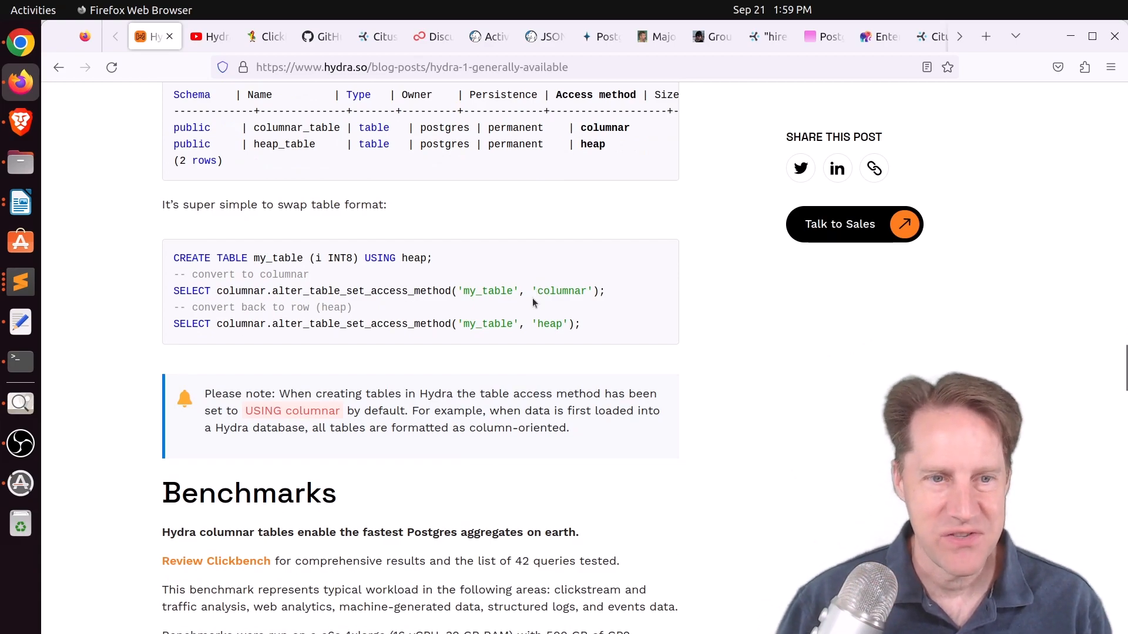
pyautogui.scroll(-3)
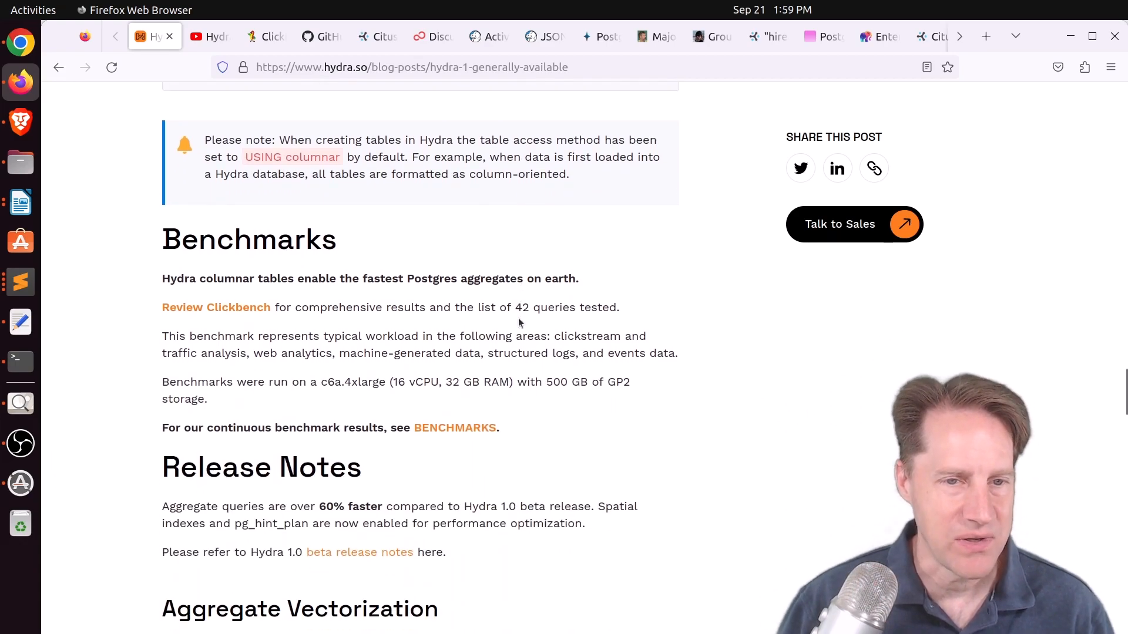
# Step: Switch to the YouTube tab with the paused Hydra 'Supercharge your Analytics on Postgres' video
pyautogui.click(209, 36)
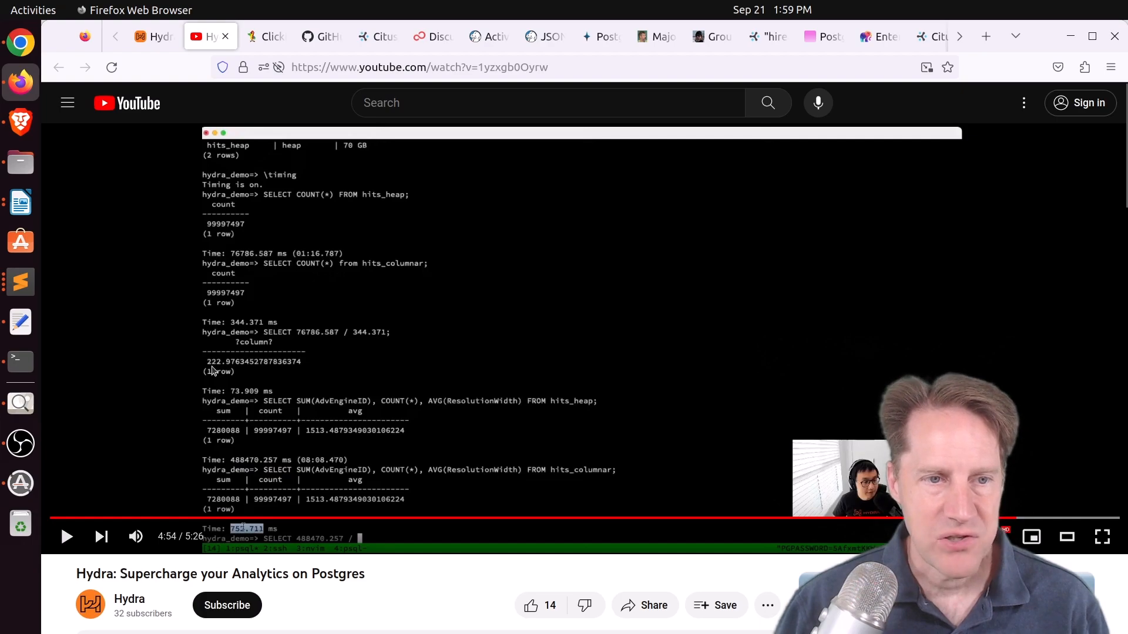
pyautogui.moveTo(225, 372)
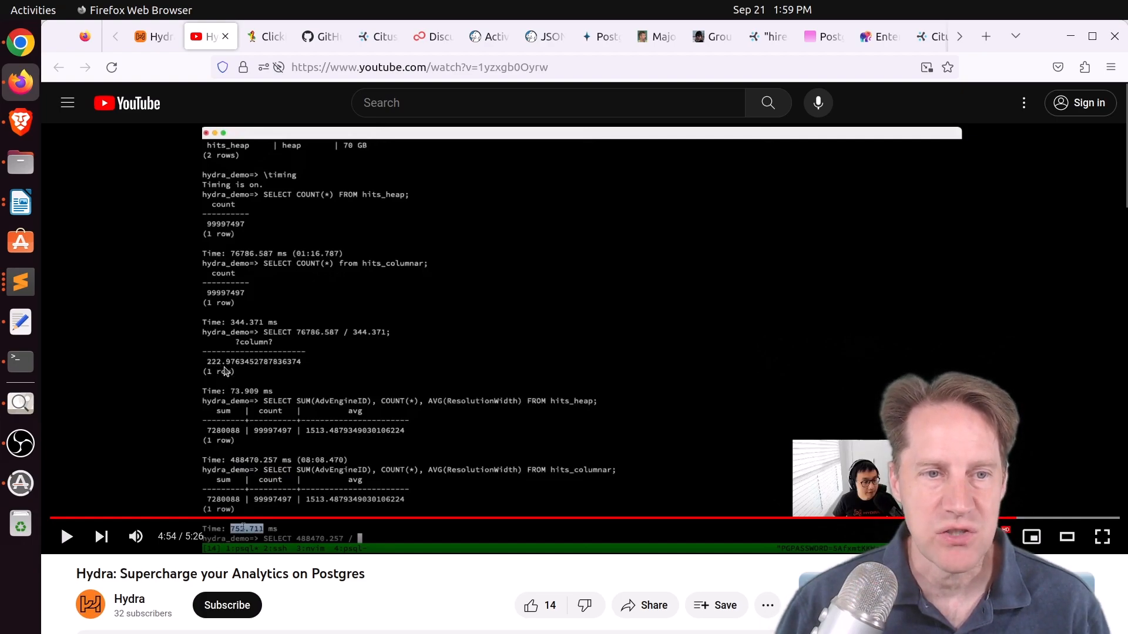
pyautogui.moveTo(399, 229)
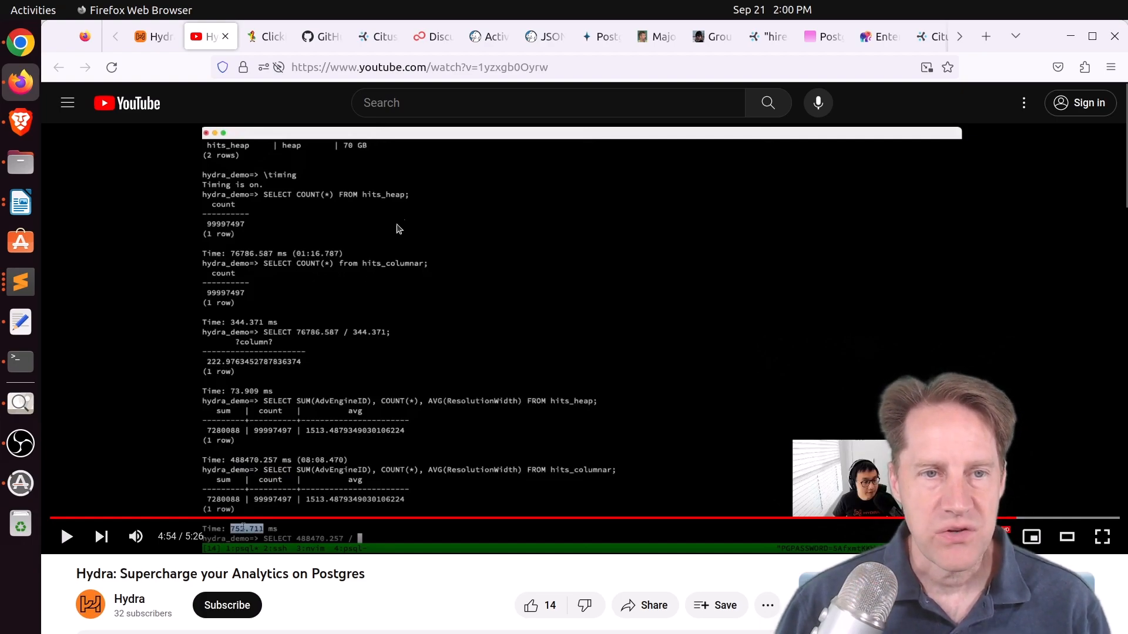
pyautogui.moveTo(426, 235)
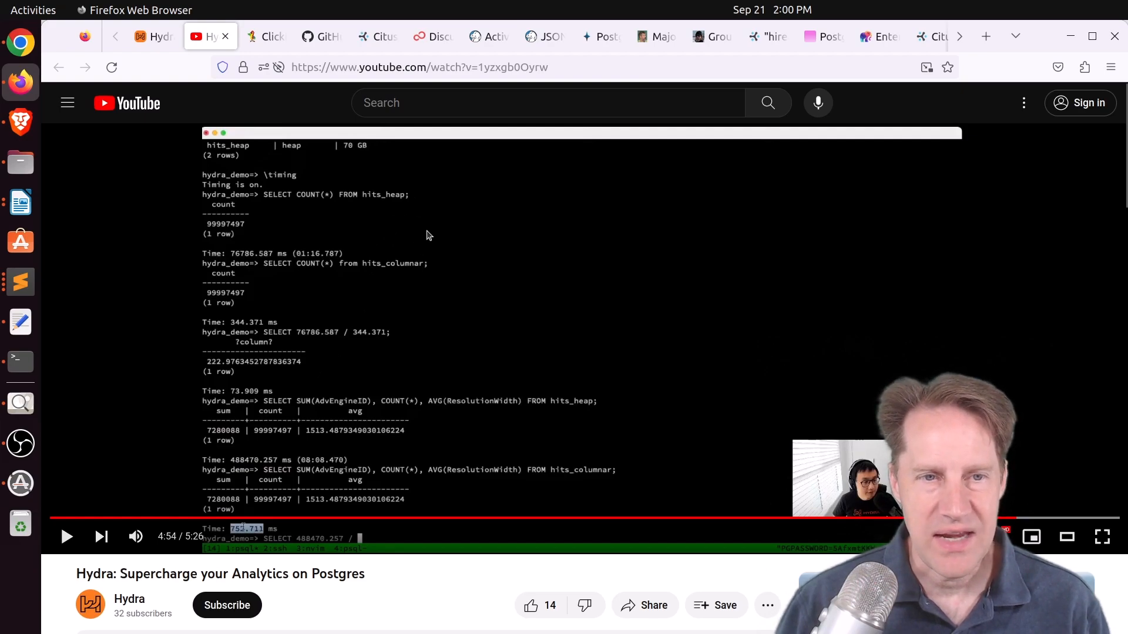
pyautogui.moveTo(423, 206)
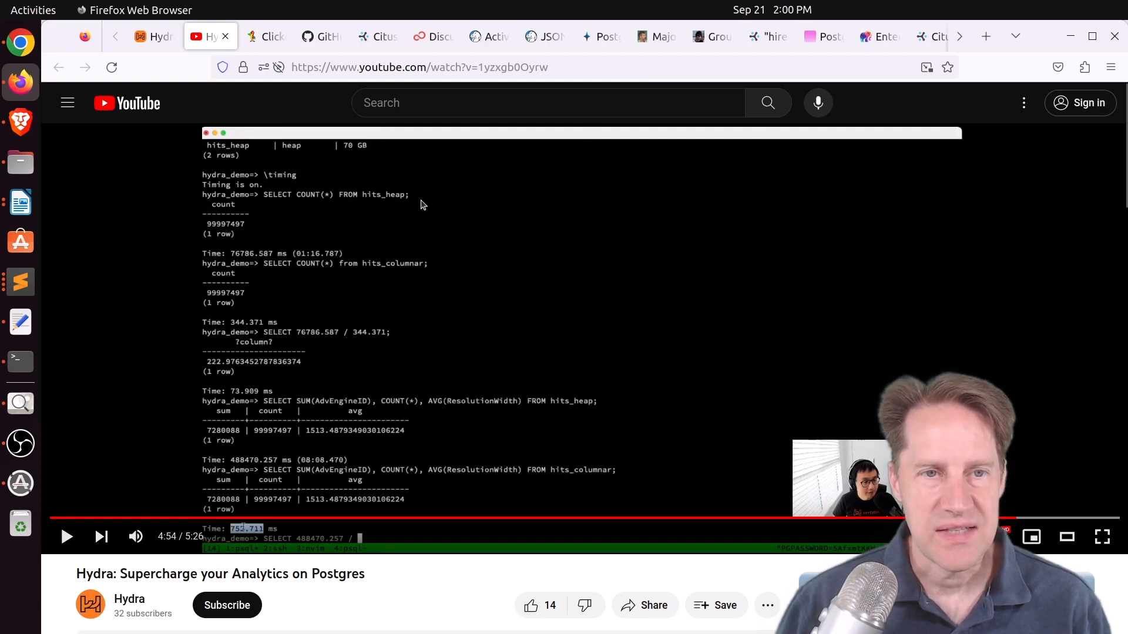
pyautogui.moveTo(426, 202)
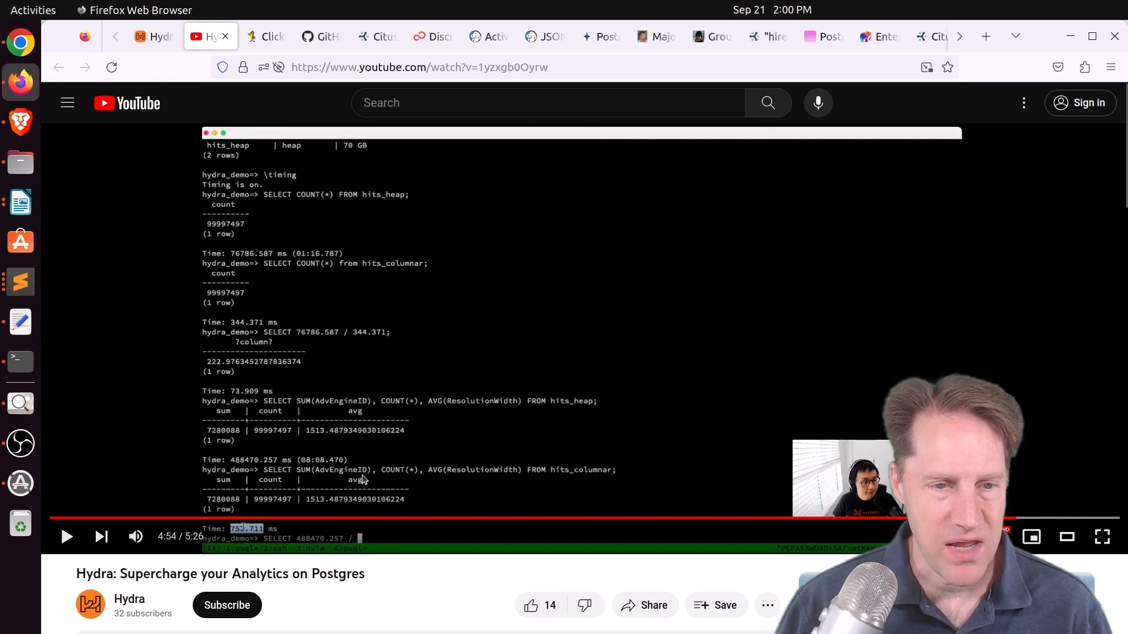
pyautogui.moveTo(442, 480)
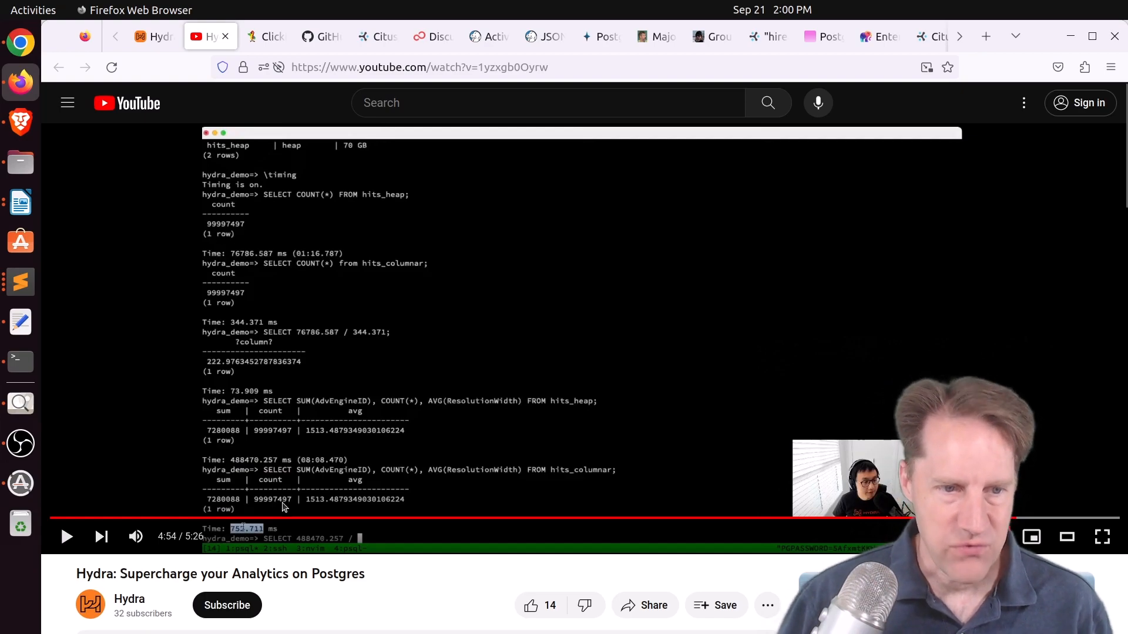
pyautogui.moveTo(363, 488)
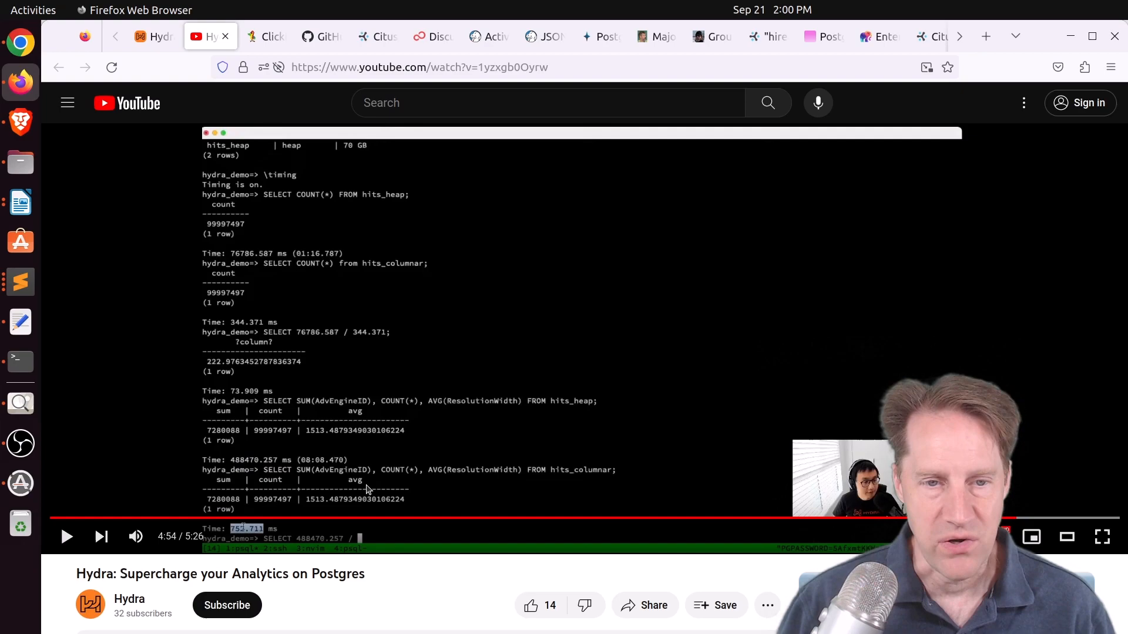
# Step: Return to the Hydra article's Benchmarks section and follow the link to the ClickBench results
pyautogui.click(152, 36)
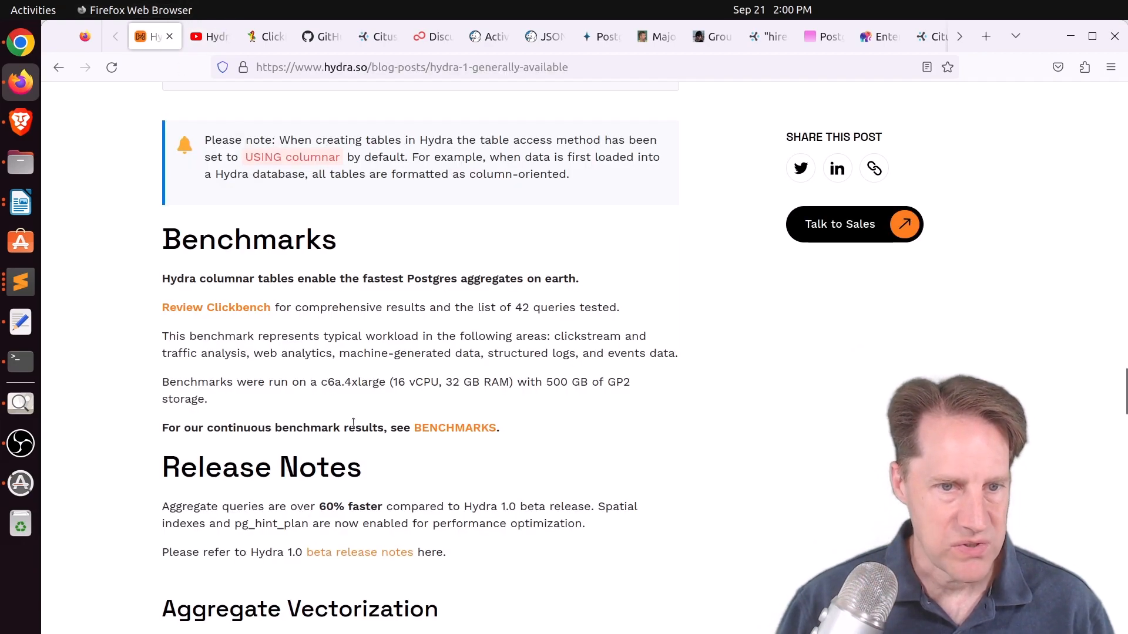
pyautogui.click(215, 307)
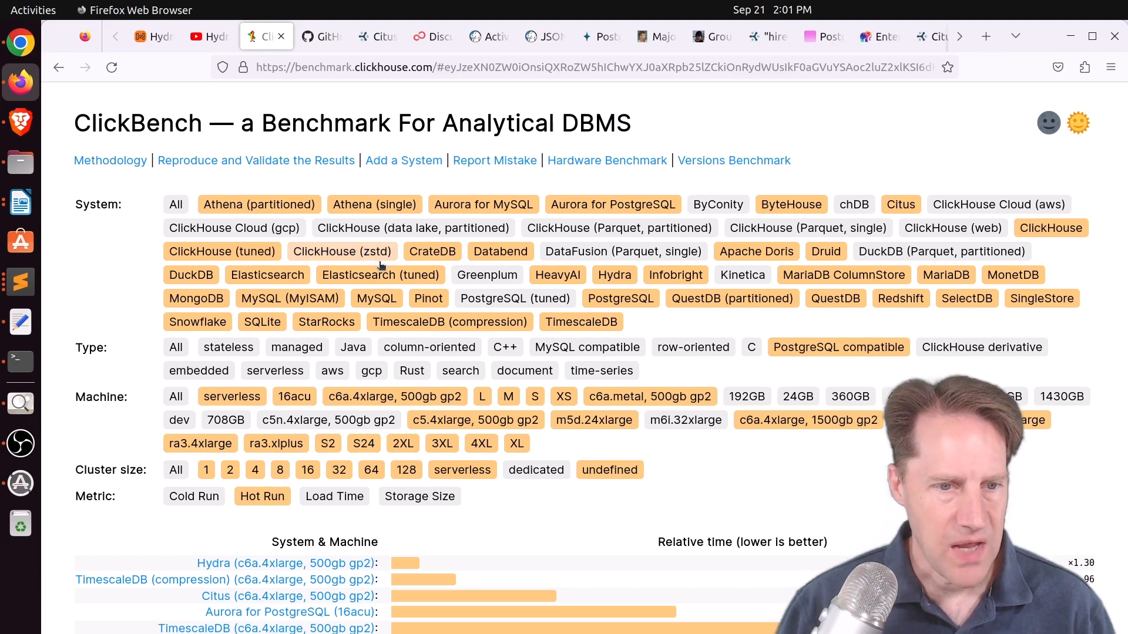
# Step: Bring the ClickBench relative-time chart and Detailed Comparison table of Hydra vs other Postgres systems into view
pyautogui.scroll(-3)
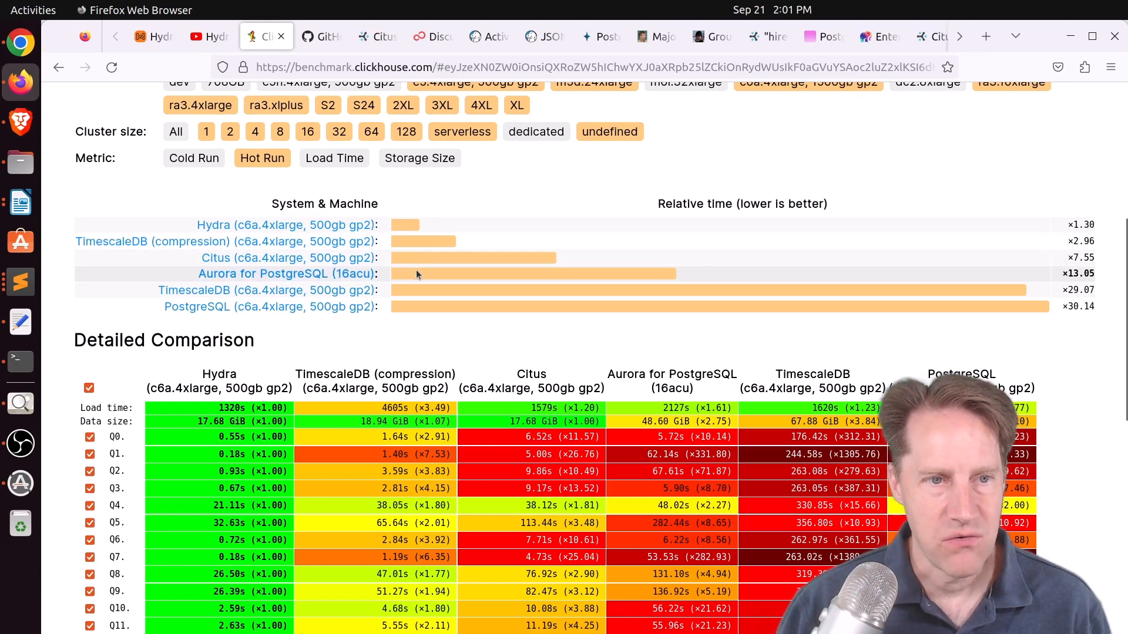
pyautogui.moveTo(413, 295)
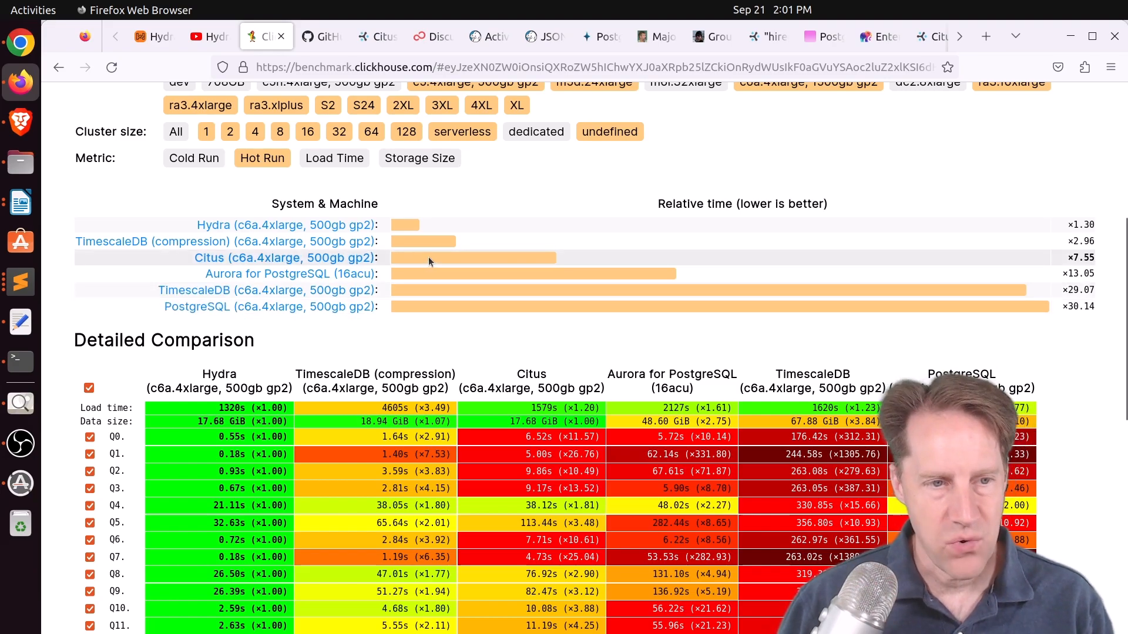
pyautogui.scroll(-3)
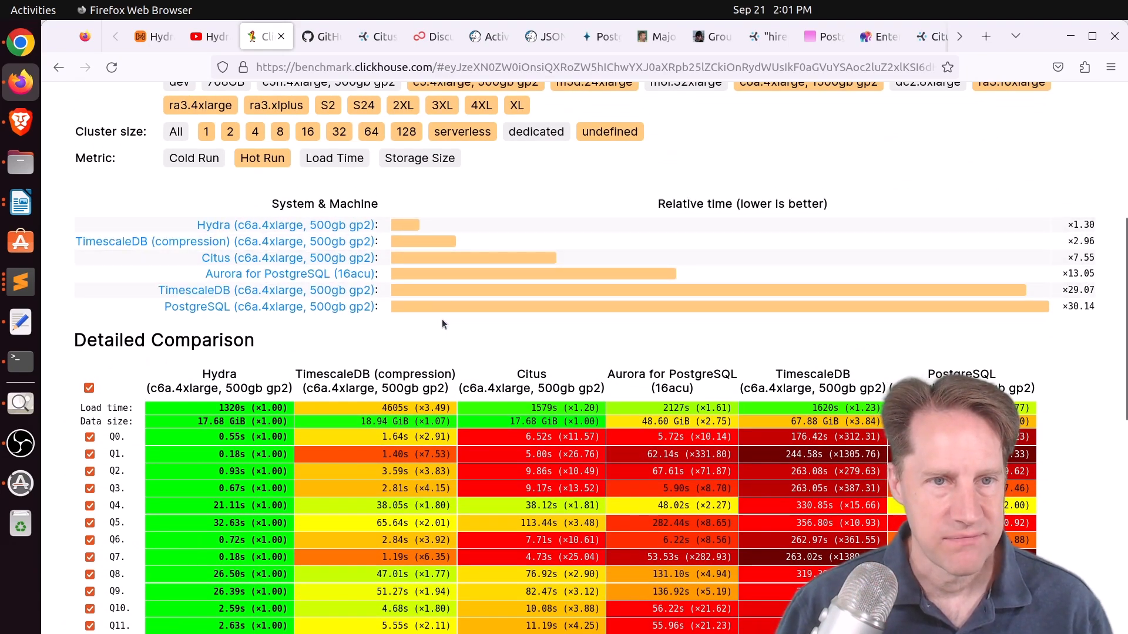
# Step: Switch to the Hydra GitHub repository and read the README past its benchmark charts
pyautogui.click(322, 36)
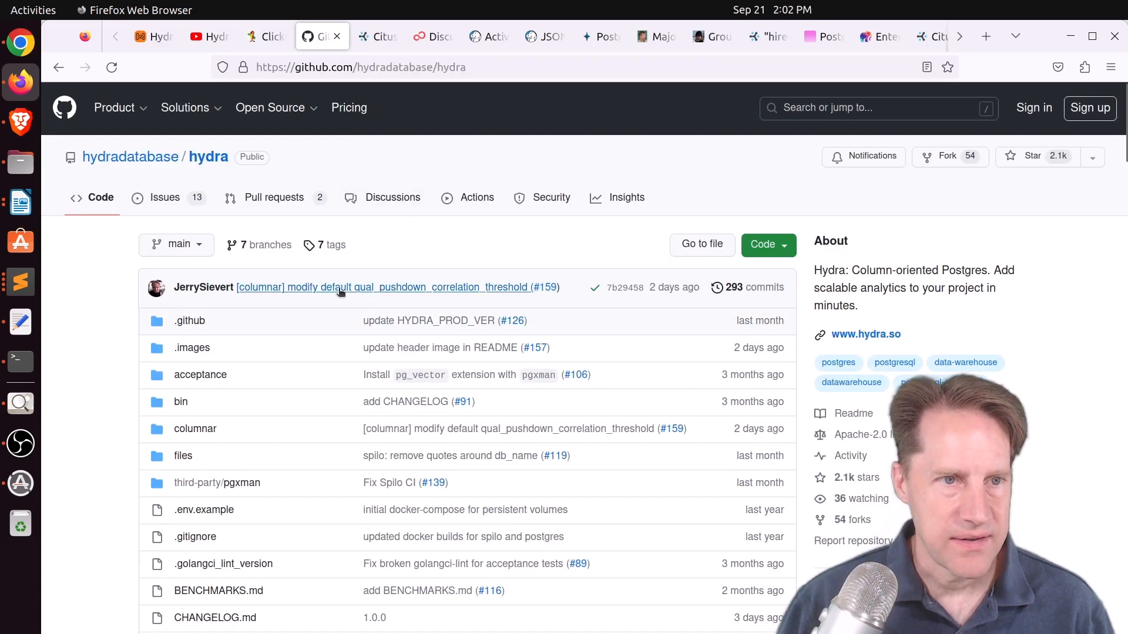
pyautogui.scroll(-3)
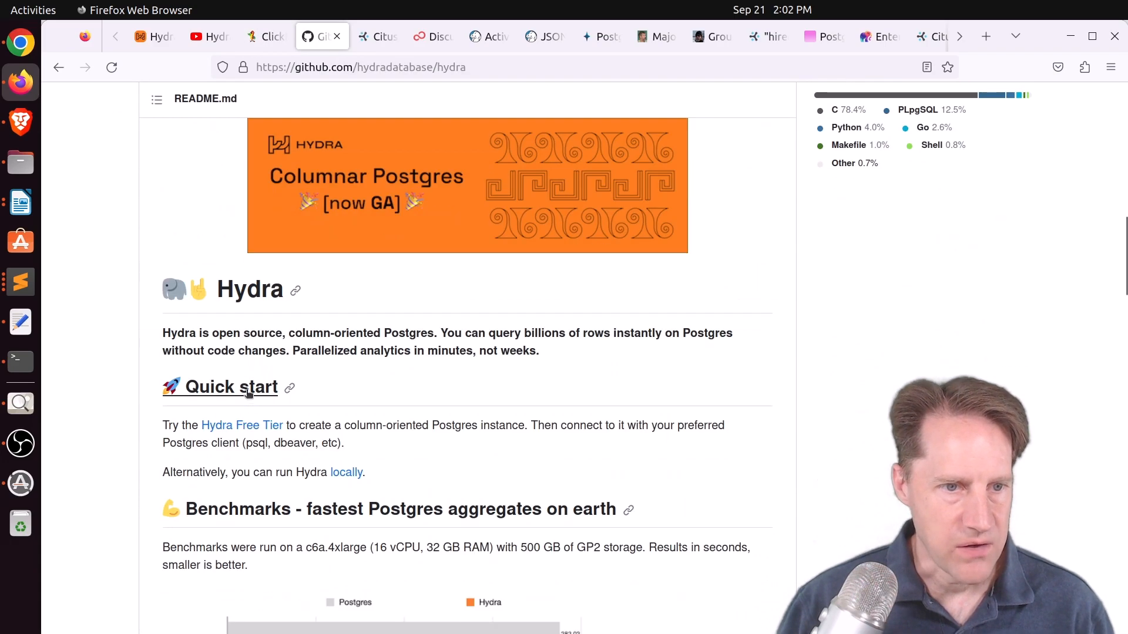
pyautogui.moveTo(242, 425)
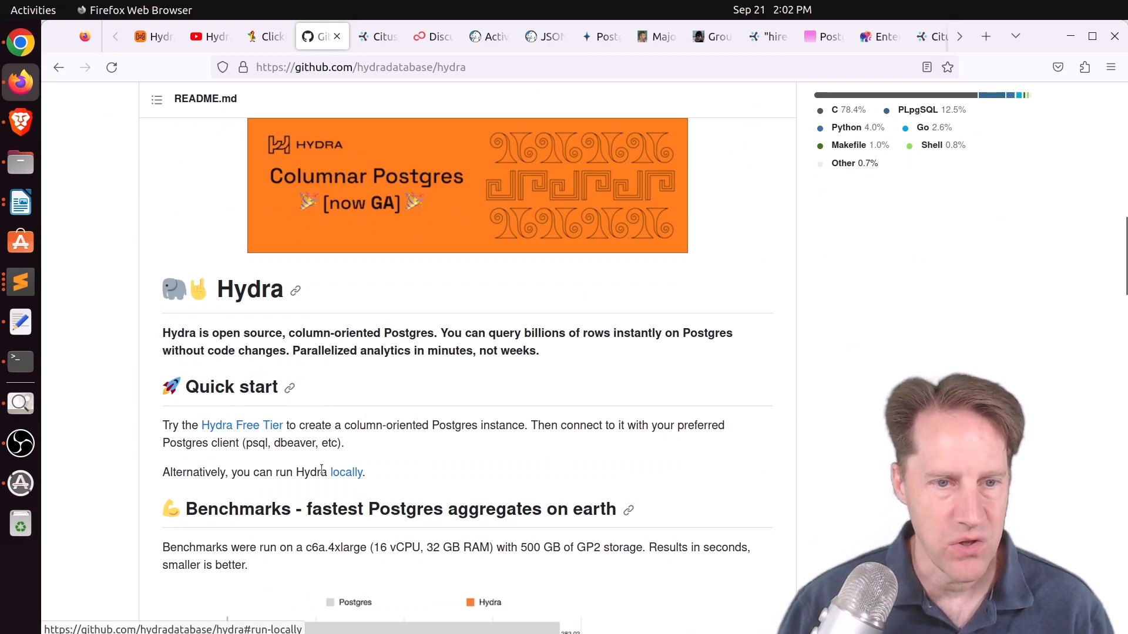
pyautogui.click(346, 472)
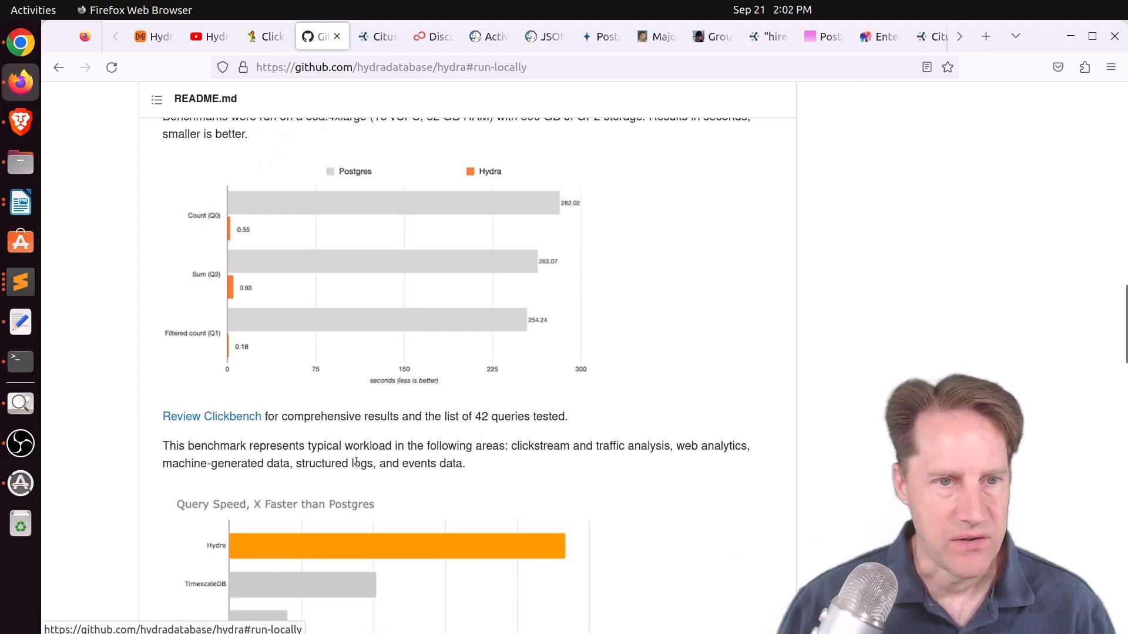
pyautogui.scroll(-3)
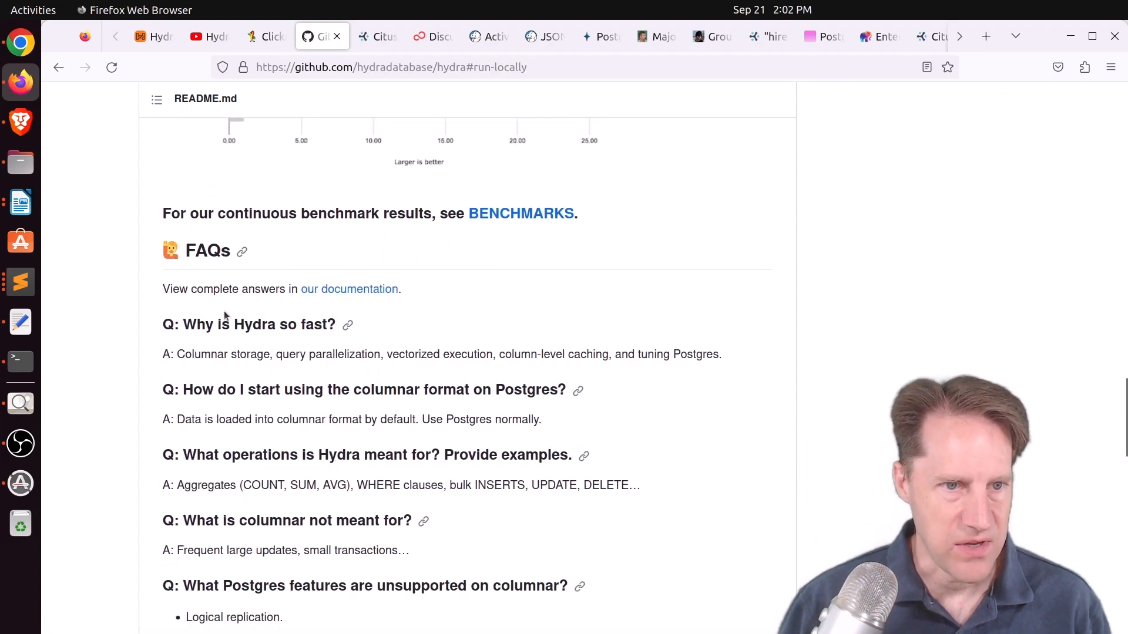
pyautogui.scroll(-3)
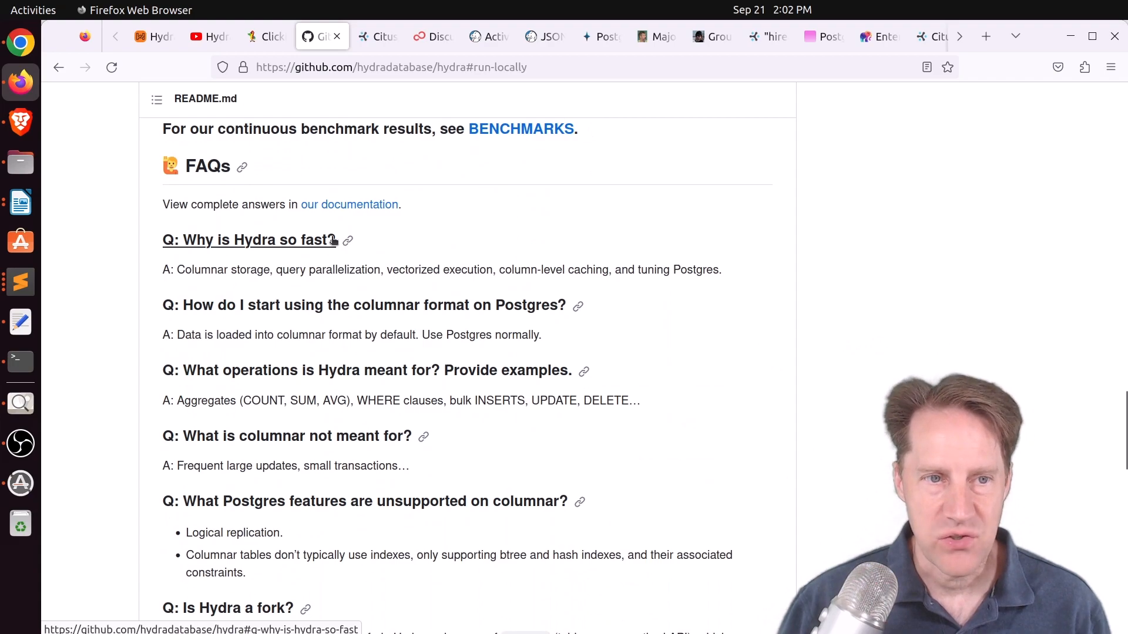
pyautogui.moveTo(248, 285)
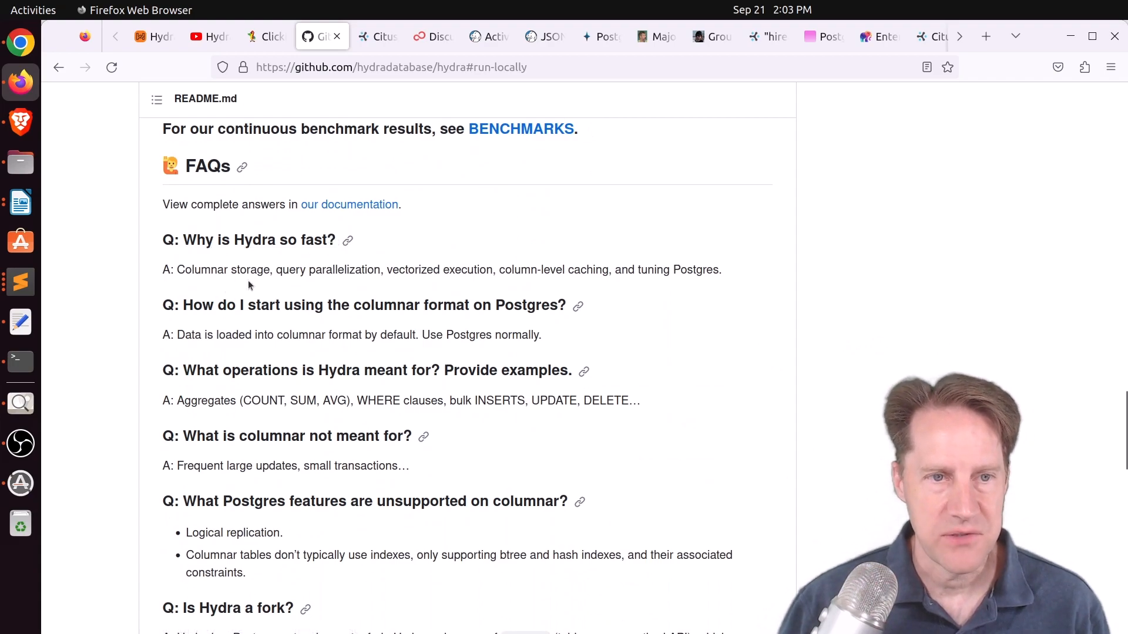
pyautogui.moveTo(388, 282)
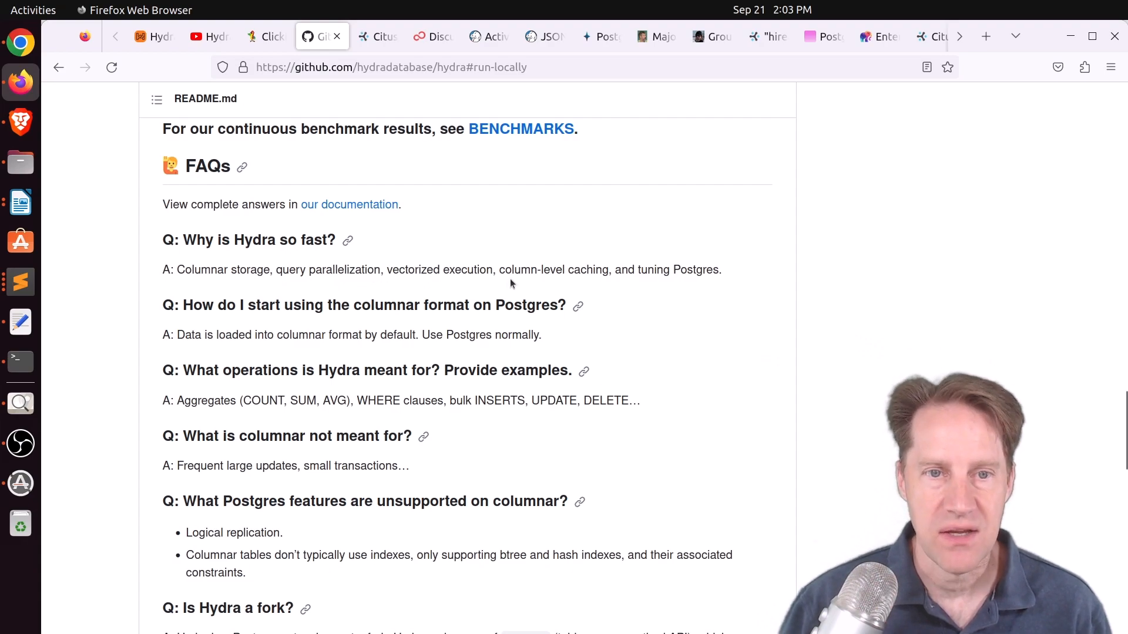
pyautogui.moveTo(516, 289)
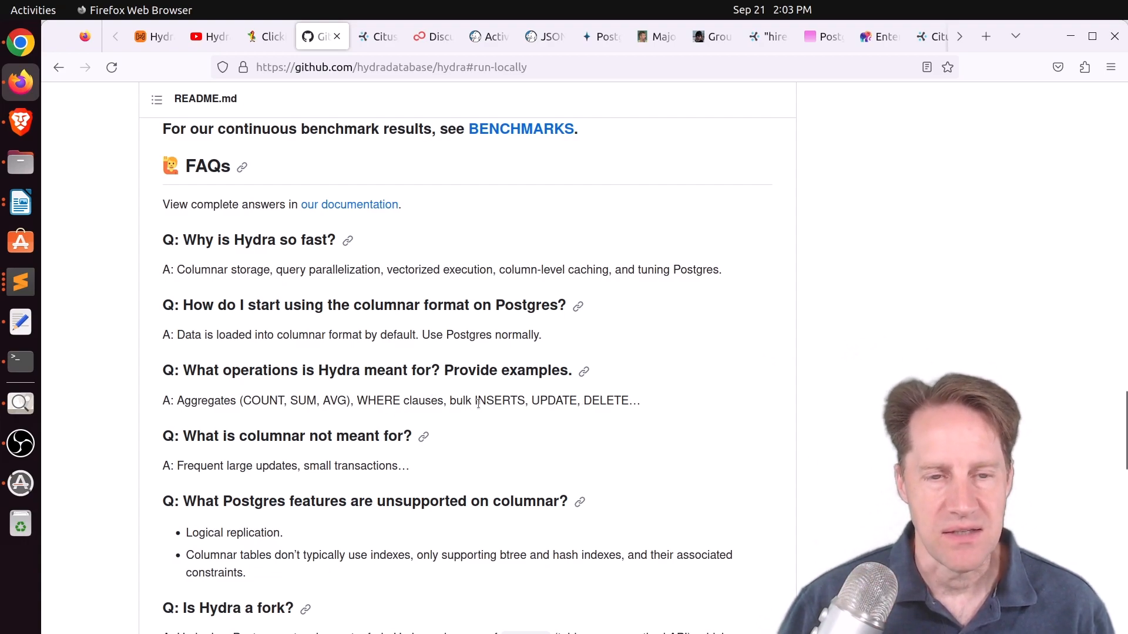
# Step: In the FAQs, highlight the word 'bulk' in the supported-operations answer and read on to the Postgres fork question
pyautogui.doubleClick(459, 400)
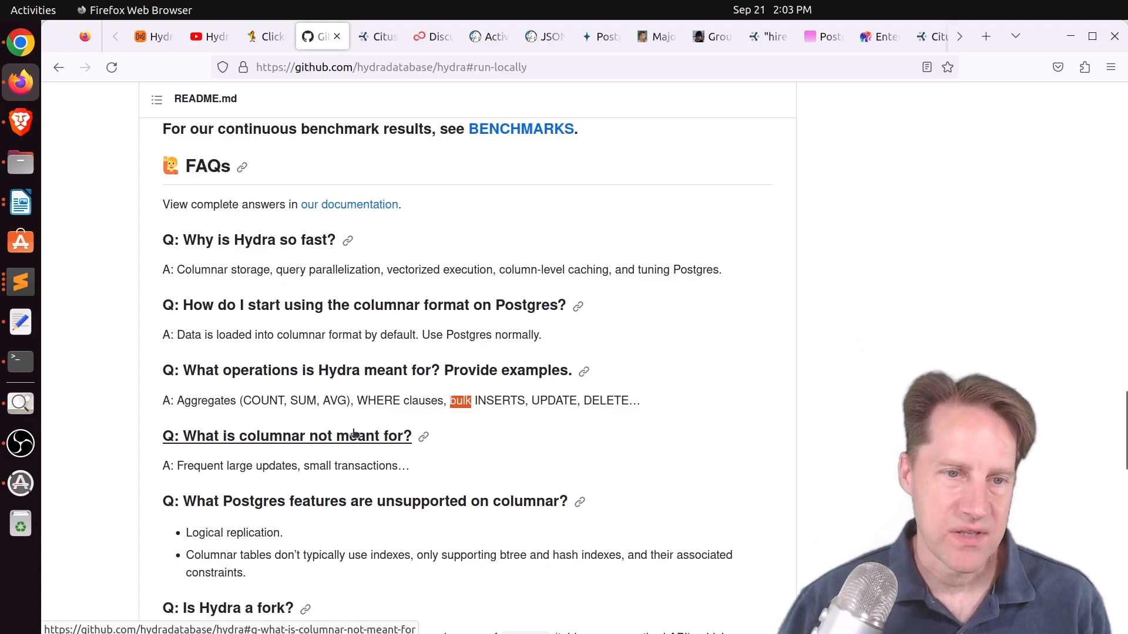
pyautogui.moveTo(266, 466)
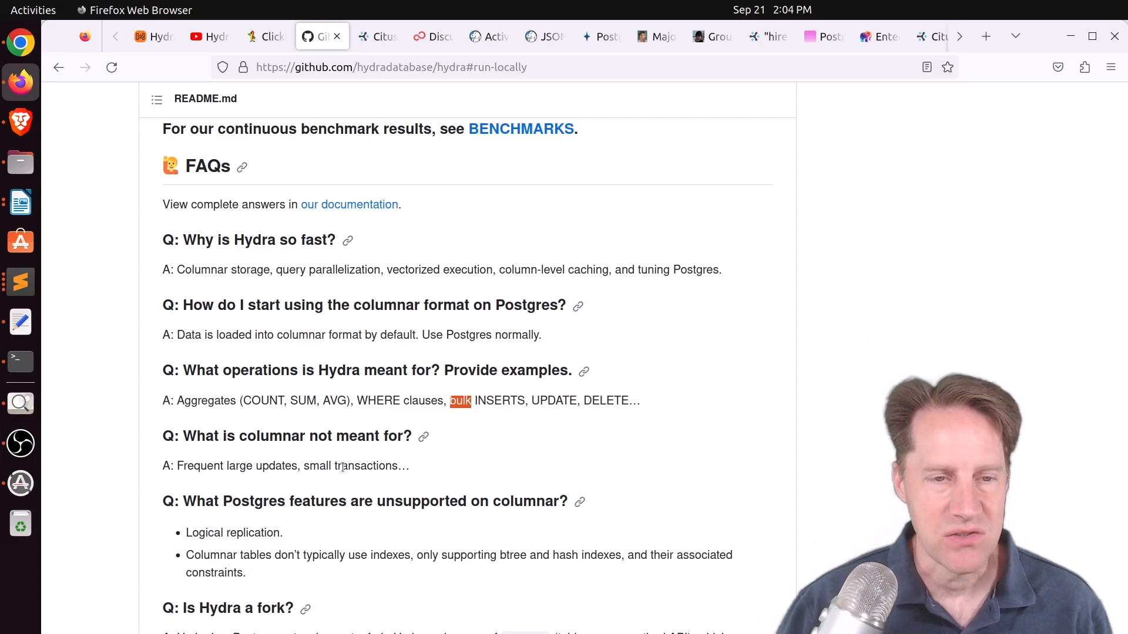
pyautogui.scroll(-3)
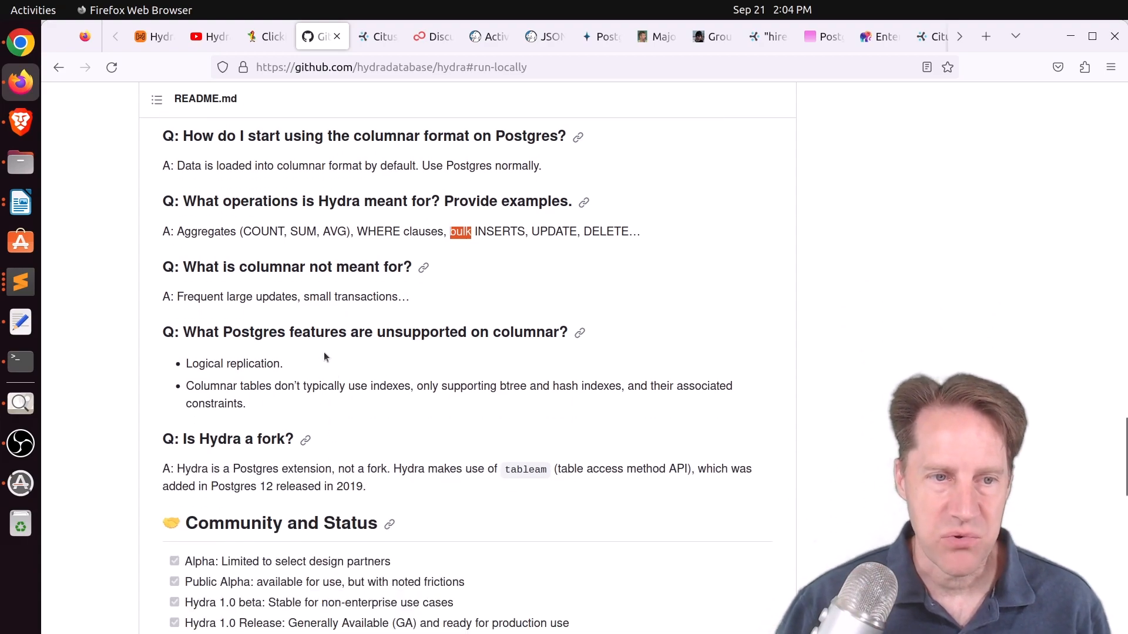
pyautogui.moveTo(309, 367)
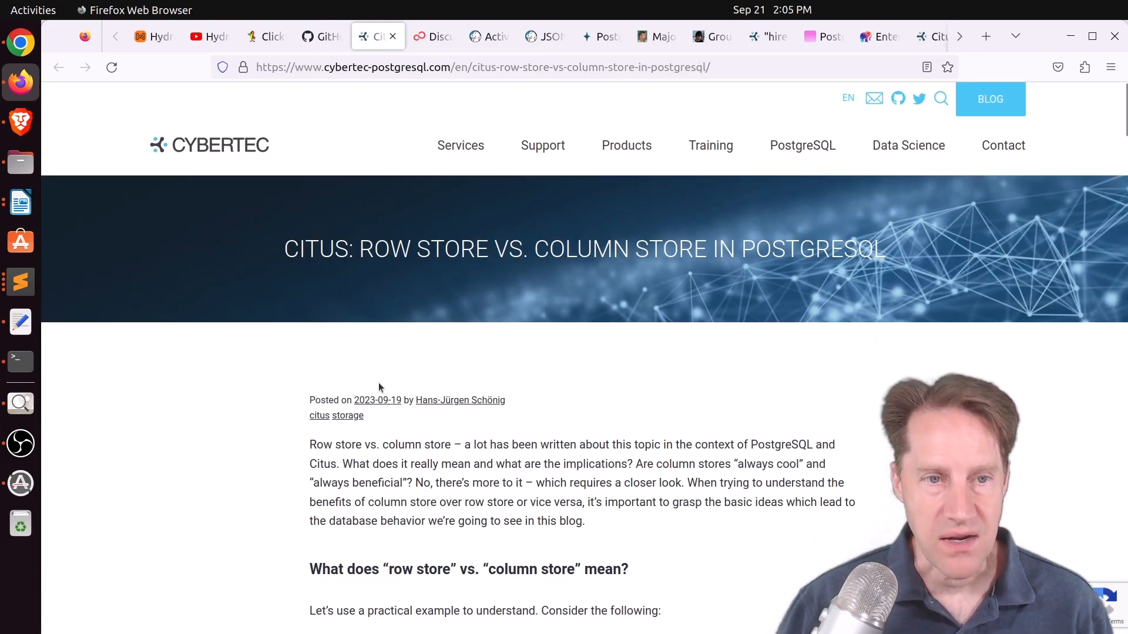
pyautogui.moveTo(333, 278)
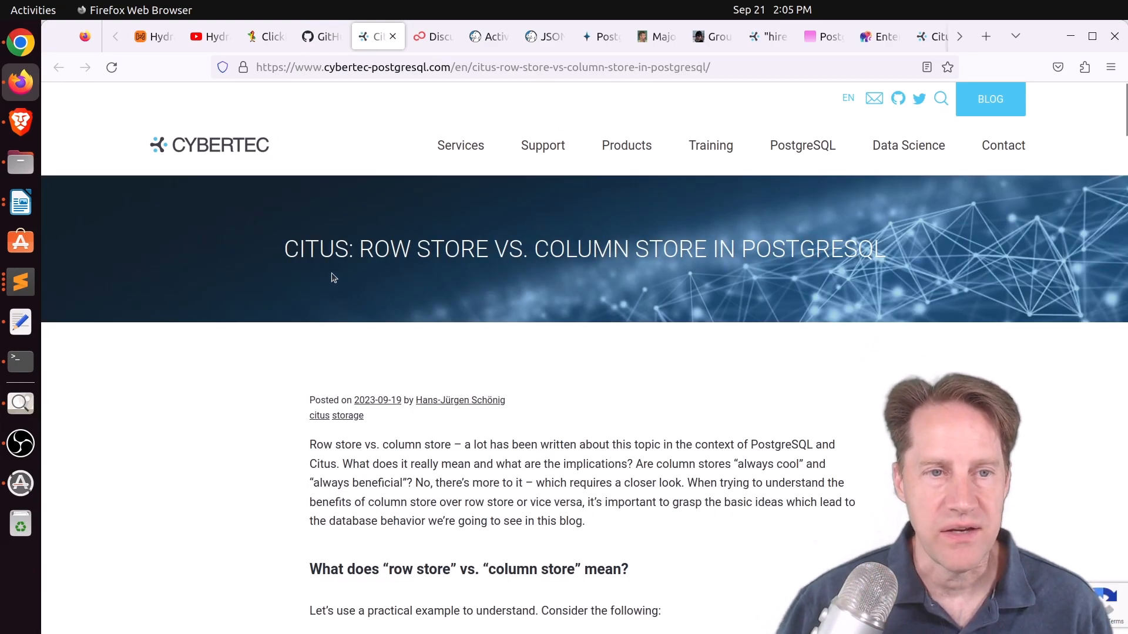
pyautogui.moveTo(730, 275)
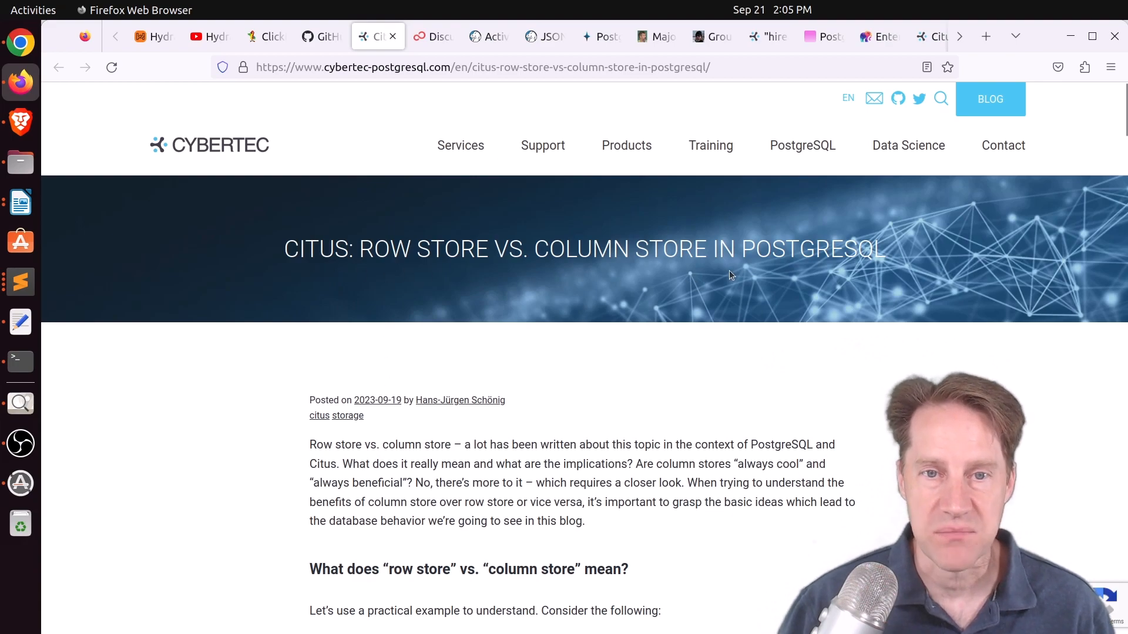
# Step: Read down the Cybertec Citus row vs column store article through its setup and count query timings
pyautogui.scroll(-3)
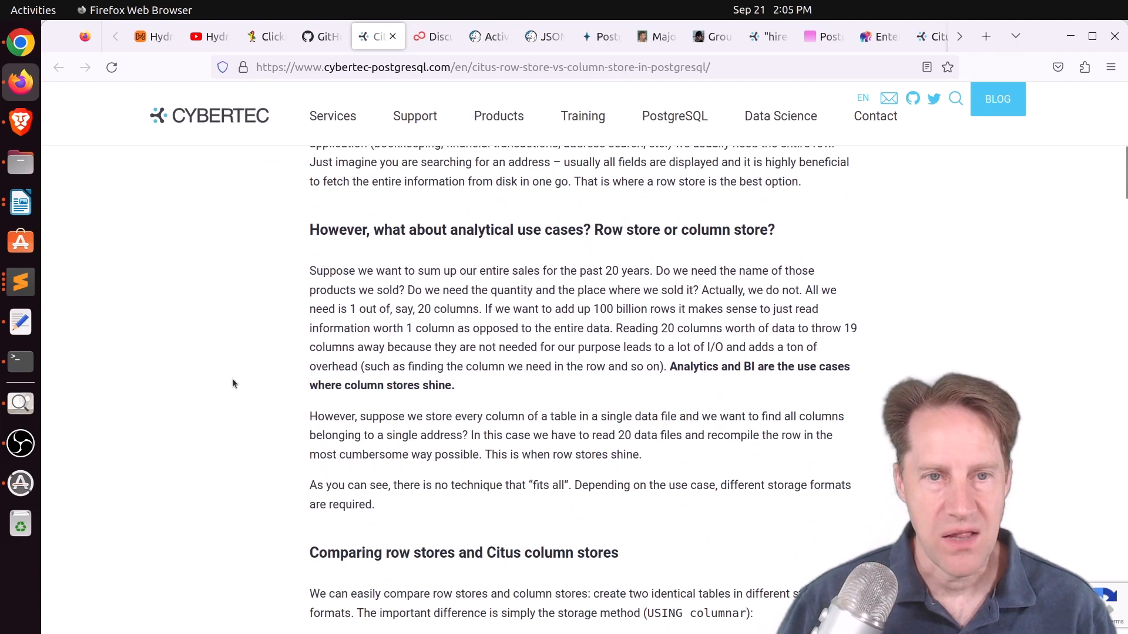
pyautogui.scroll(-3)
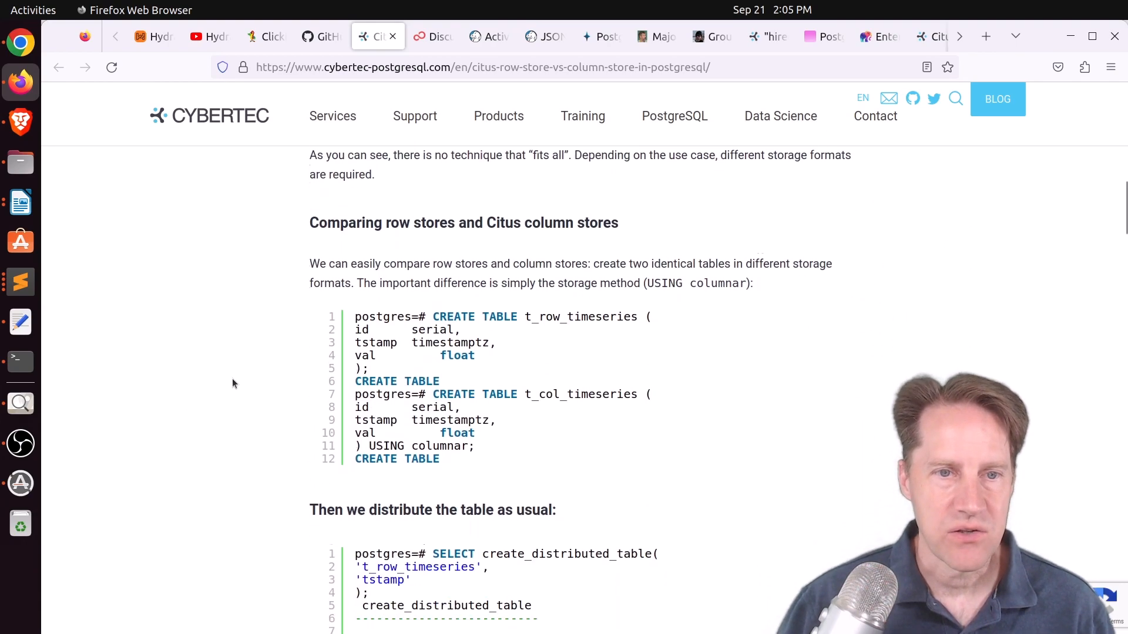
pyautogui.scroll(-3)
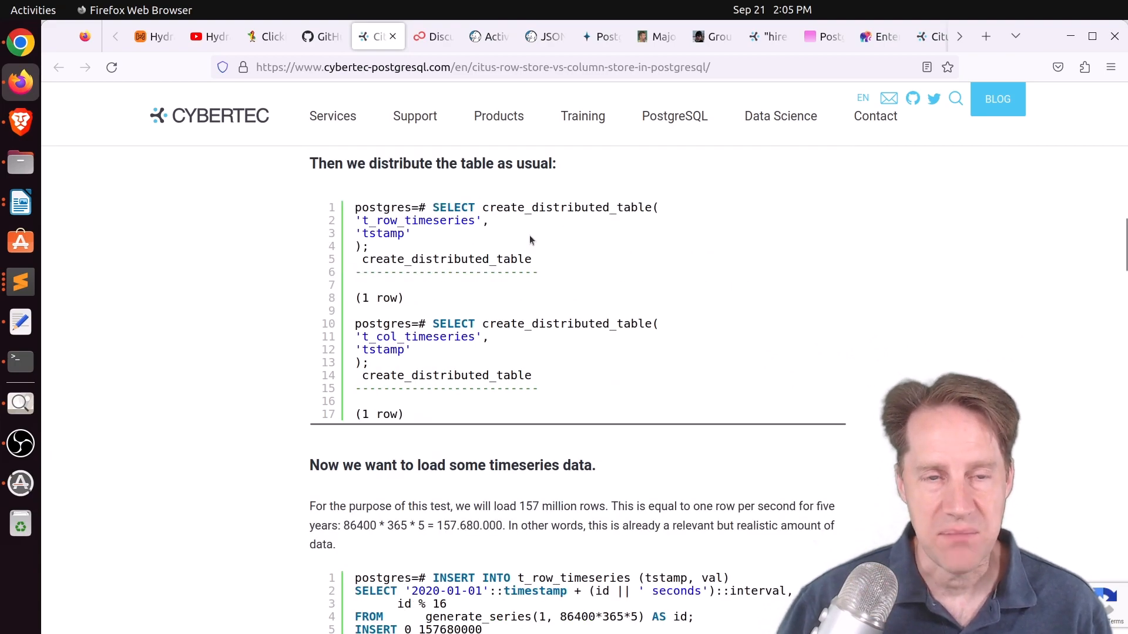
pyautogui.moveTo(331, 284)
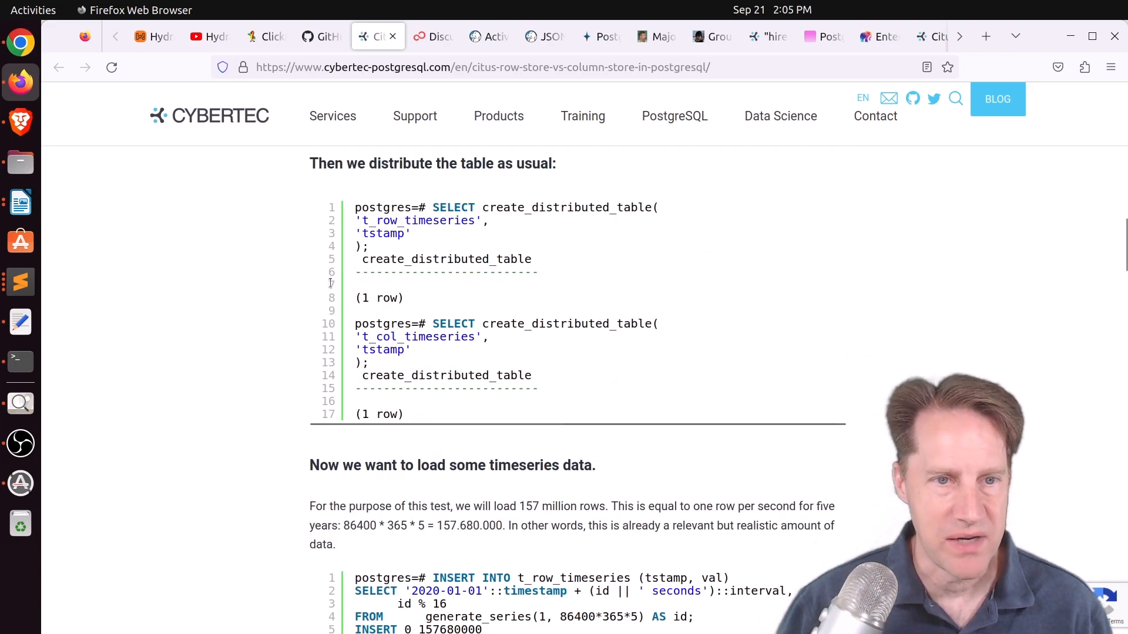
pyautogui.scroll(-3)
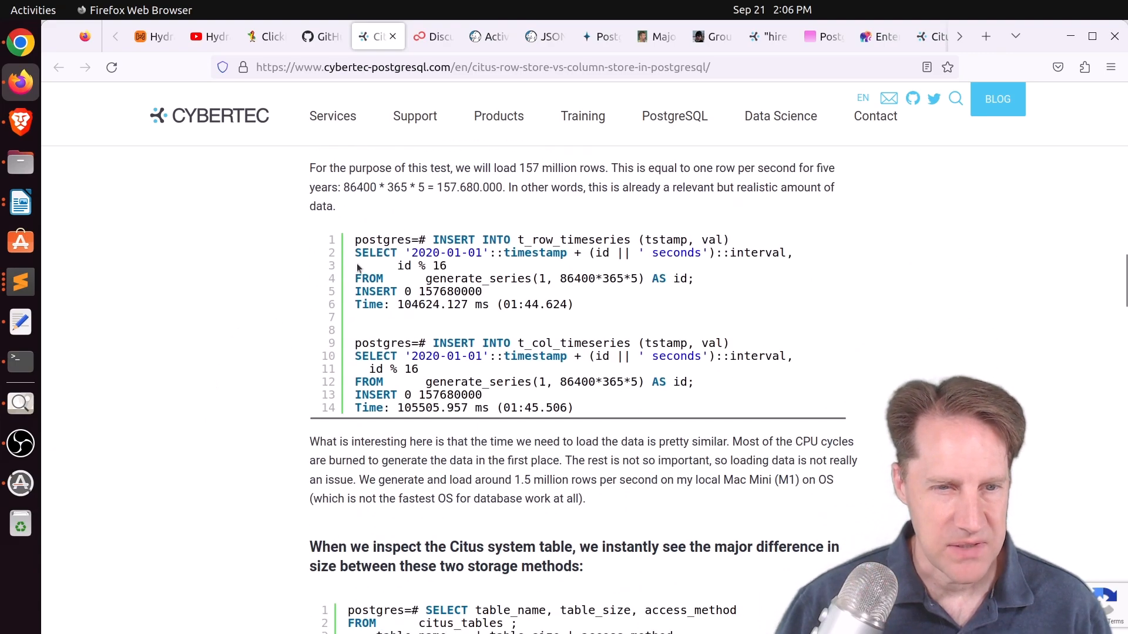
pyautogui.scroll(-3)
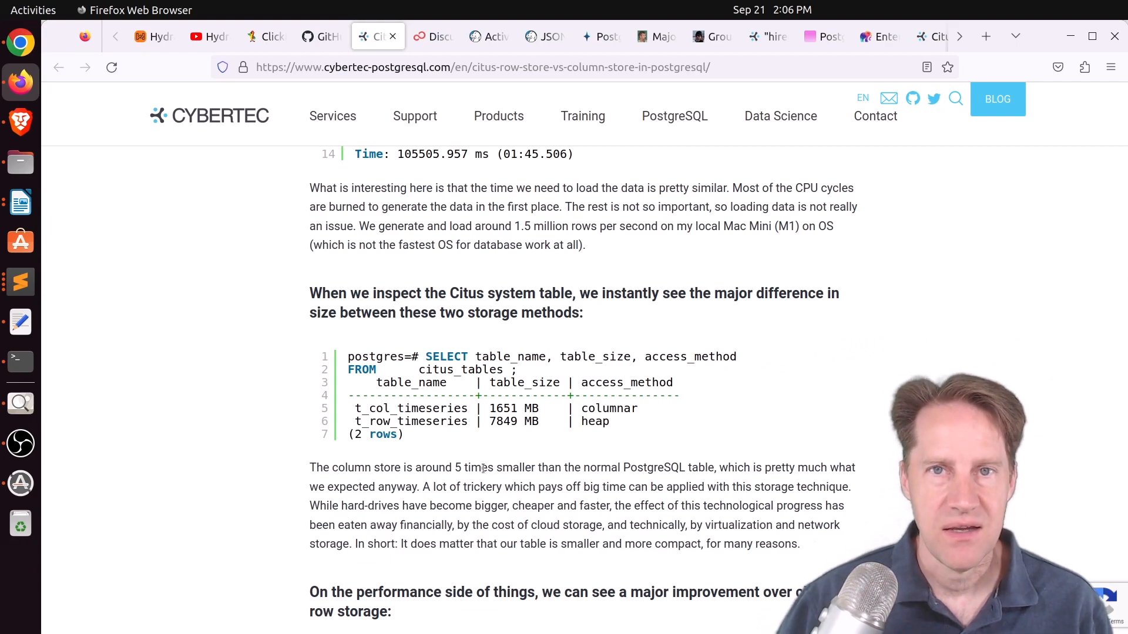
# Step: Continue to the GROUP BY query timing comparison between row and column store
pyautogui.scroll(-3)
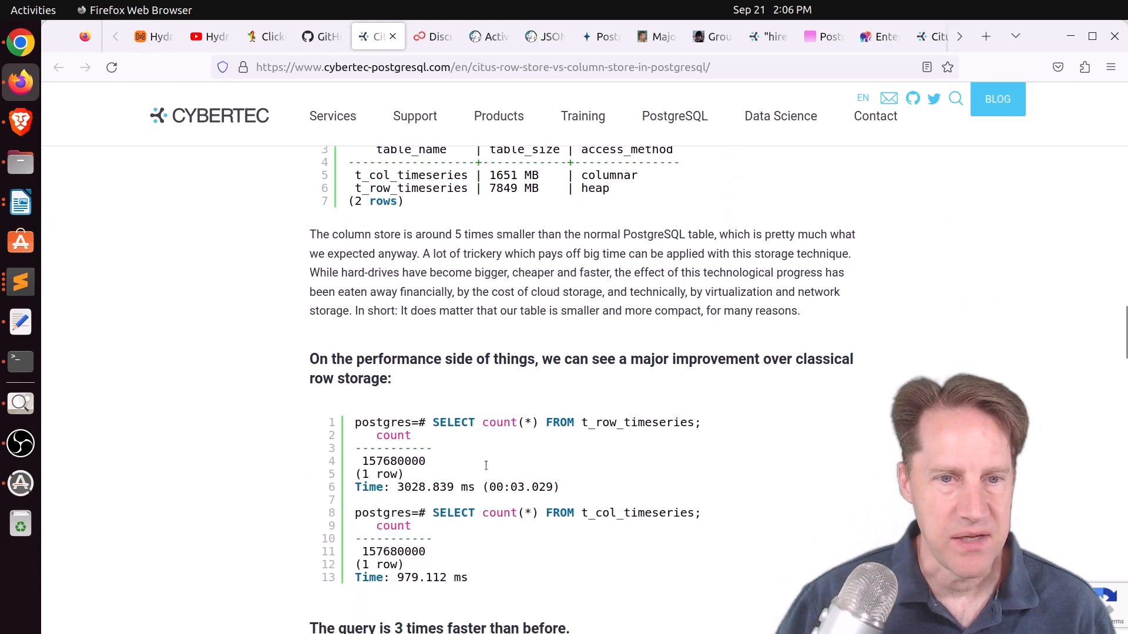
pyautogui.scroll(-3)
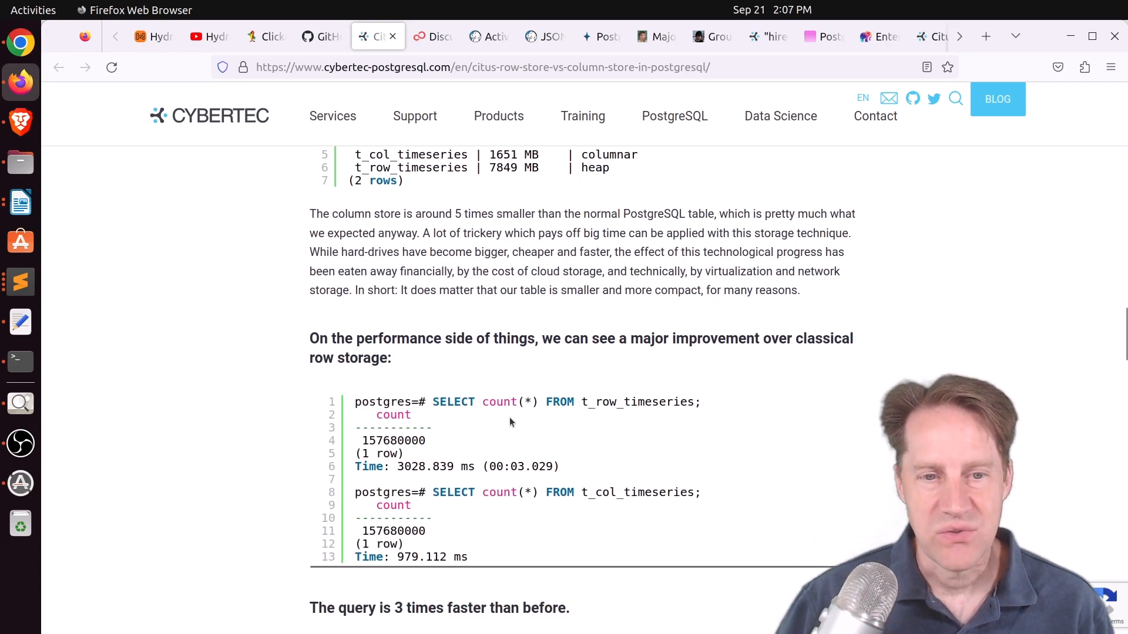
pyautogui.moveTo(420, 579)
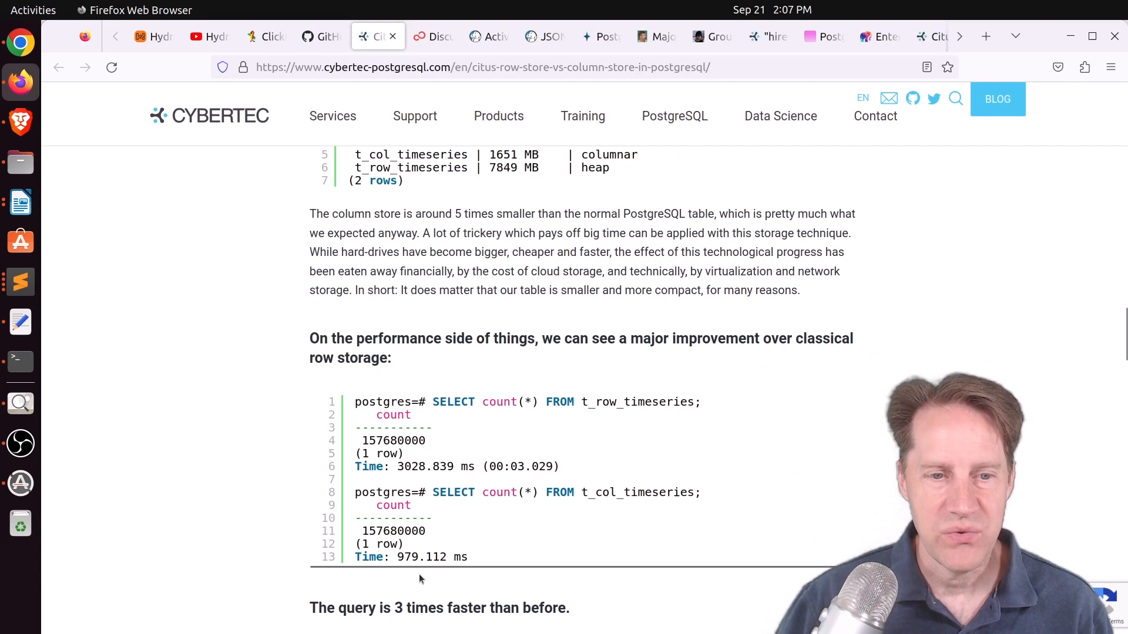
pyautogui.scroll(-3)
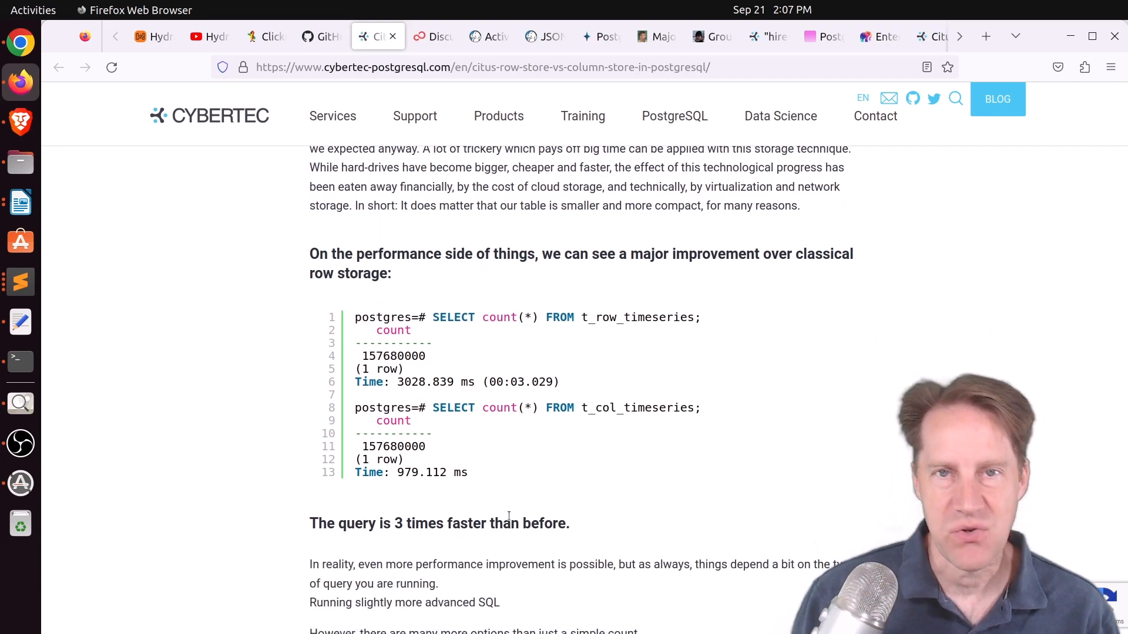
pyautogui.moveTo(615, 367)
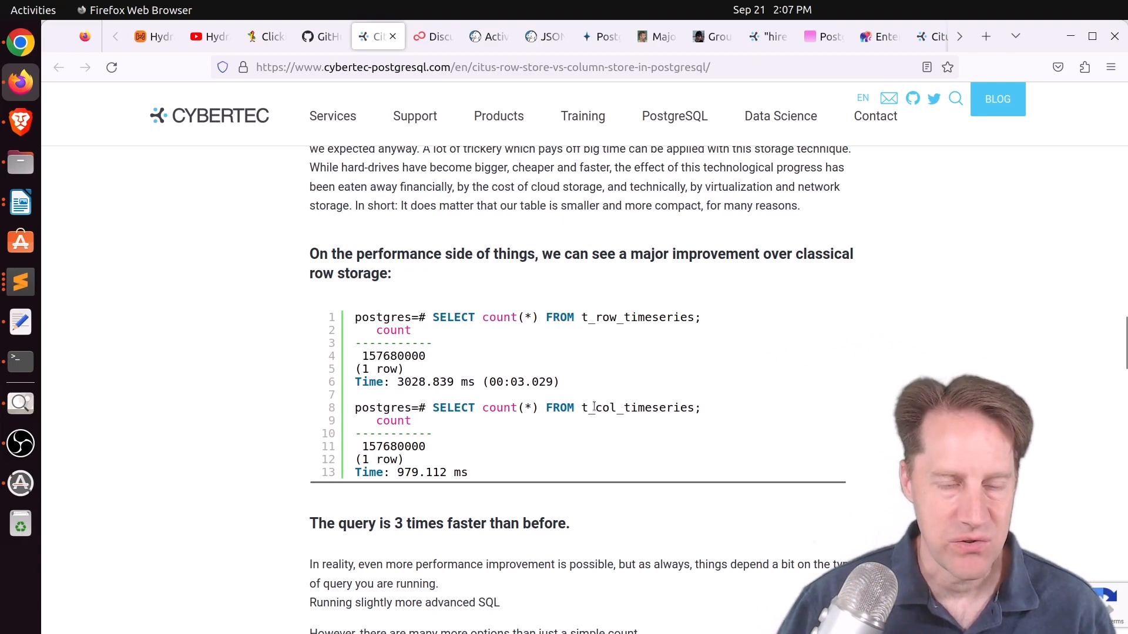
pyautogui.scroll(-3)
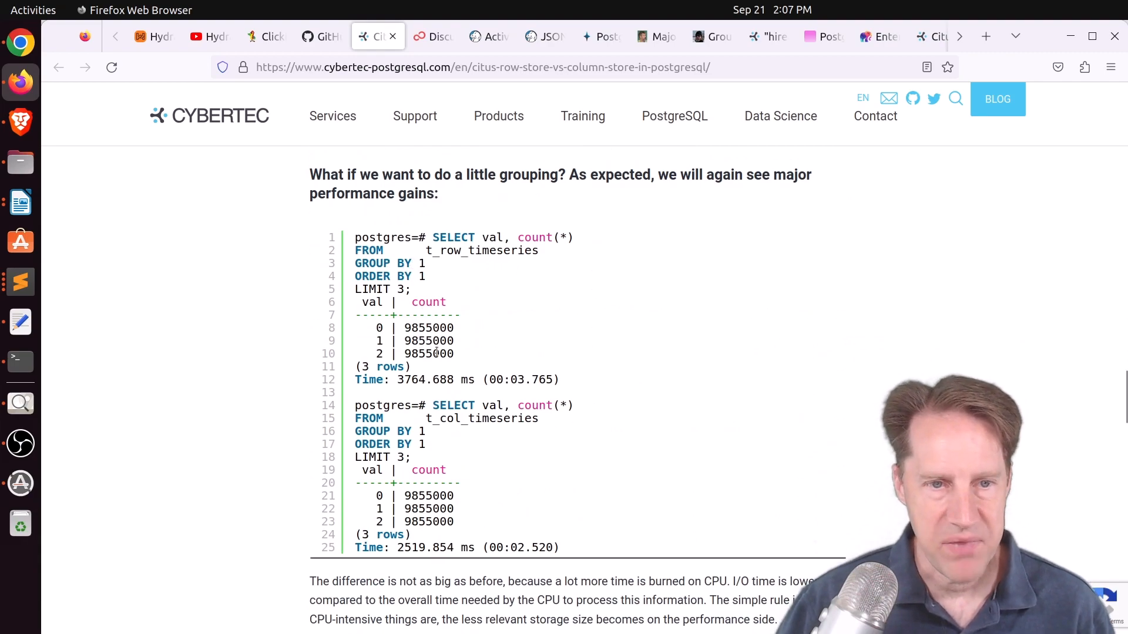
pyautogui.moveTo(500, 593)
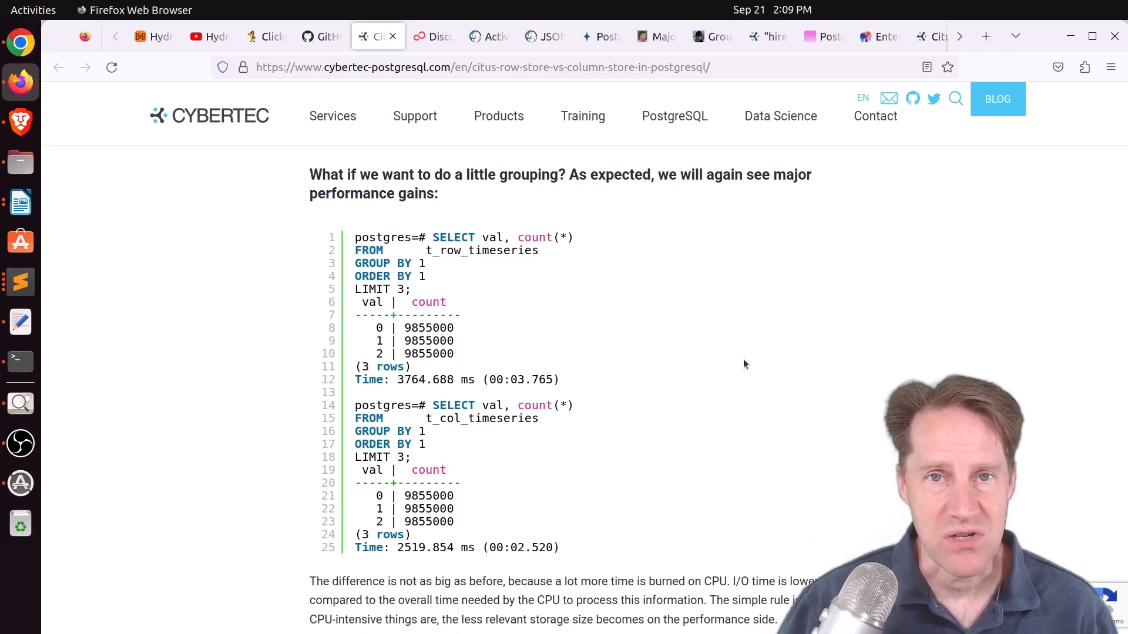
# Step: Switch to Fujitsu's PostgreSQL 16 changes article and read through its first feature sections
pyautogui.click(425, 36)
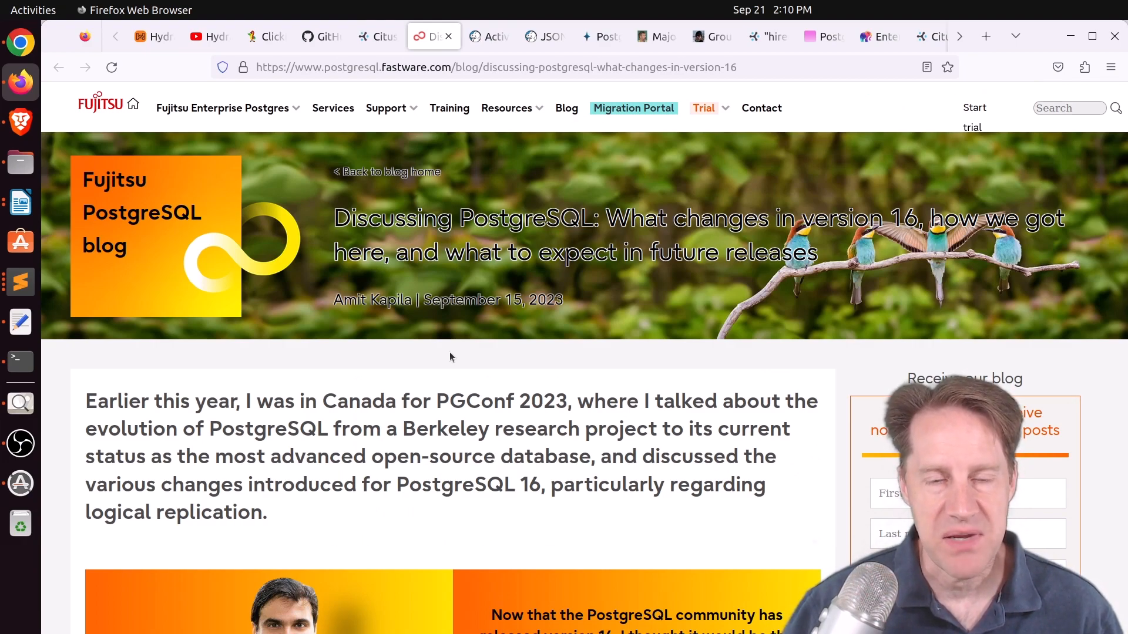
pyautogui.moveTo(459, 331)
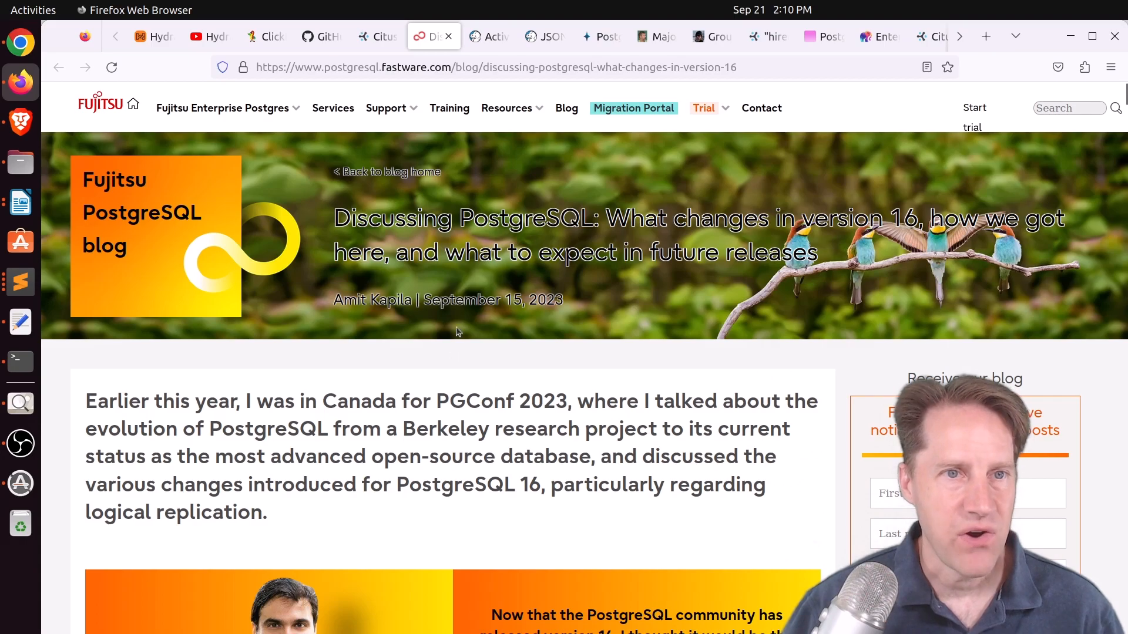
pyautogui.moveTo(458, 316)
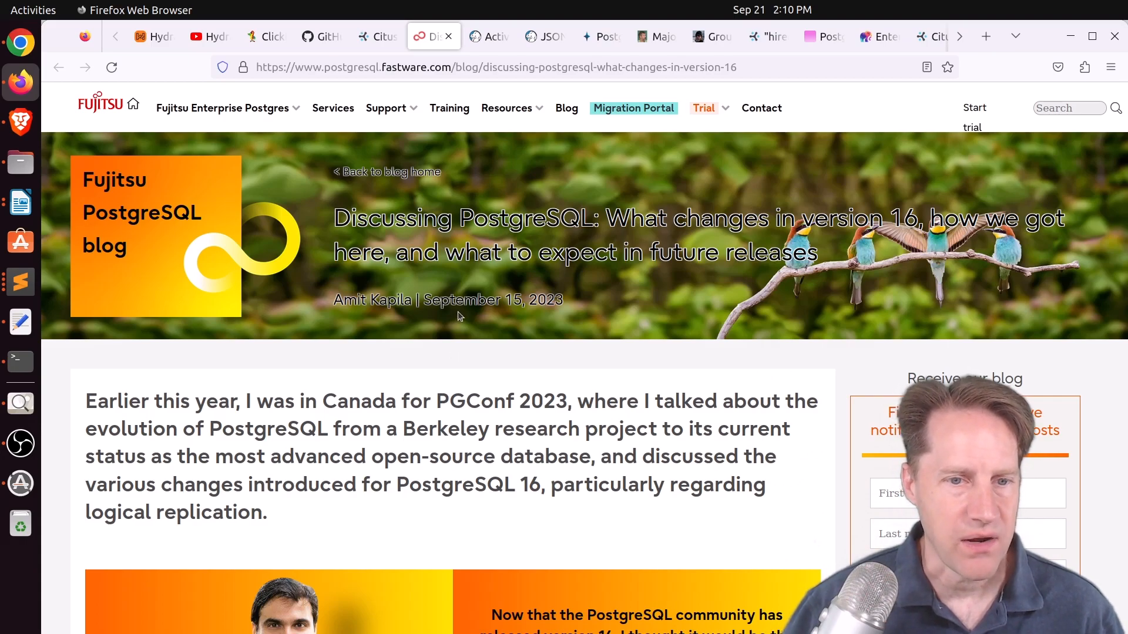
pyautogui.scroll(-3)
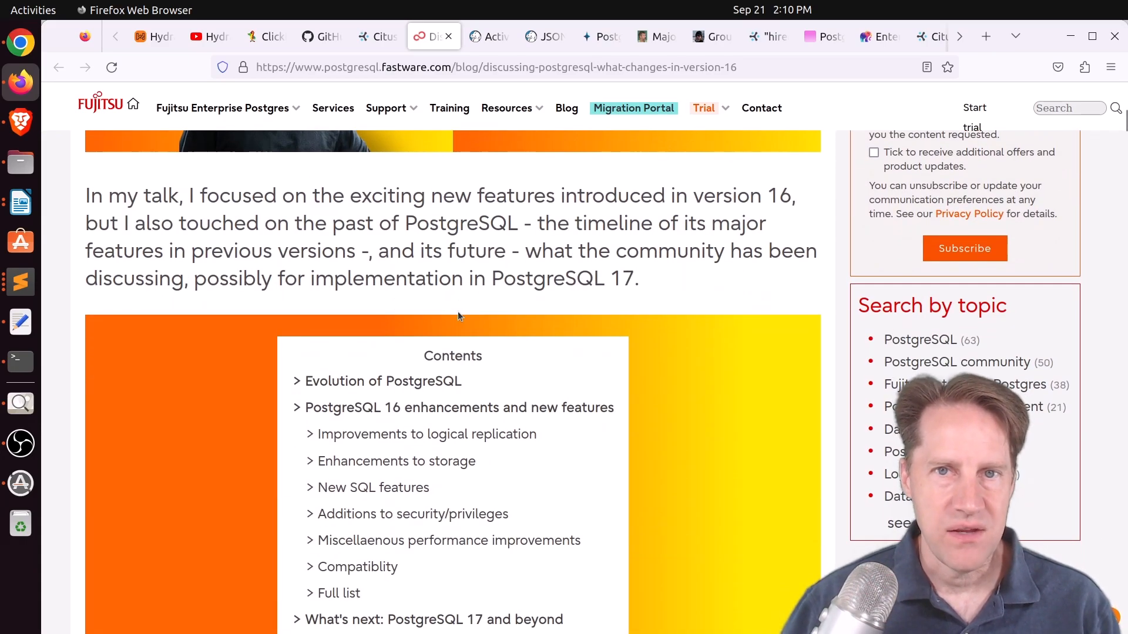
pyautogui.scroll(-3)
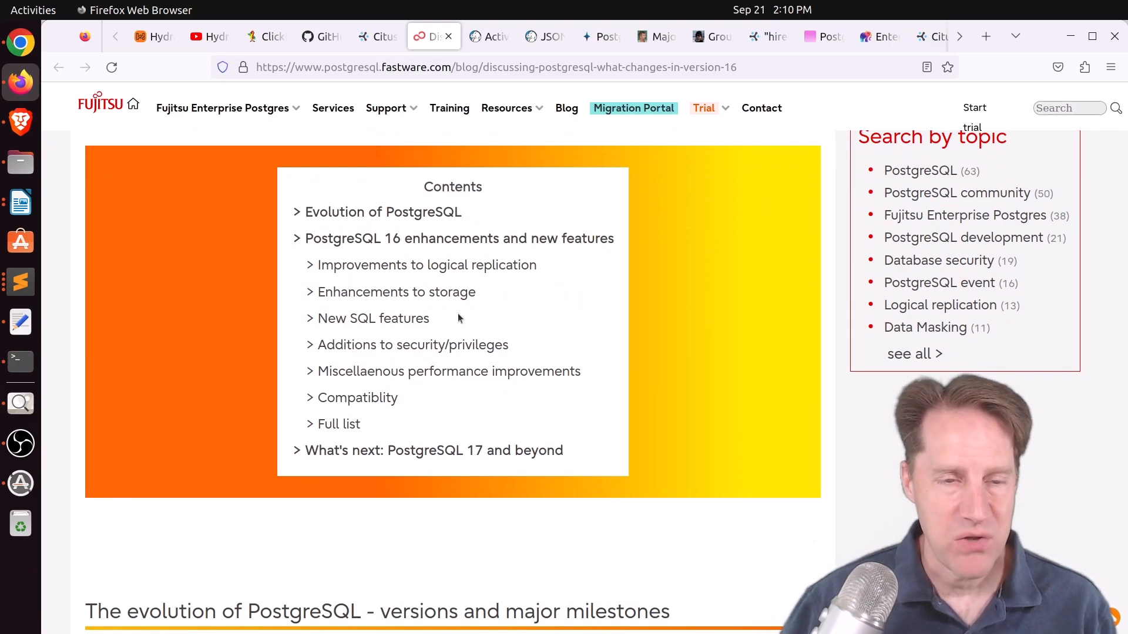
pyautogui.scroll(-3)
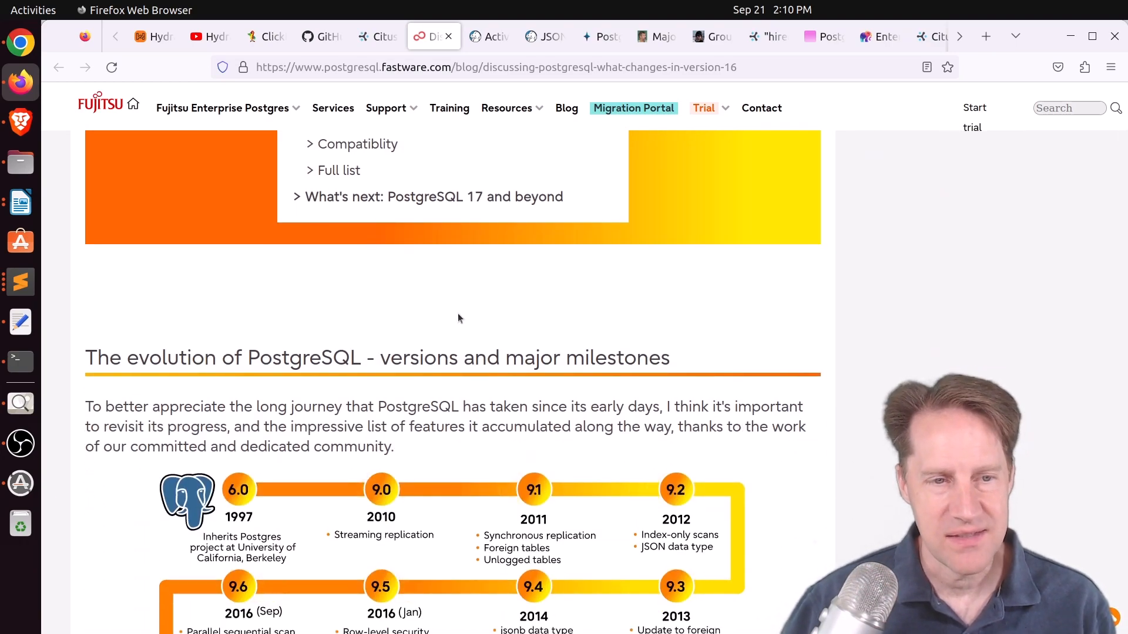
pyautogui.scroll(-3)
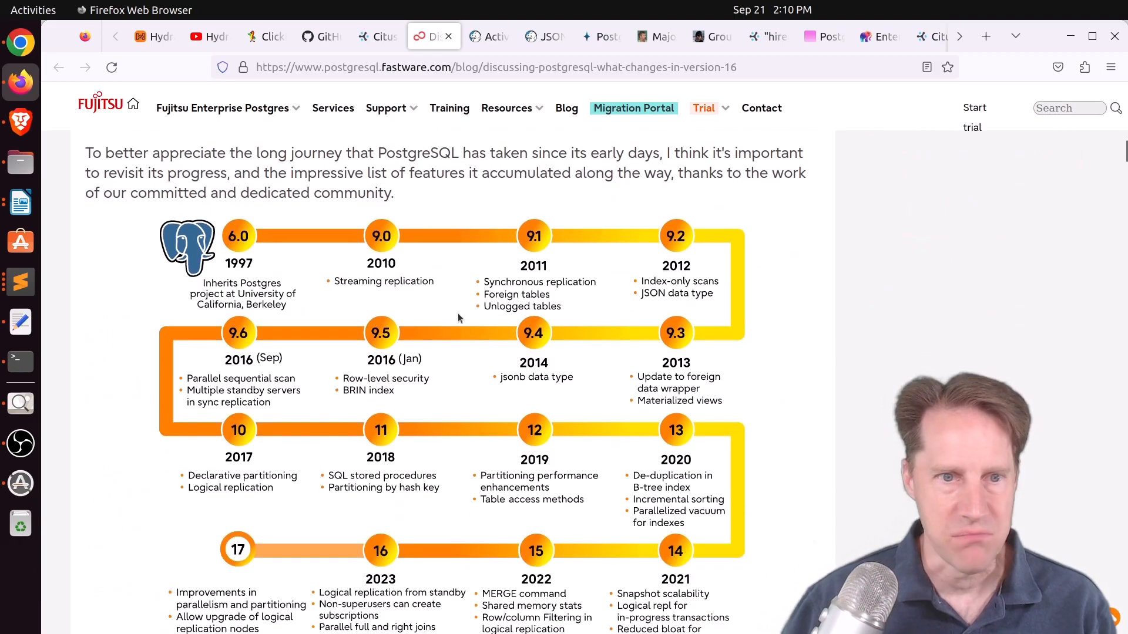
pyautogui.scroll(-3)
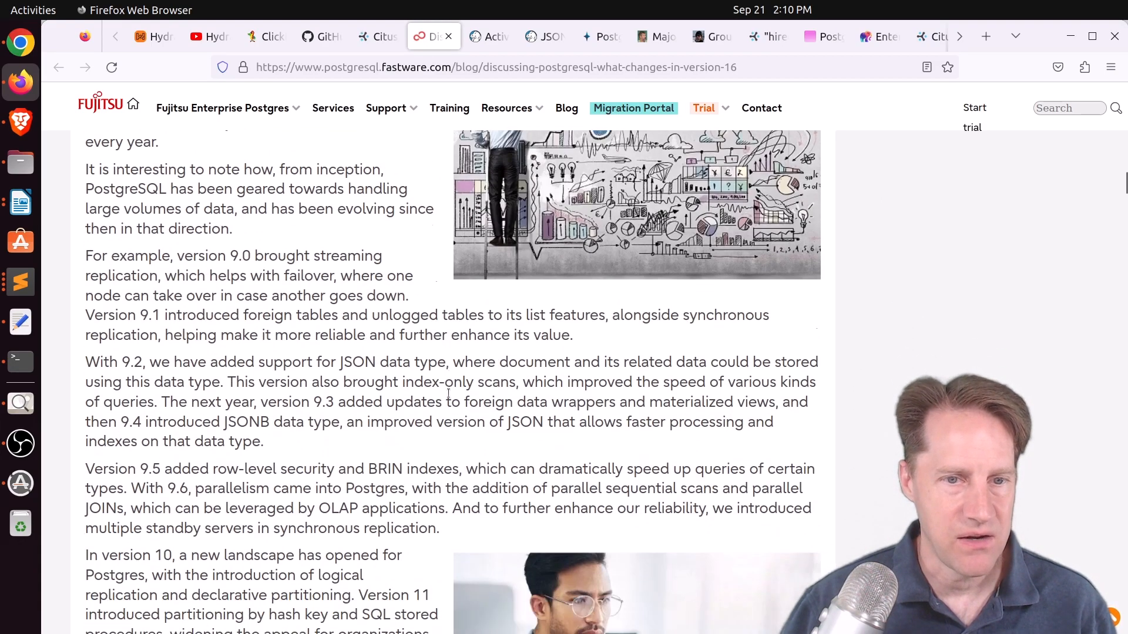
pyautogui.scroll(-3)
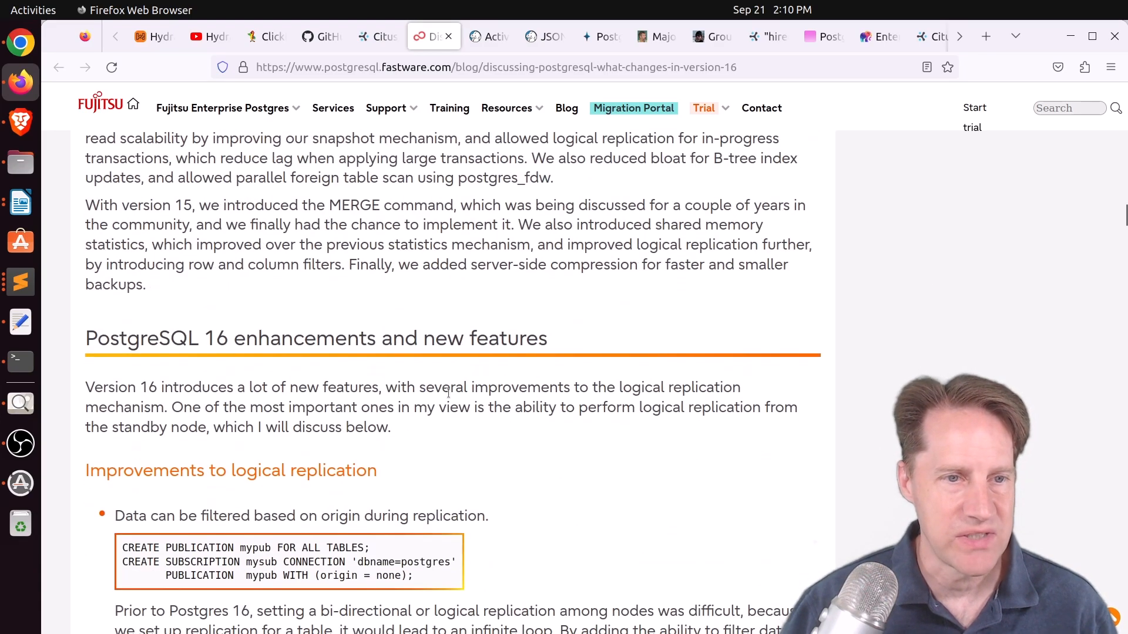
pyautogui.scroll(-3)
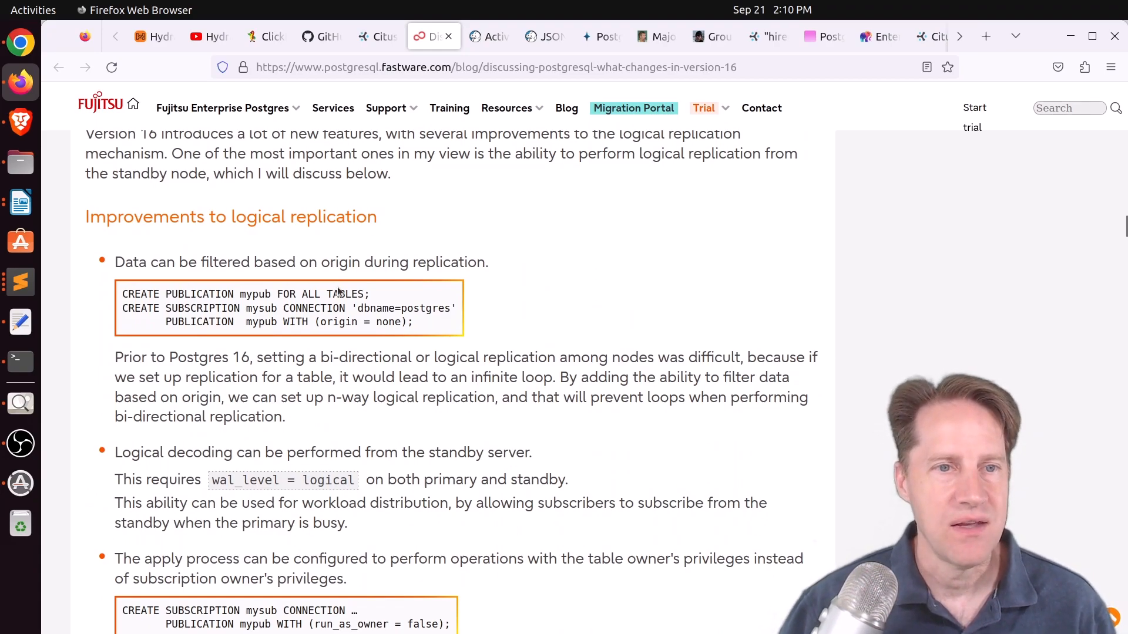
# Step: Read on until the 'What's next: PostgreSQL 17 and beyond' heading reaches the top
pyautogui.scroll(-3)
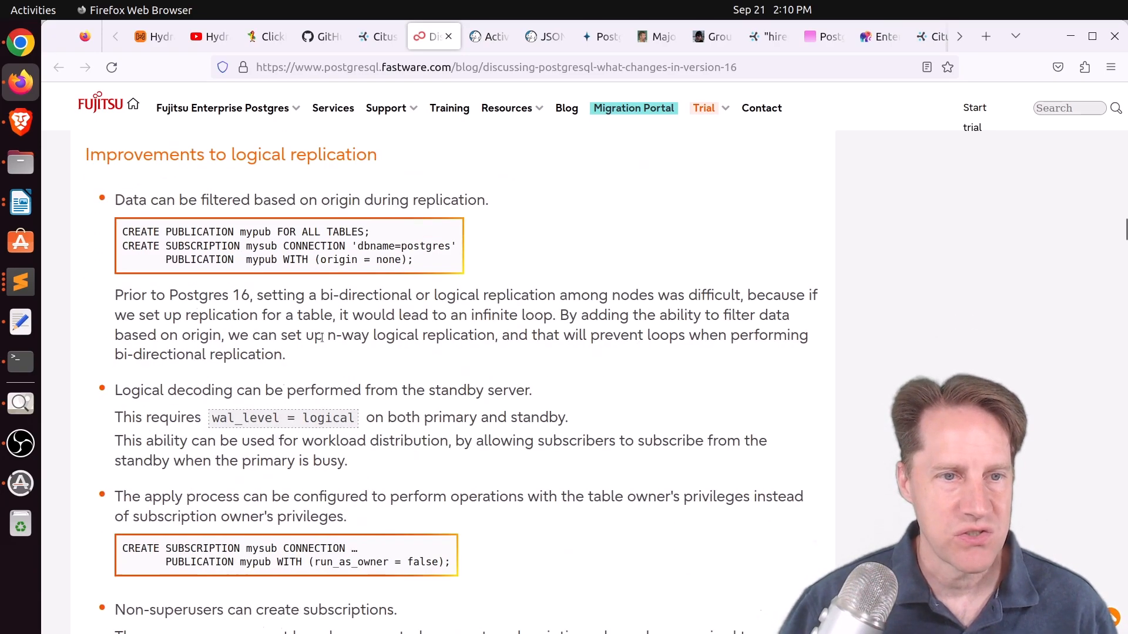
pyautogui.scroll(-3)
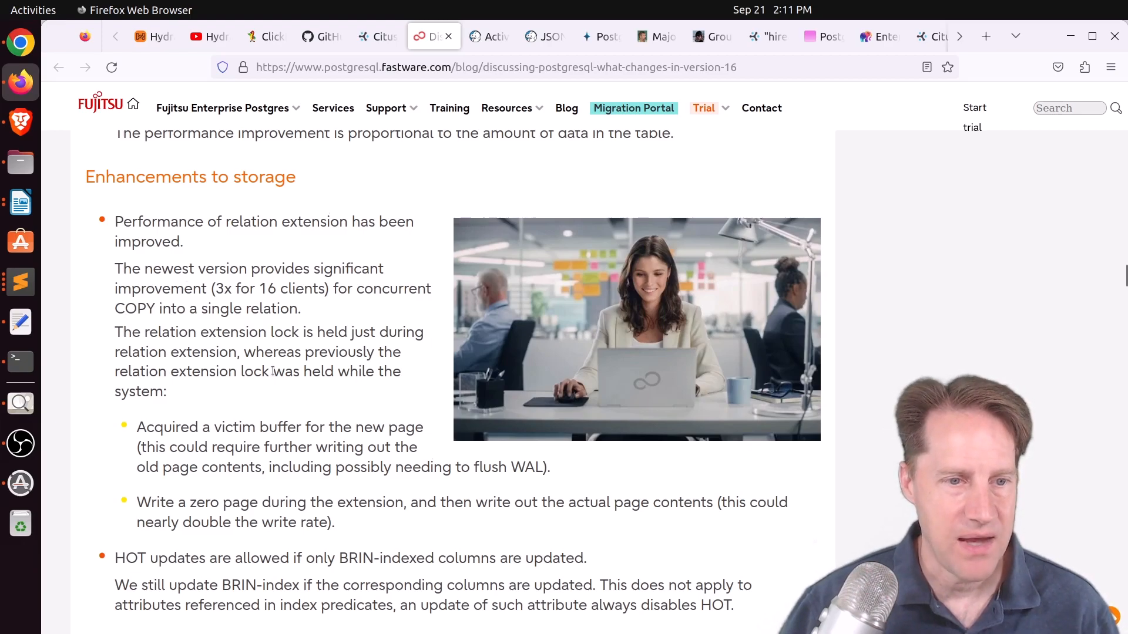
pyautogui.scroll(-3)
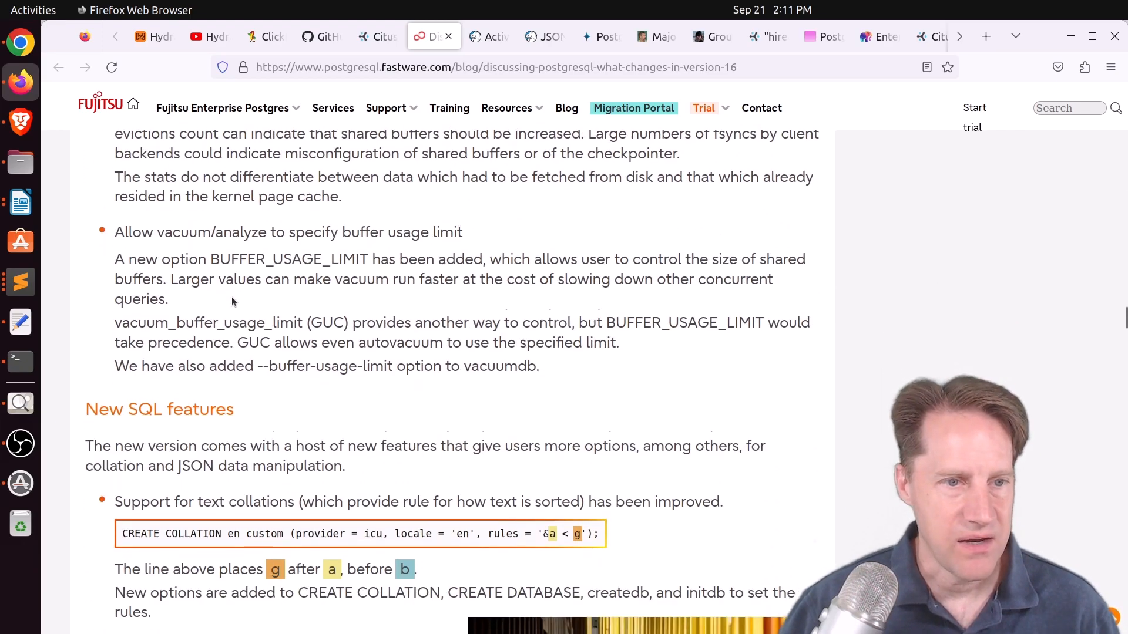
pyautogui.scroll(-3)
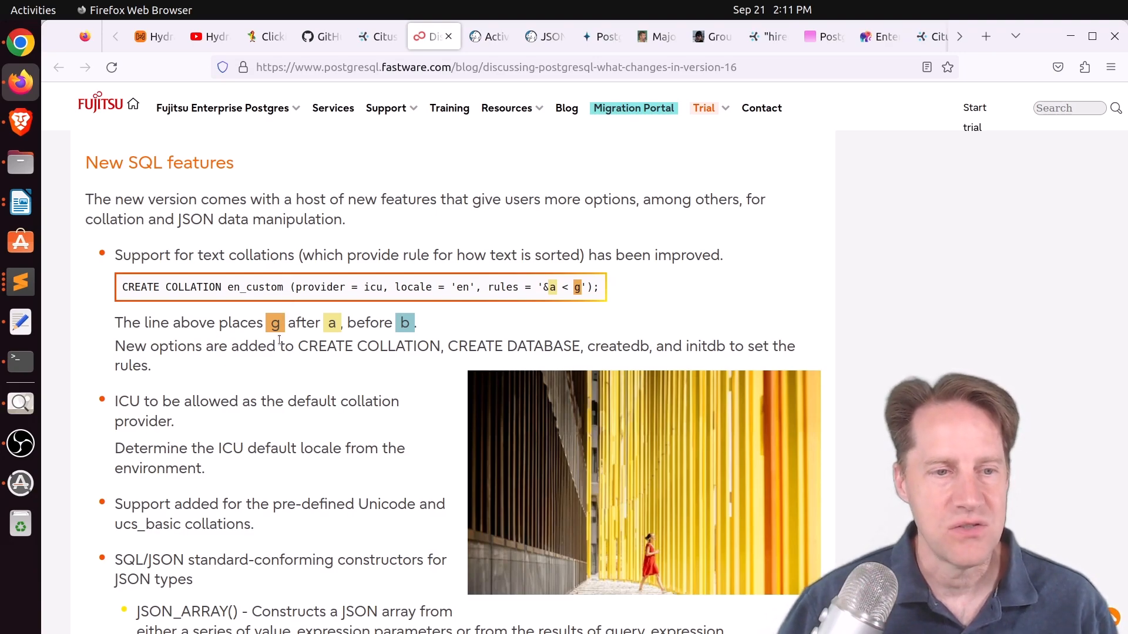
pyautogui.moveTo(273, 389)
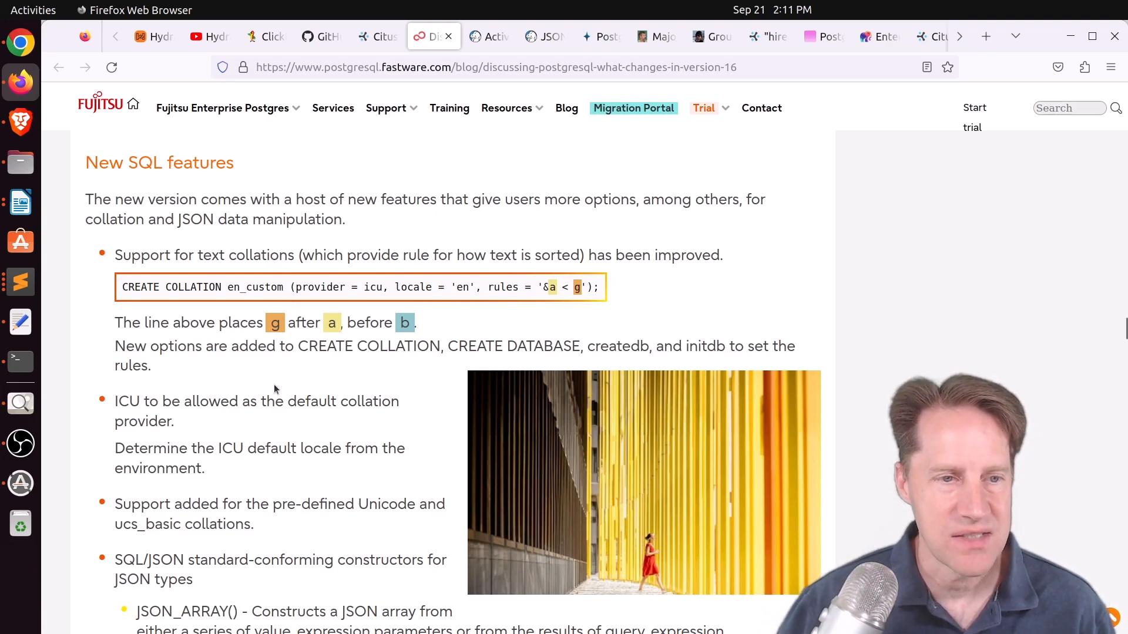
pyautogui.scroll(-3)
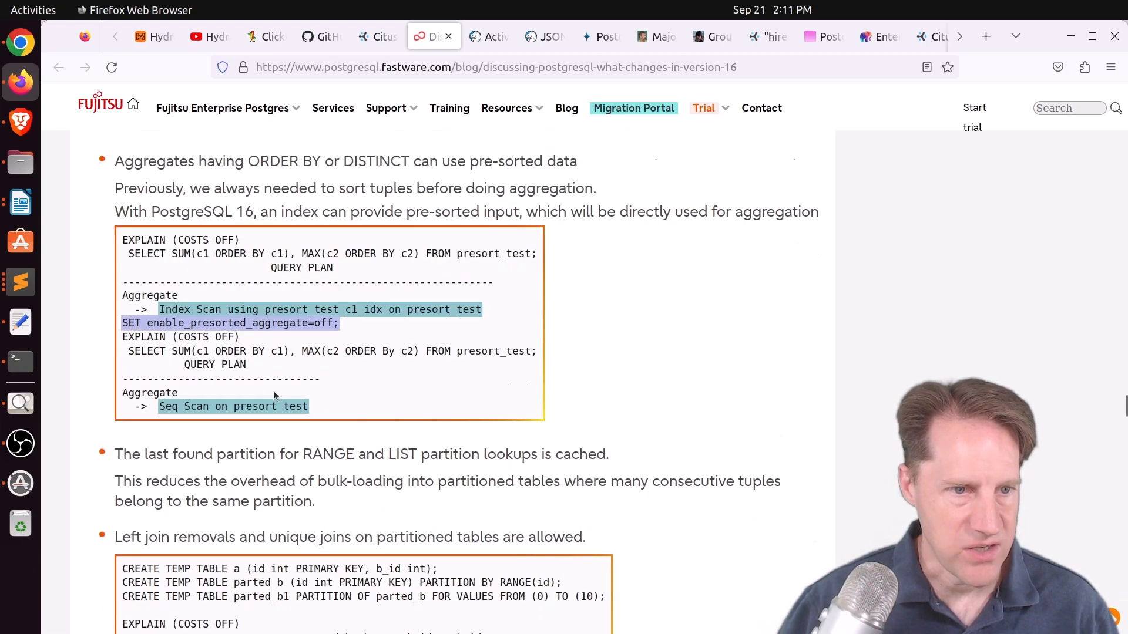
pyautogui.scroll(-3)
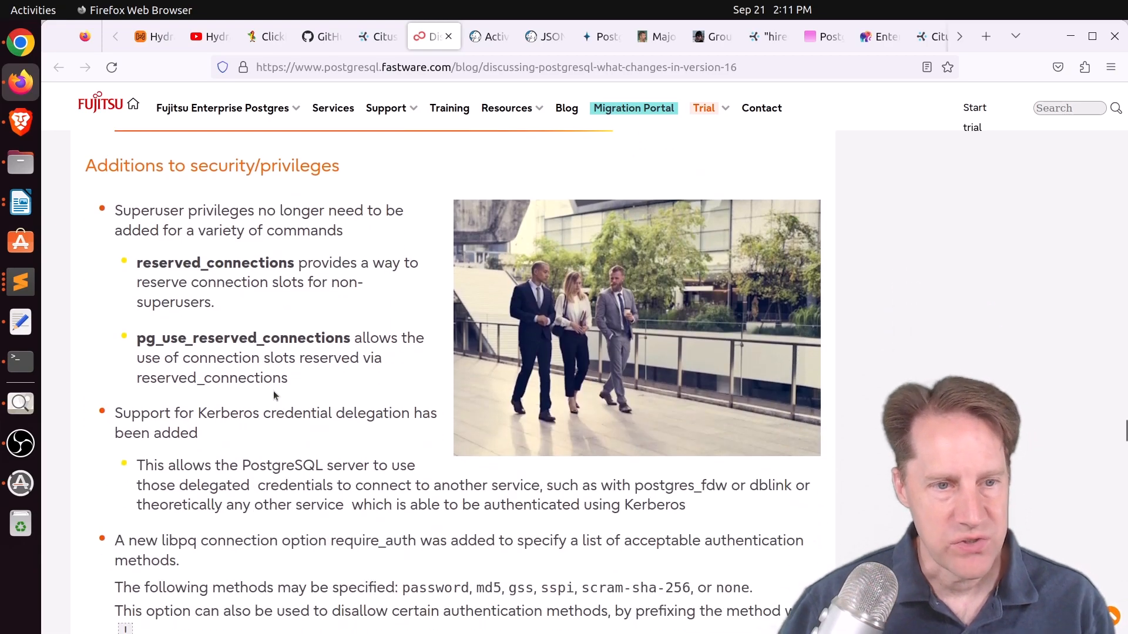
pyautogui.scroll(-3)
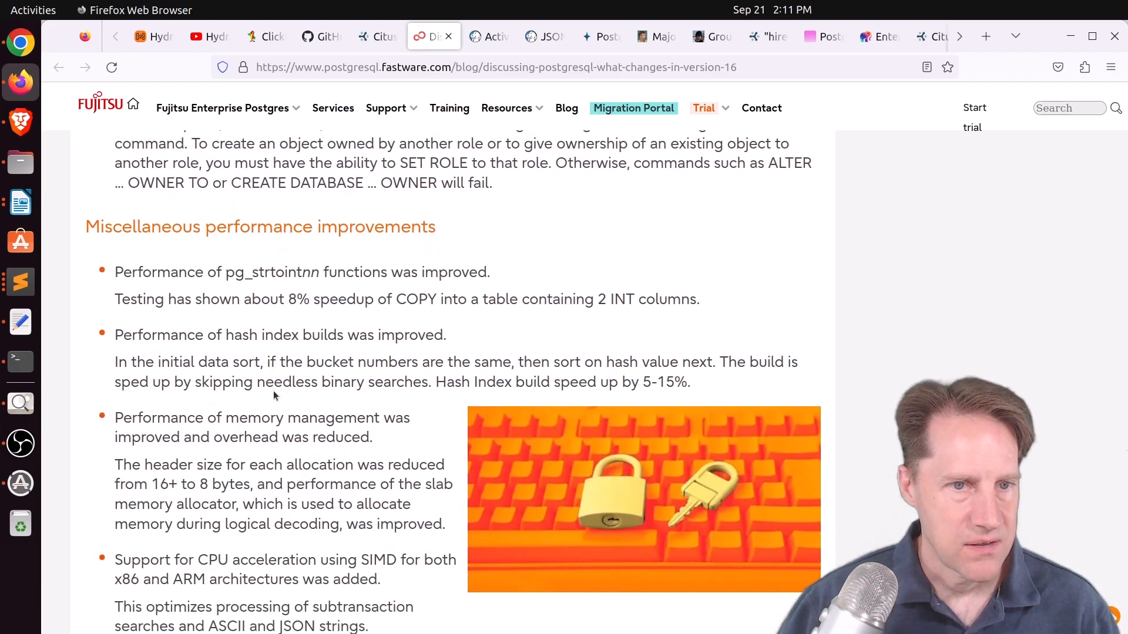
pyautogui.scroll(-3)
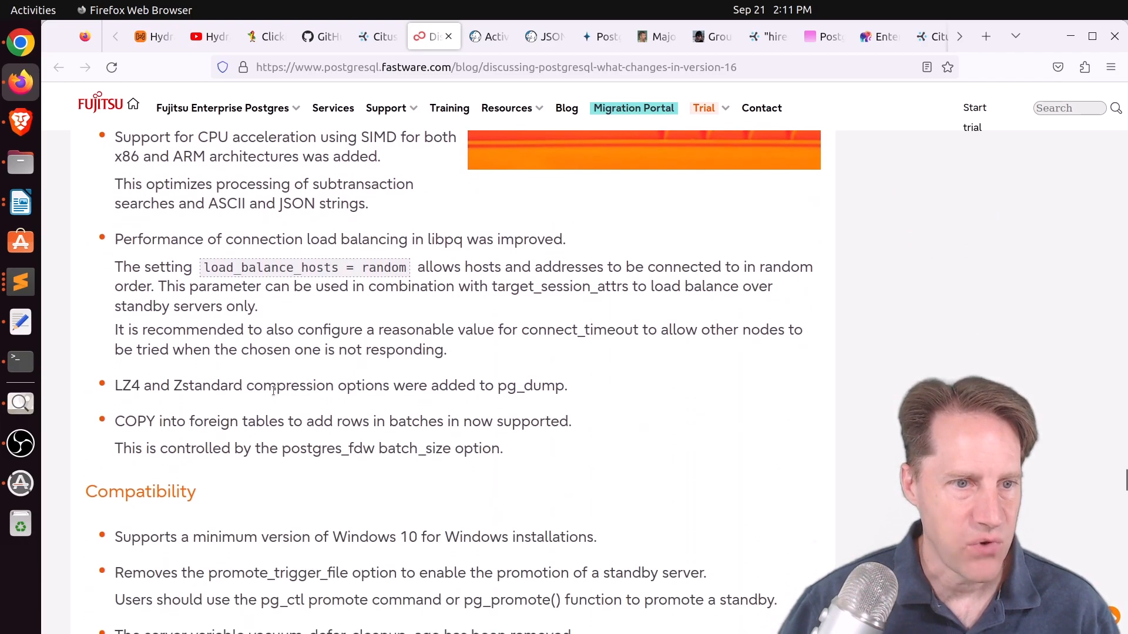
pyautogui.scroll(-3)
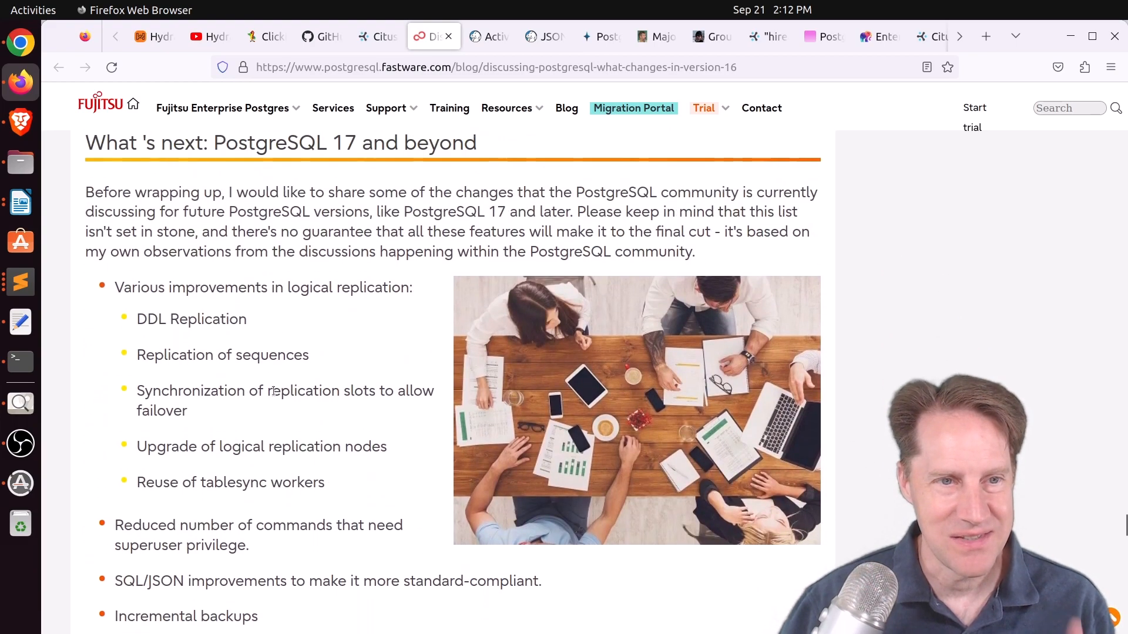
pyautogui.moveTo(300, 378)
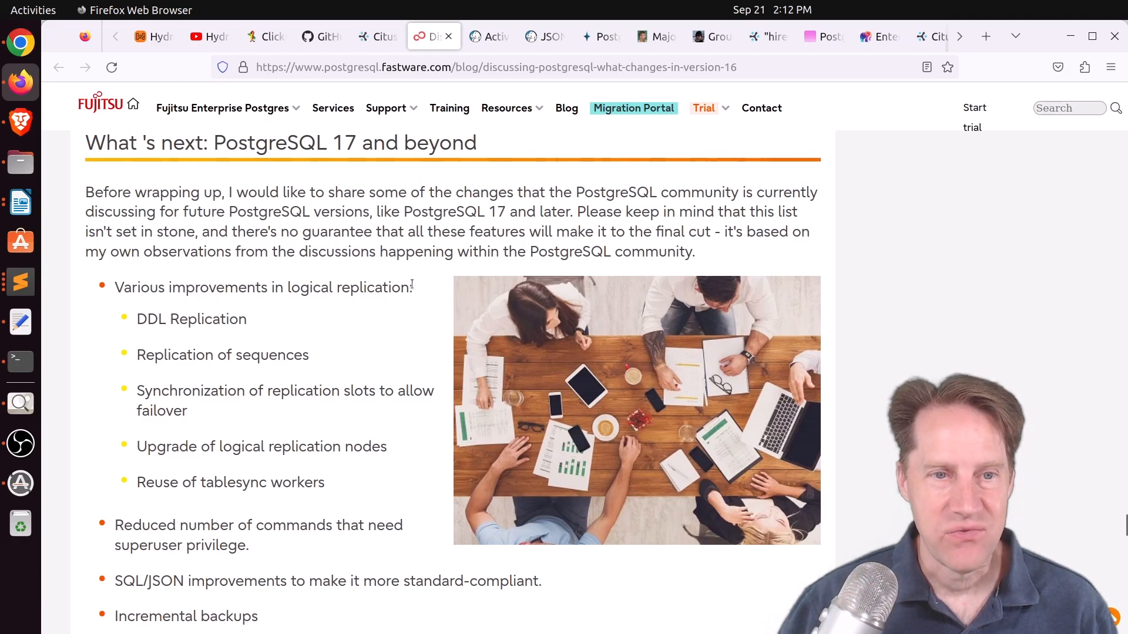
# Step: Highlight 'logical replication' in the PostgreSQL 17 wish list and read to the article's Topics line
pyautogui.moveTo(315, 287); pyautogui.dragTo(410, 288)
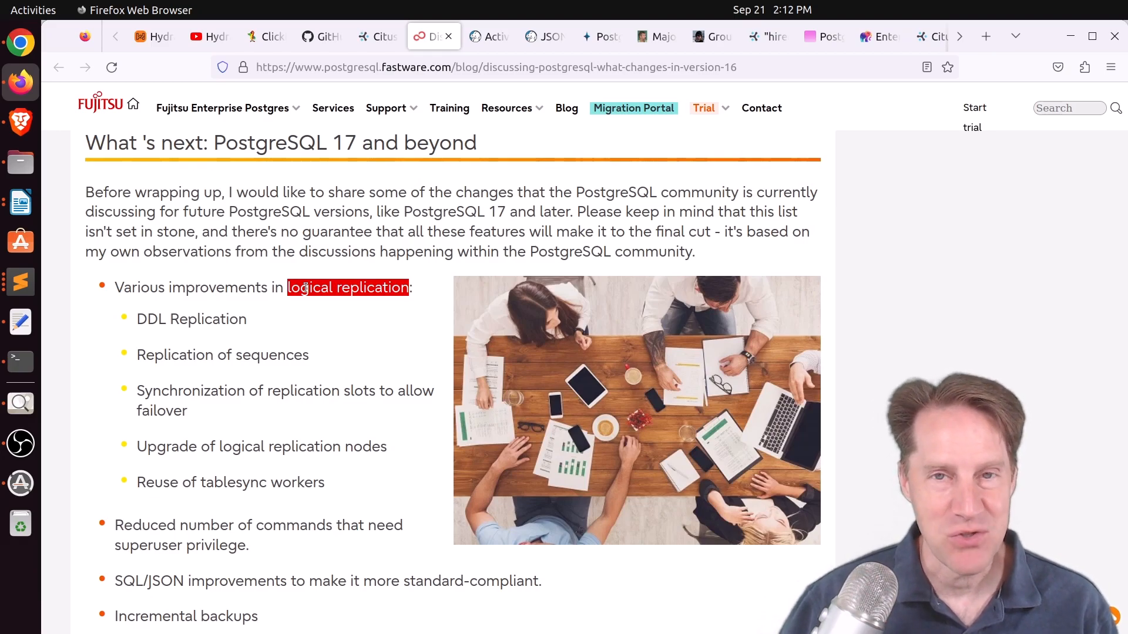
pyautogui.moveTo(283, 312)
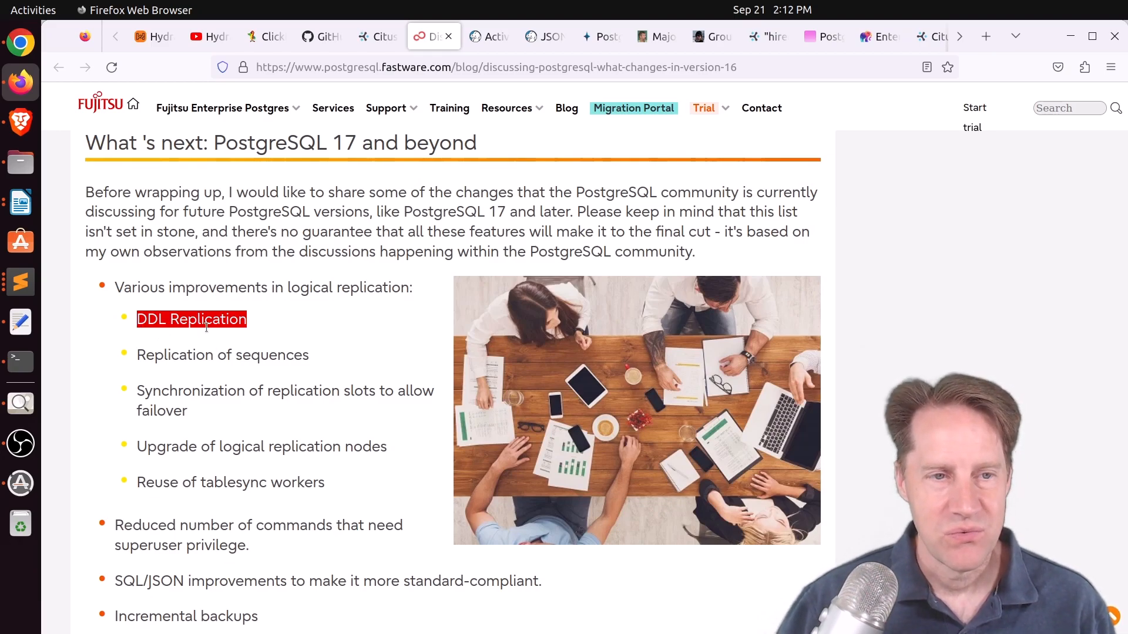
pyautogui.moveTo(218, 345)
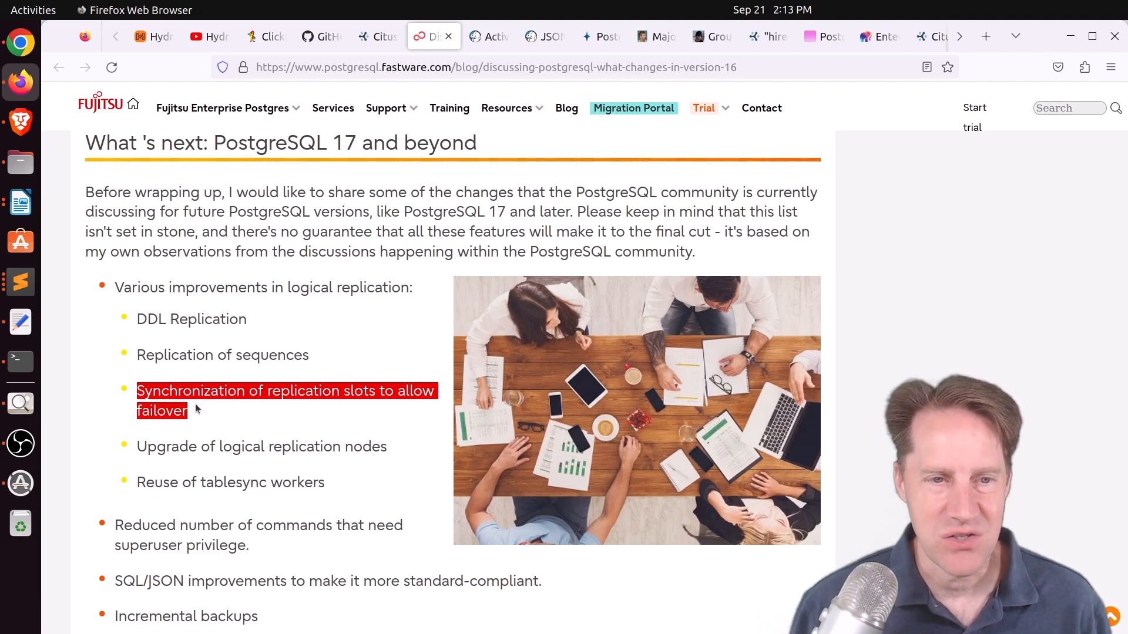
pyautogui.scroll(-3)
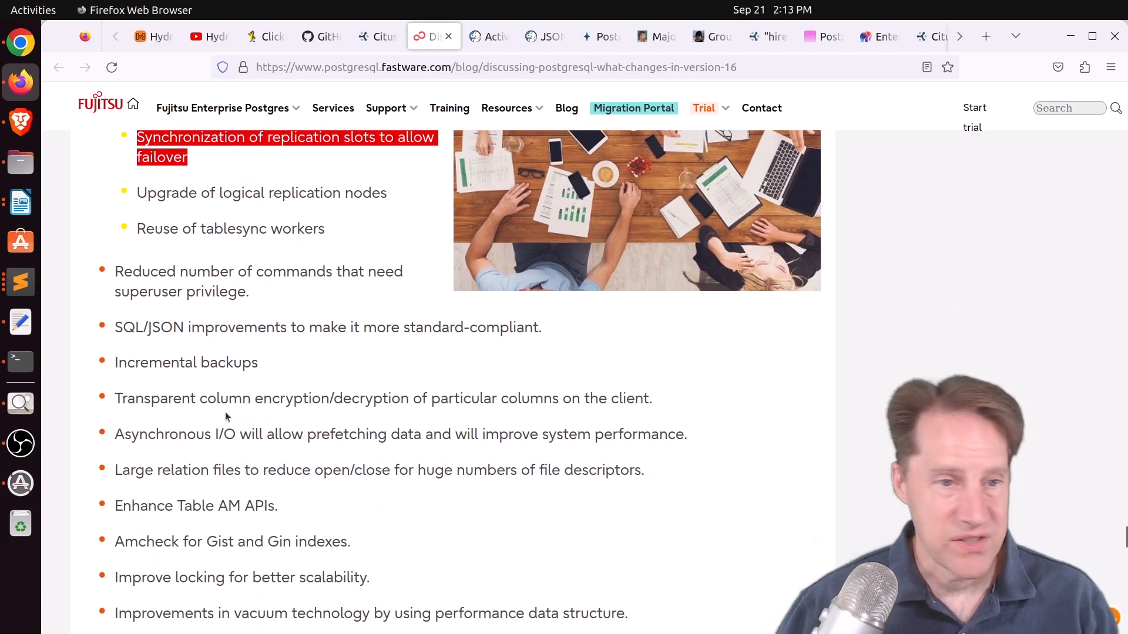
pyautogui.scroll(-3)
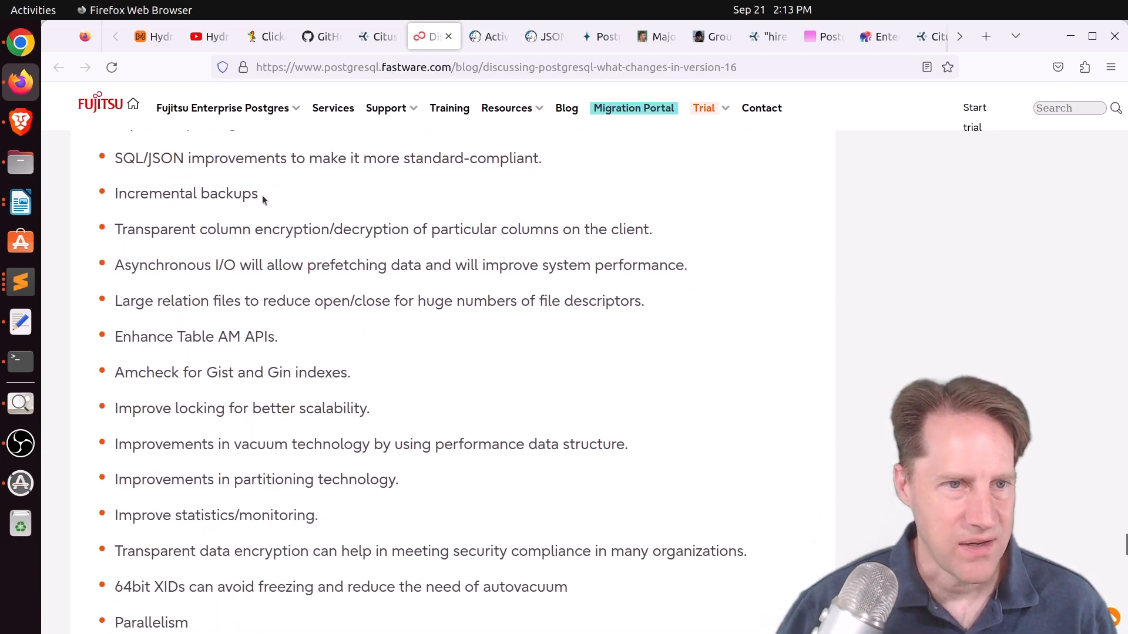
pyautogui.scroll(-3)
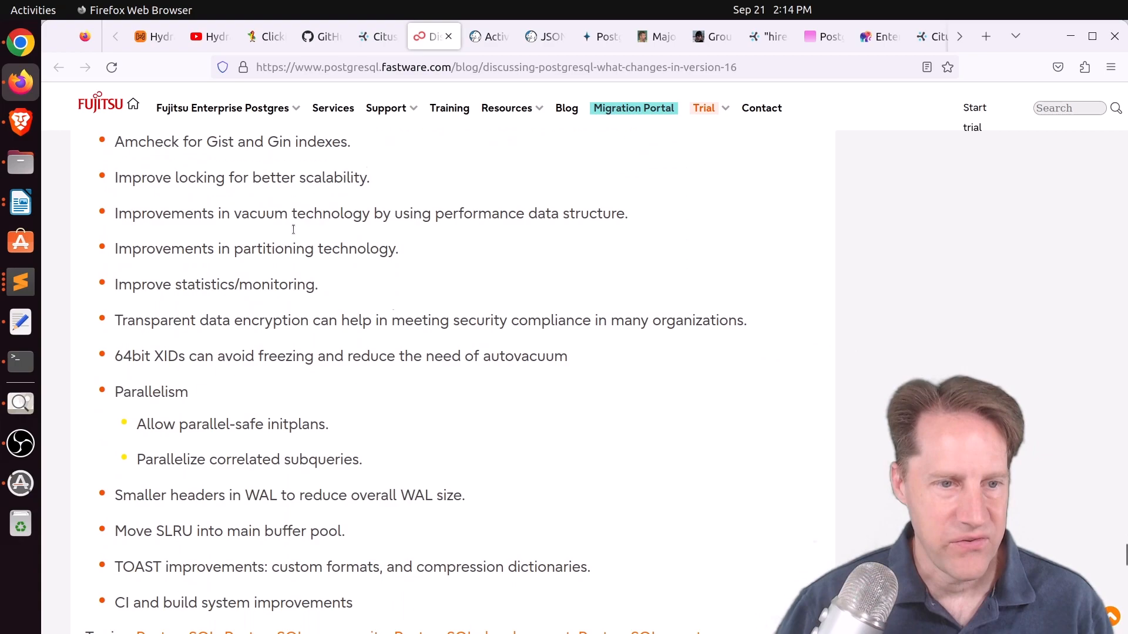
pyautogui.scroll(-3)
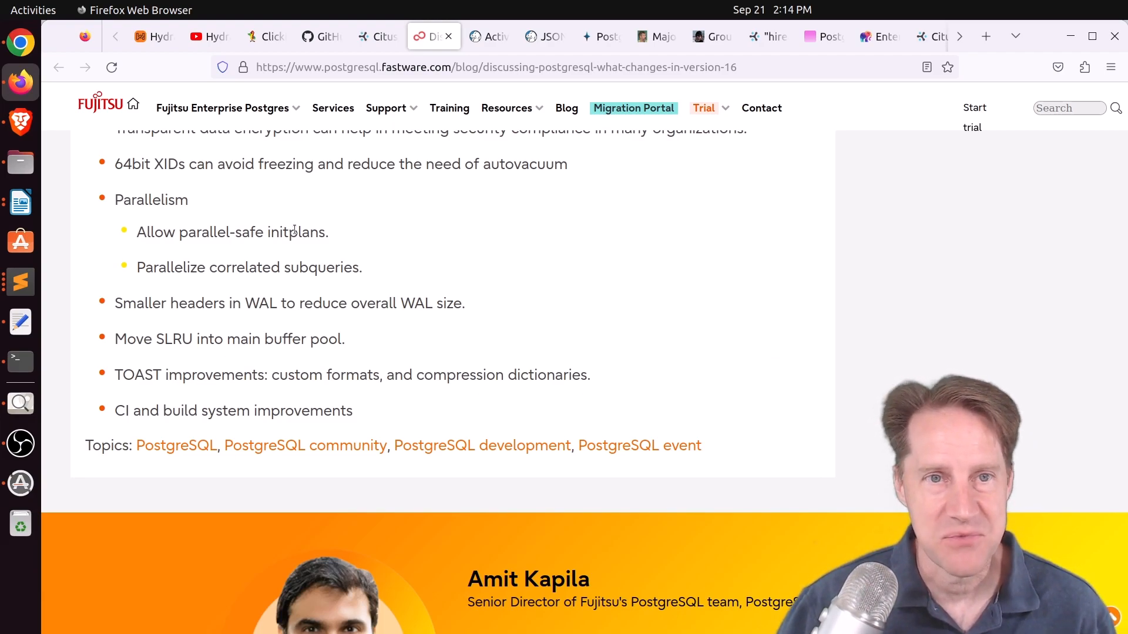
# Step: Switch to Crunchy Data's active-active Postgres 16 article and read through the Subscription setup
pyautogui.click(487, 36)
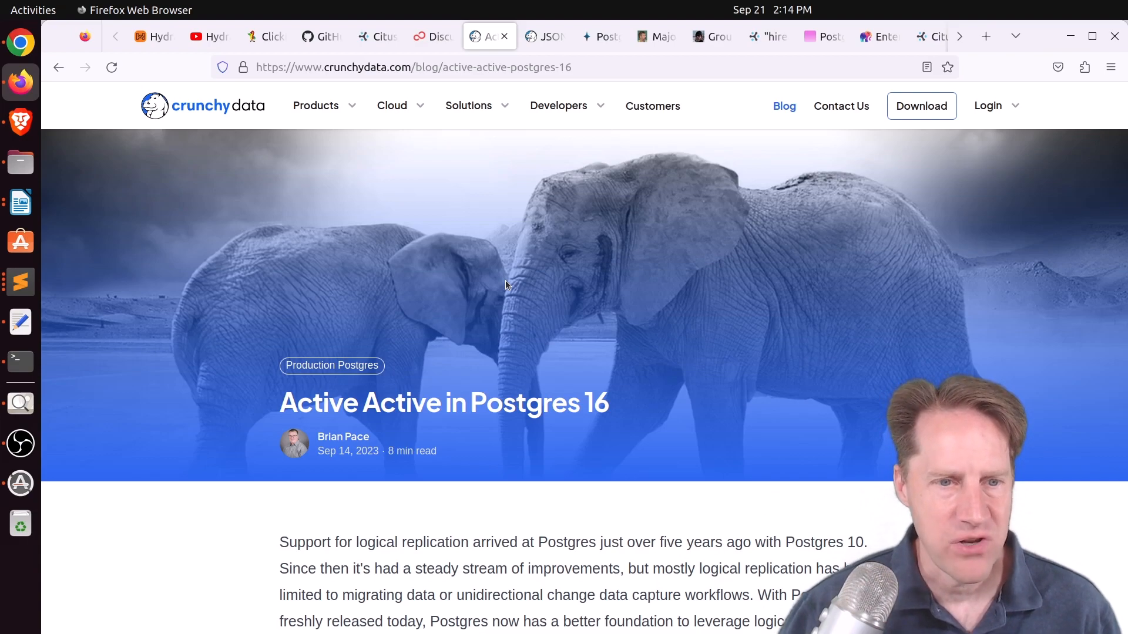
pyautogui.scroll(-3)
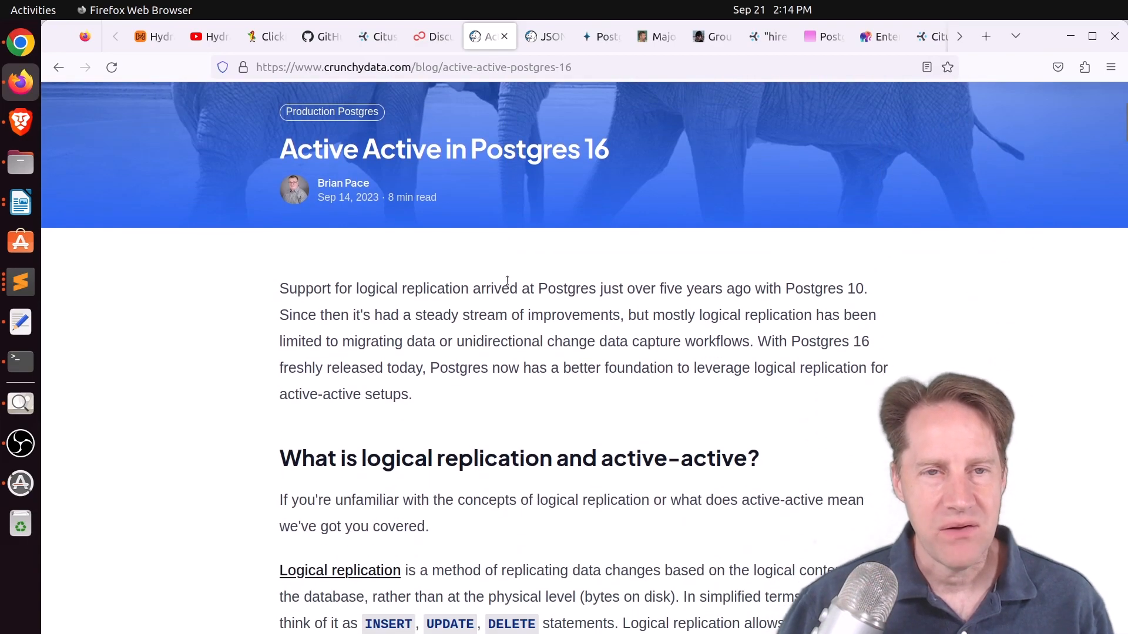
pyautogui.scroll(-3)
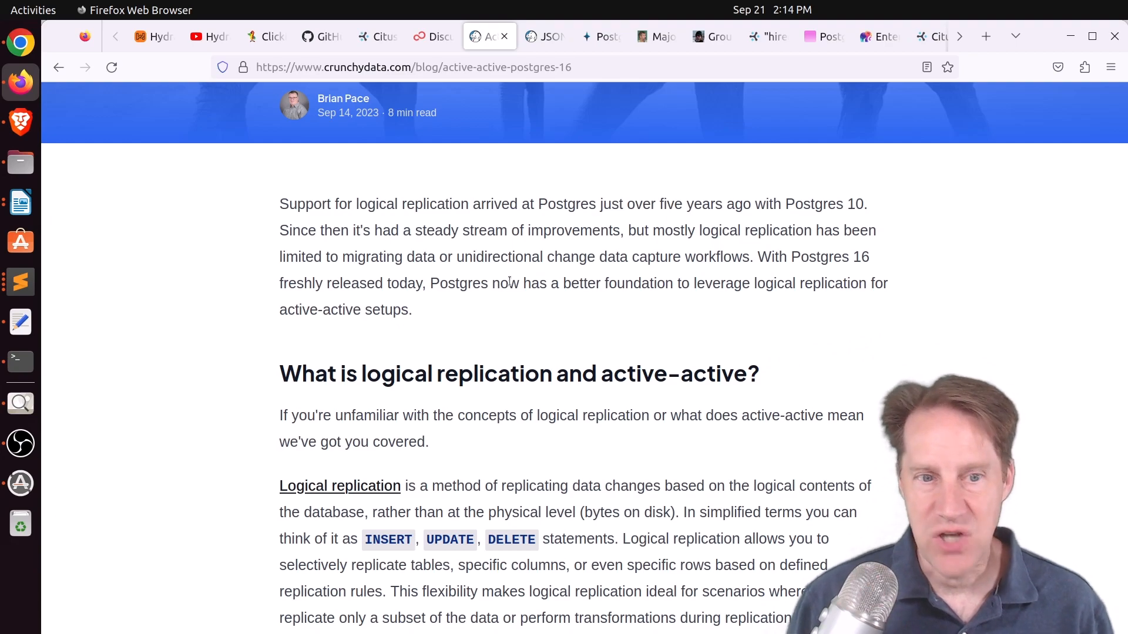
pyautogui.scroll(-3)
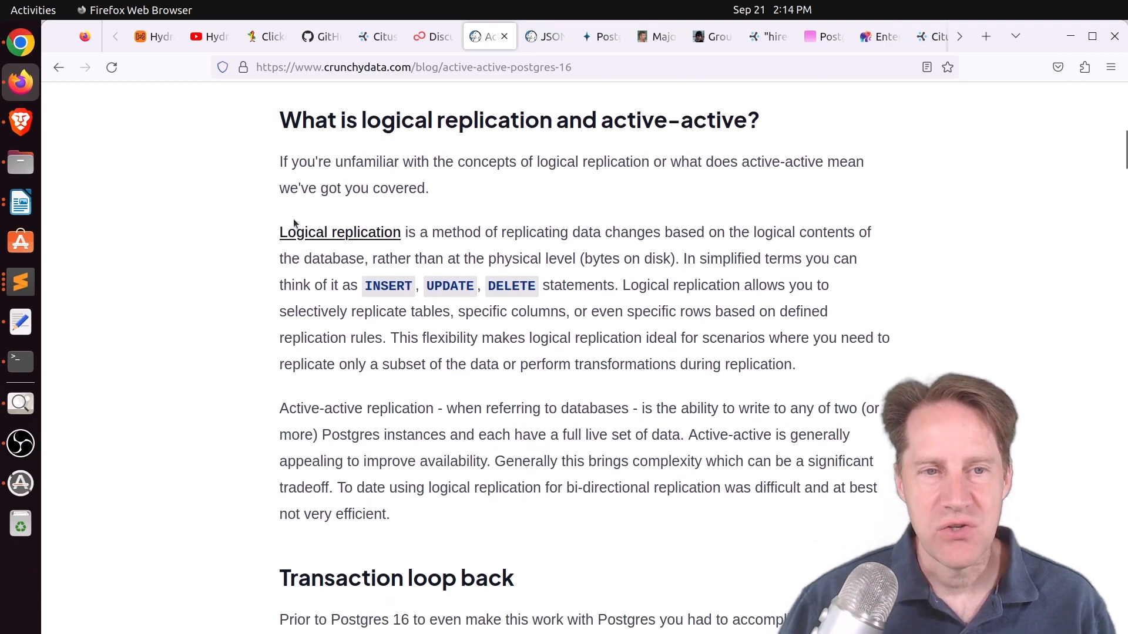
pyautogui.moveTo(359, 237)
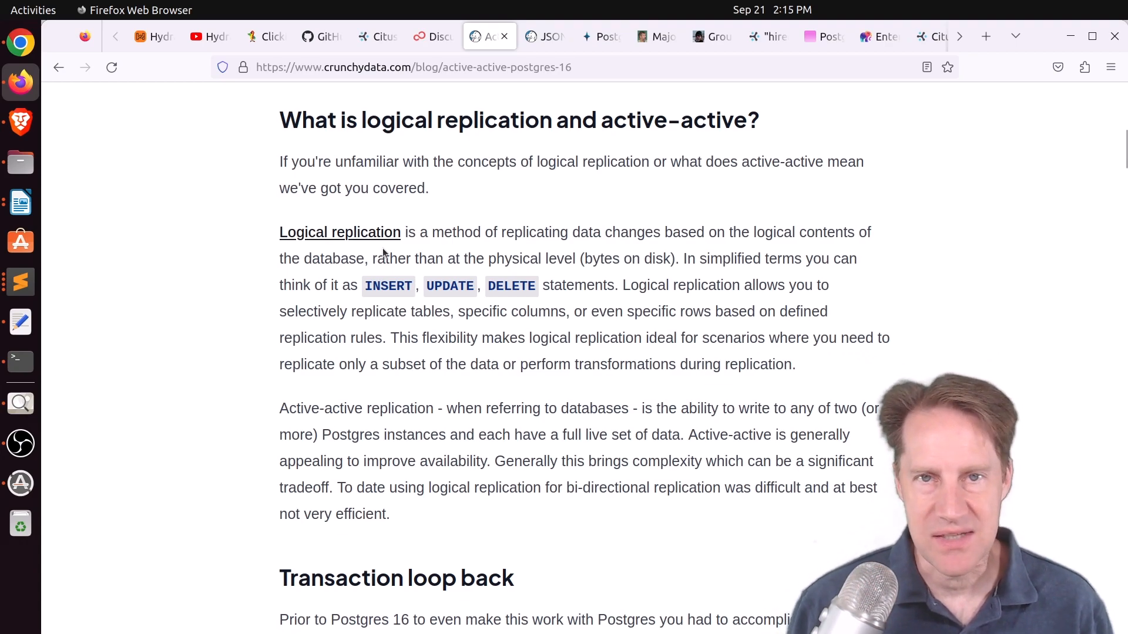
pyautogui.scroll(-3)
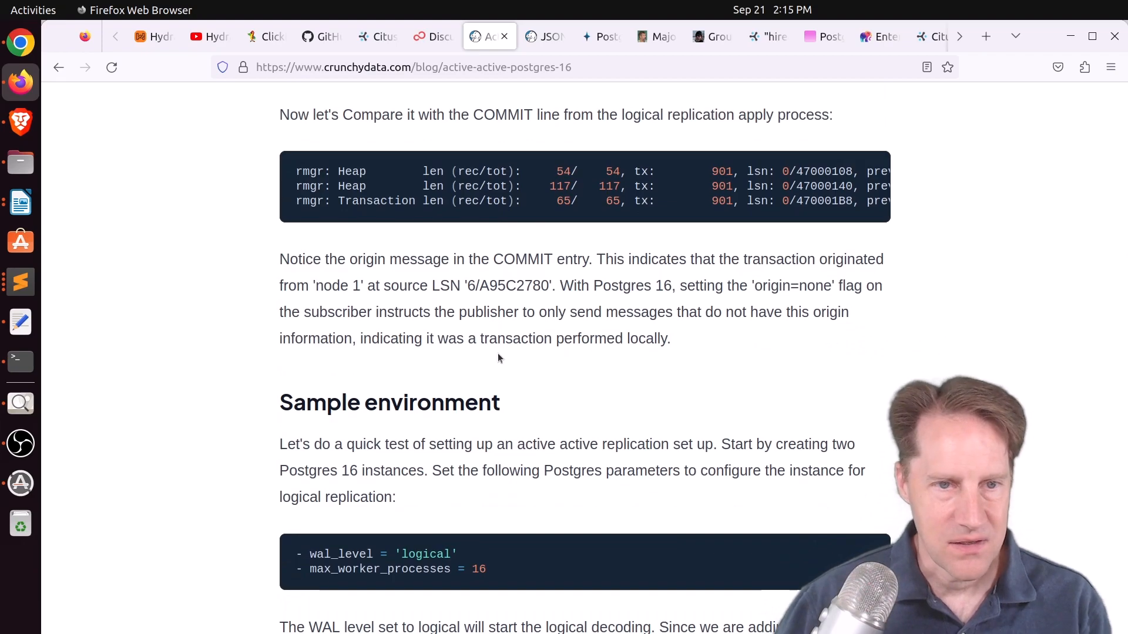
pyautogui.scroll(-3)
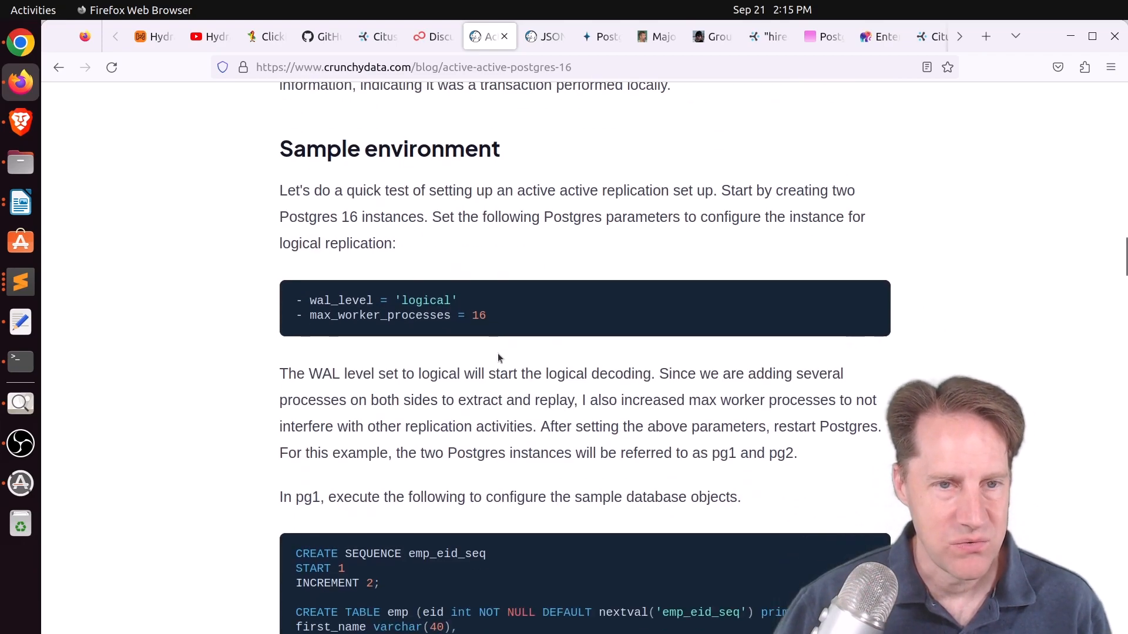
pyautogui.scroll(-3)
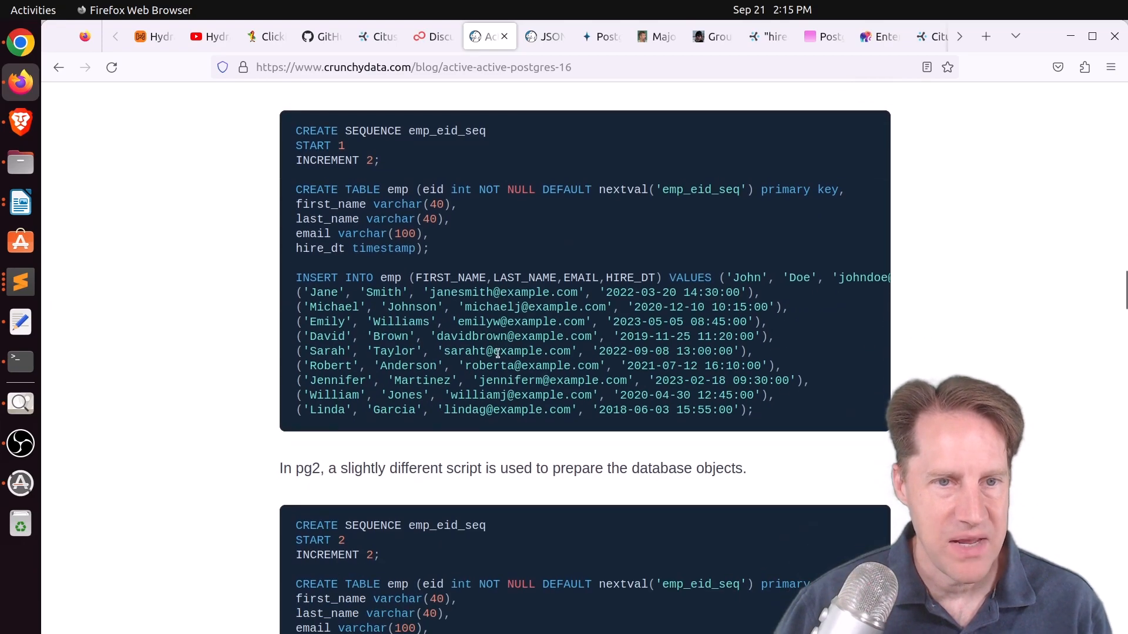
pyautogui.scroll(-3)
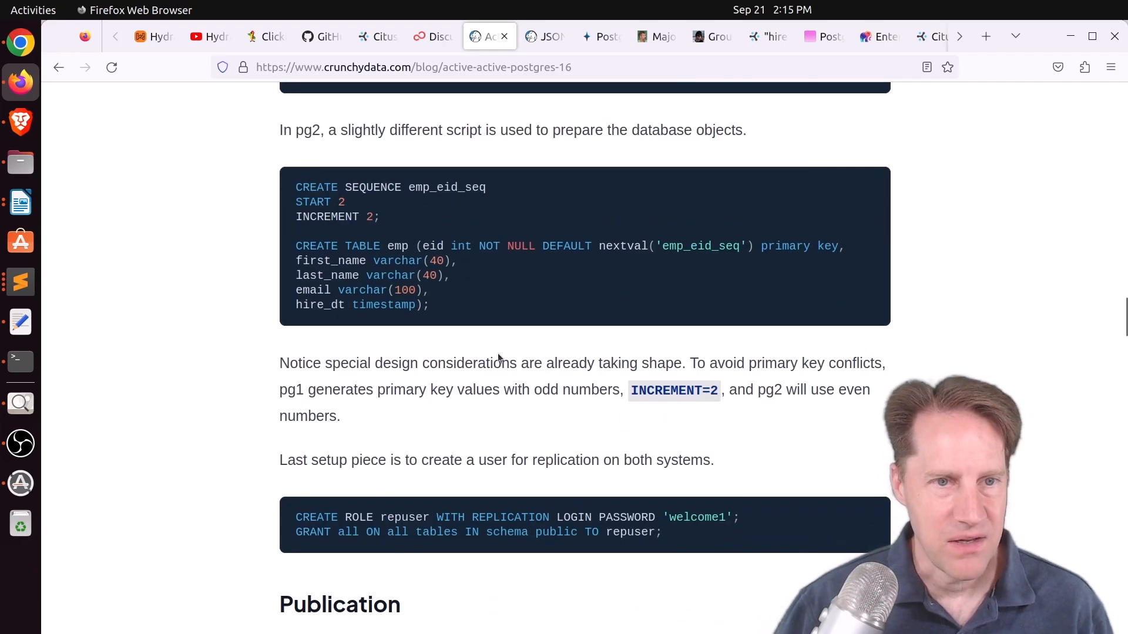
pyautogui.scroll(-3)
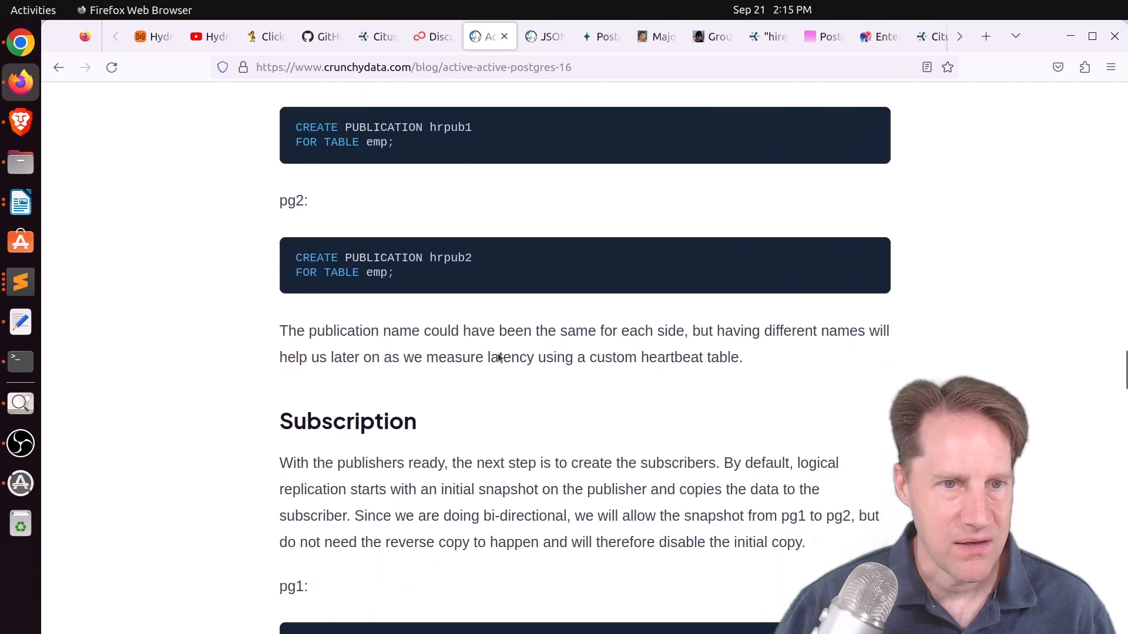
pyautogui.scroll(-3)
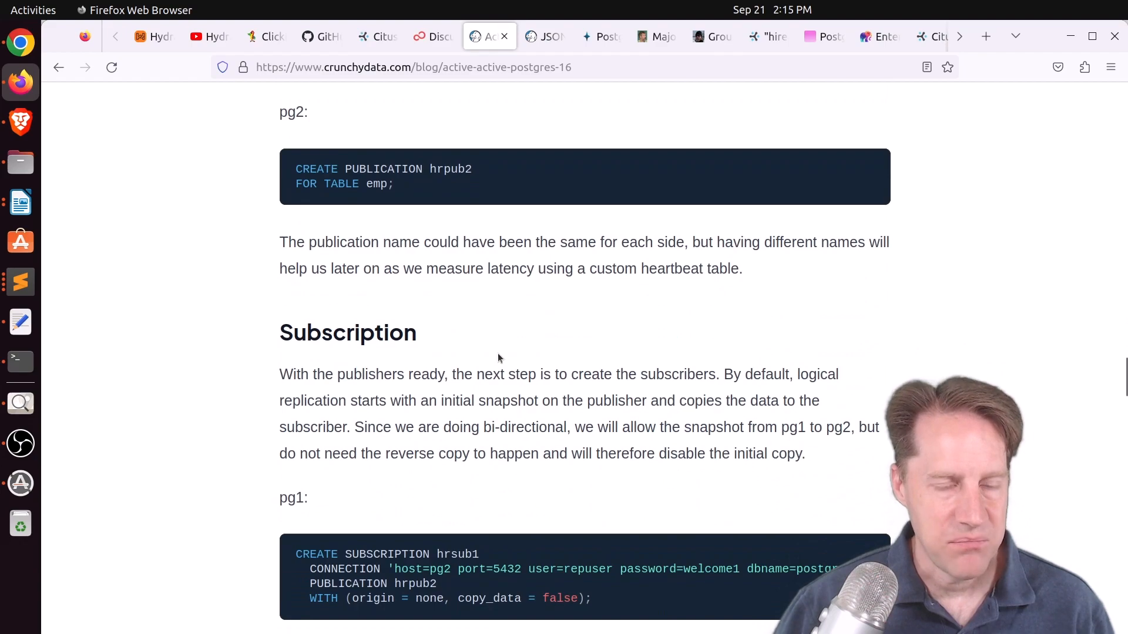
# Step: Read the Replication Test section down to the example where both employee rows end up out of sync
pyautogui.scroll(-3)
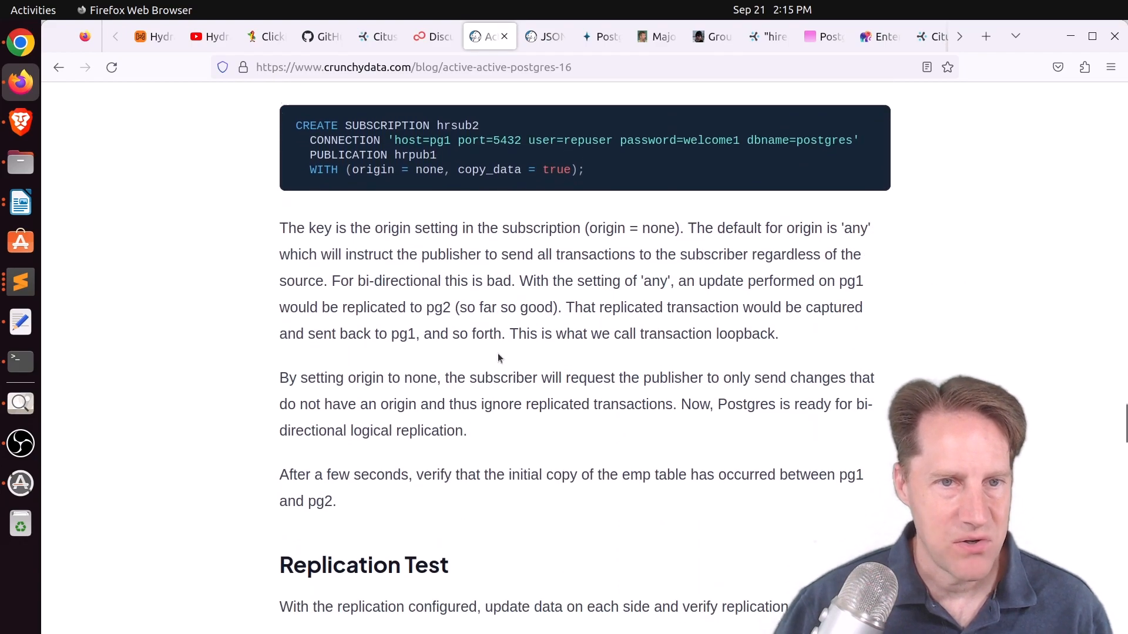
pyautogui.scroll(3)
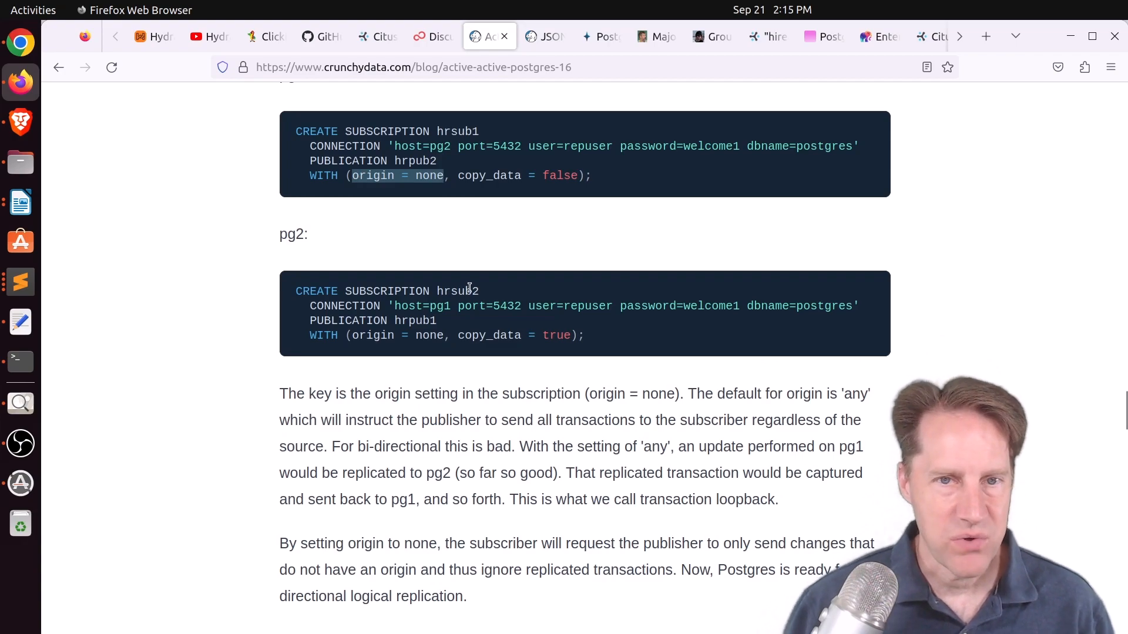
pyautogui.scroll(-3)
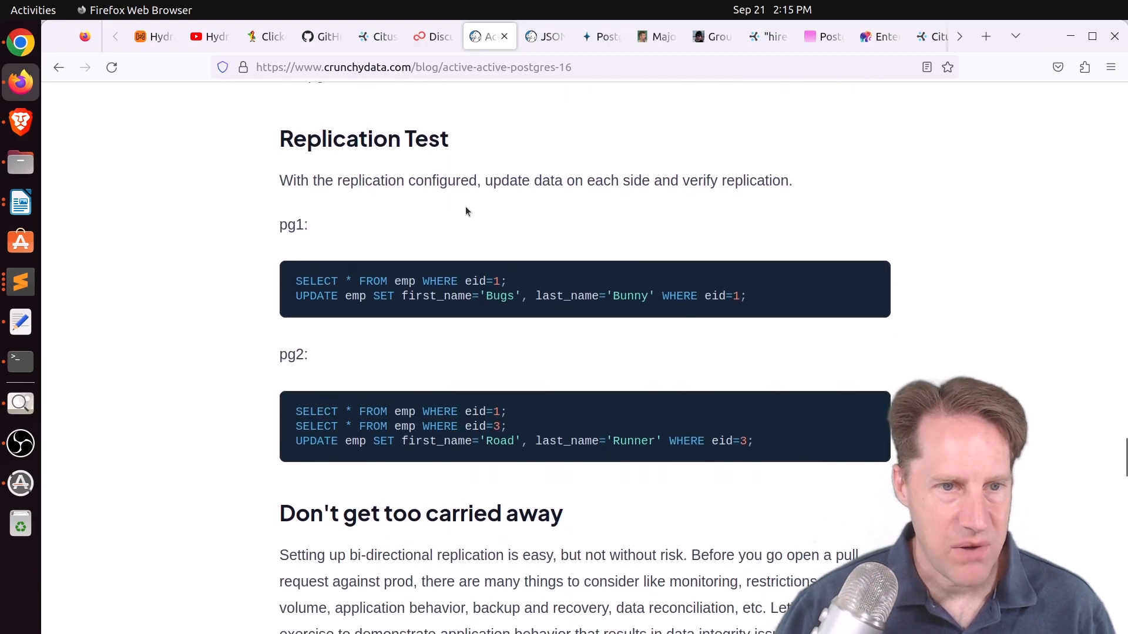
pyautogui.scroll(-3)
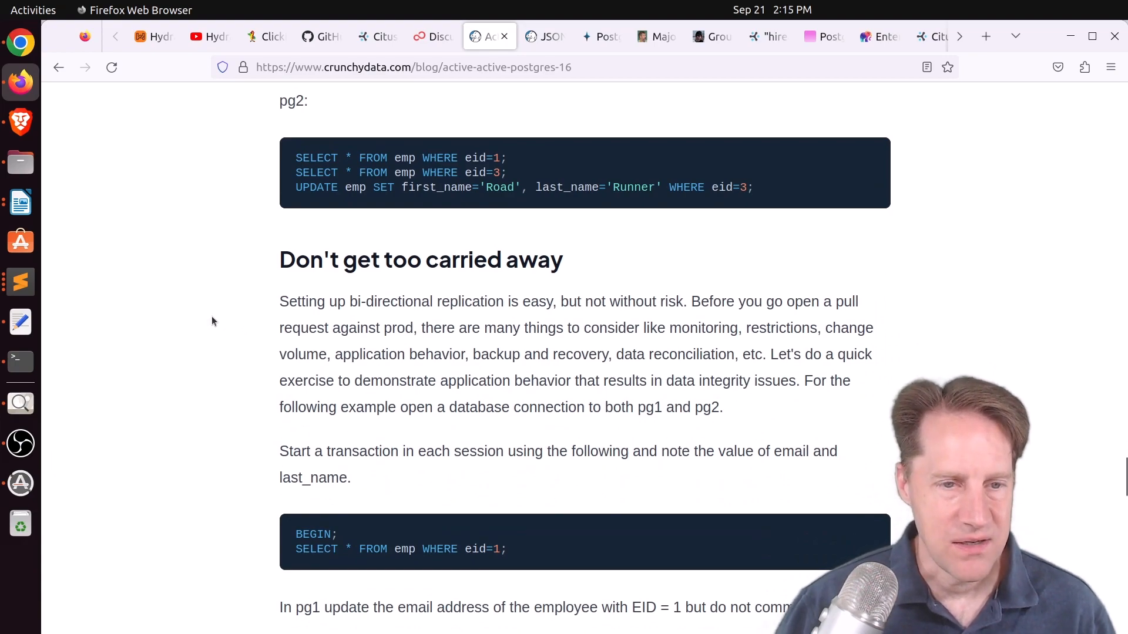
pyautogui.scroll(-3)
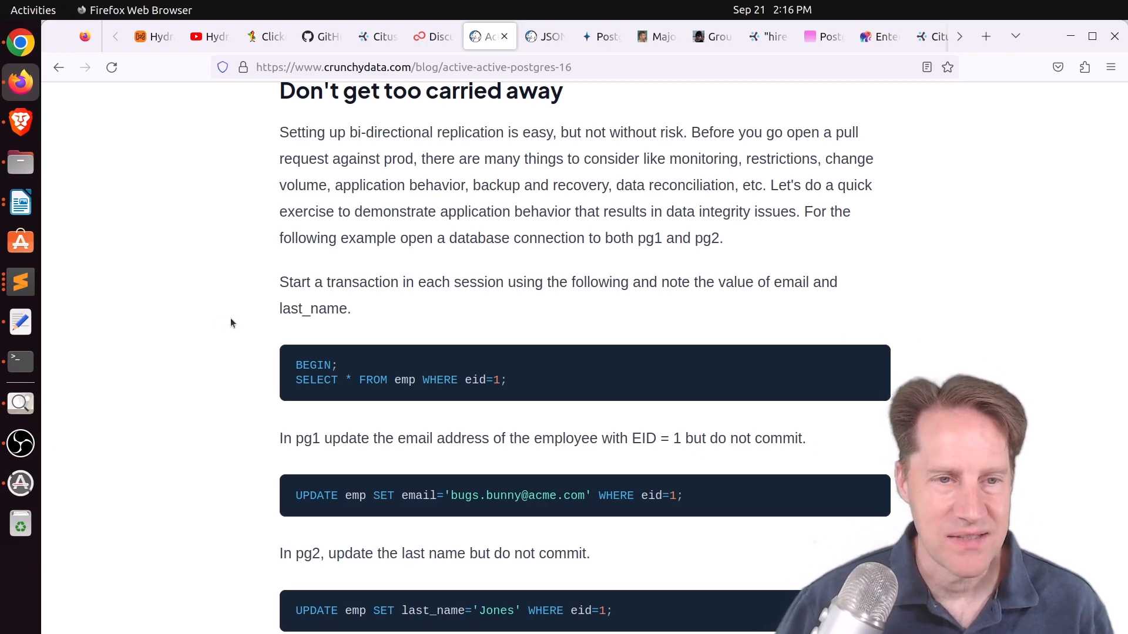
pyautogui.scroll(-3)
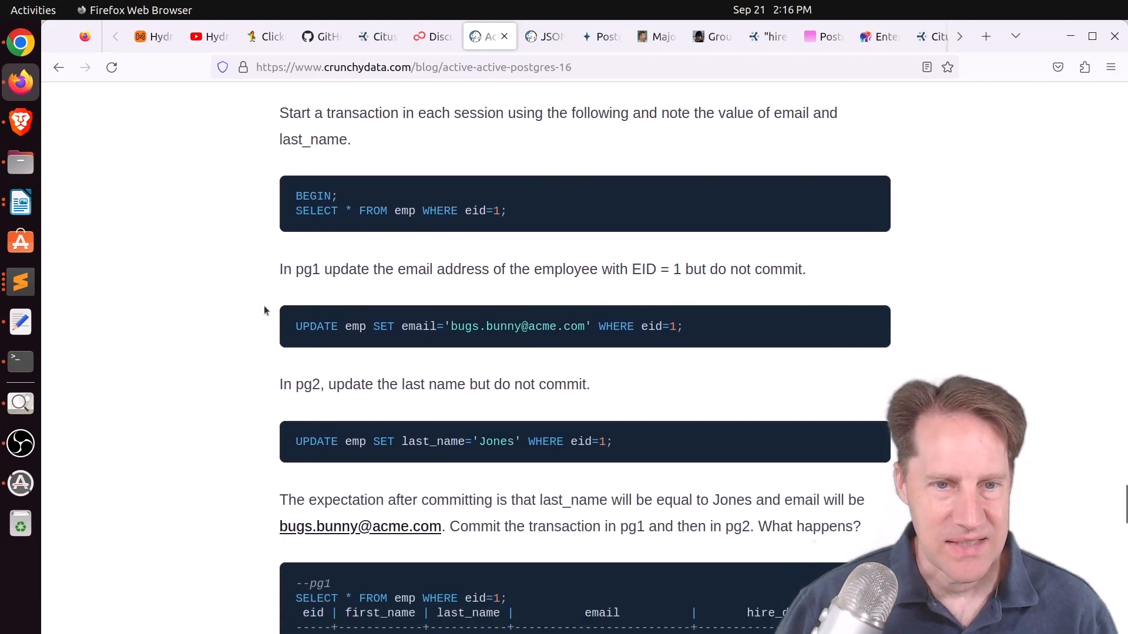
pyautogui.scroll(-3)
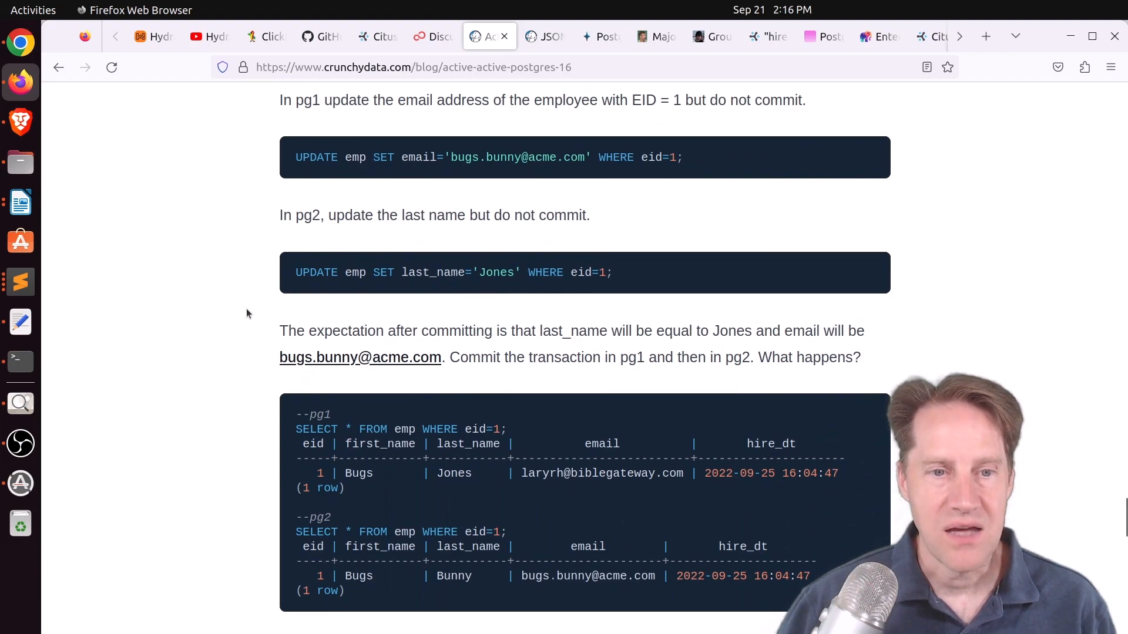
pyautogui.scroll(-3)
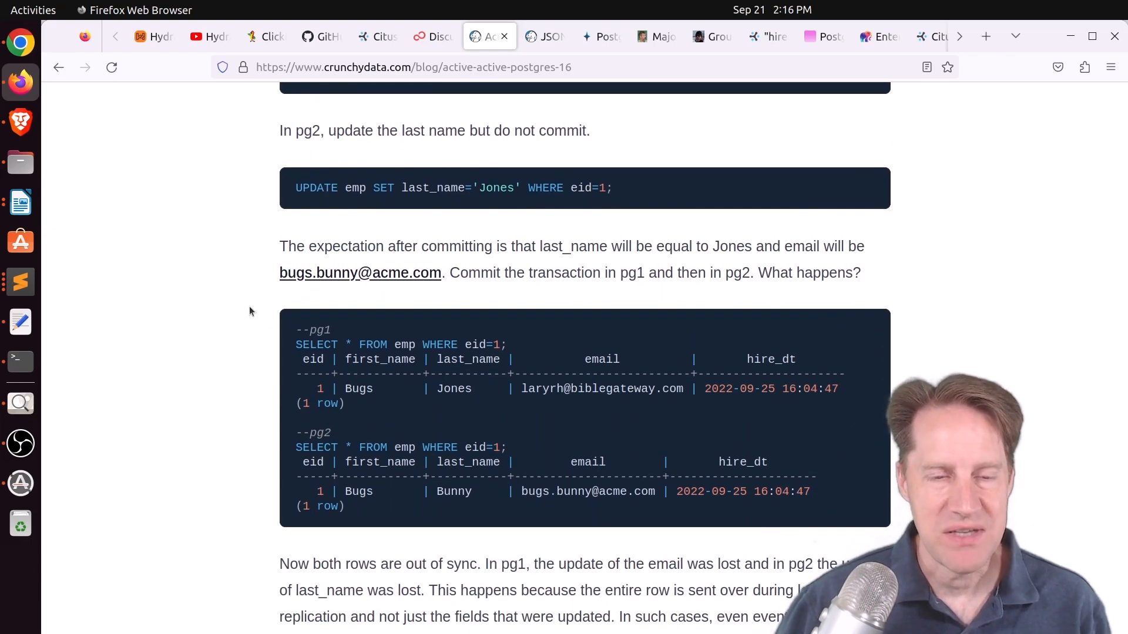
pyautogui.scroll(-3)
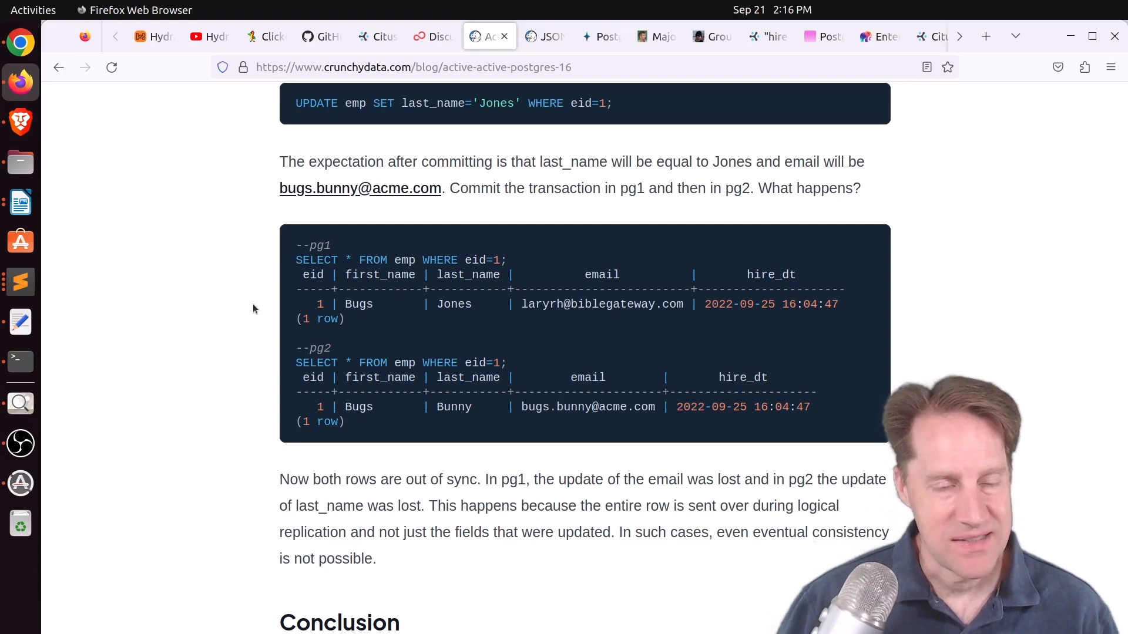
pyautogui.moveTo(260, 306)
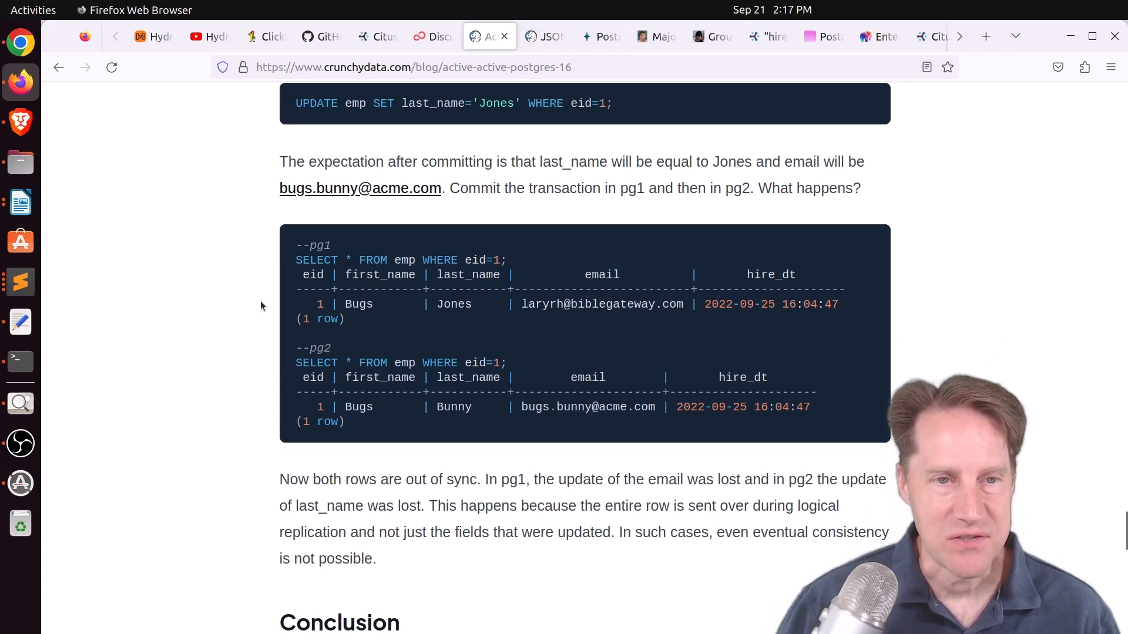
pyautogui.moveTo(528, 103)
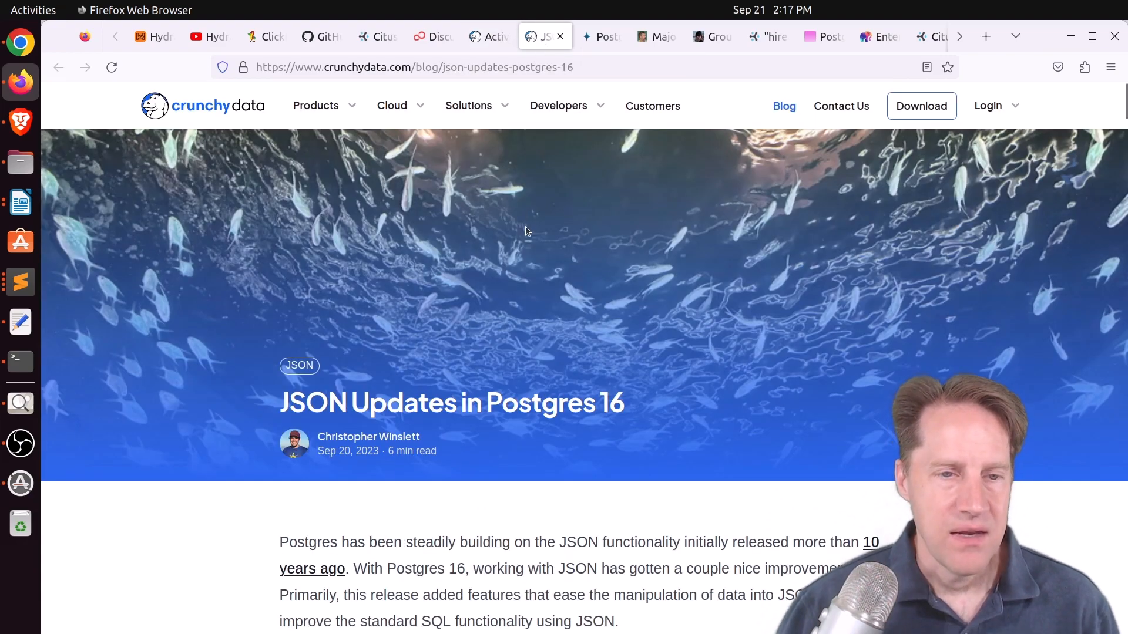
pyautogui.moveTo(583, 313)
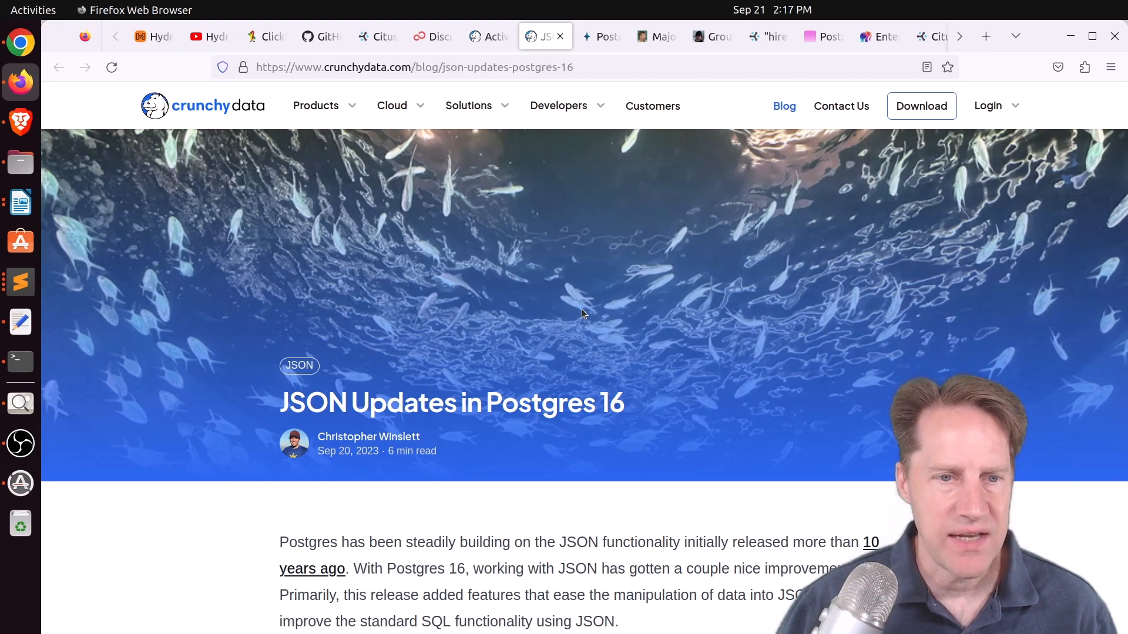
# Step: Read the JSON Updates in Postgres 16 article to 'Postgres is a first-class JSON database', then switch to pganalyze's release post
pyautogui.scroll(-3)
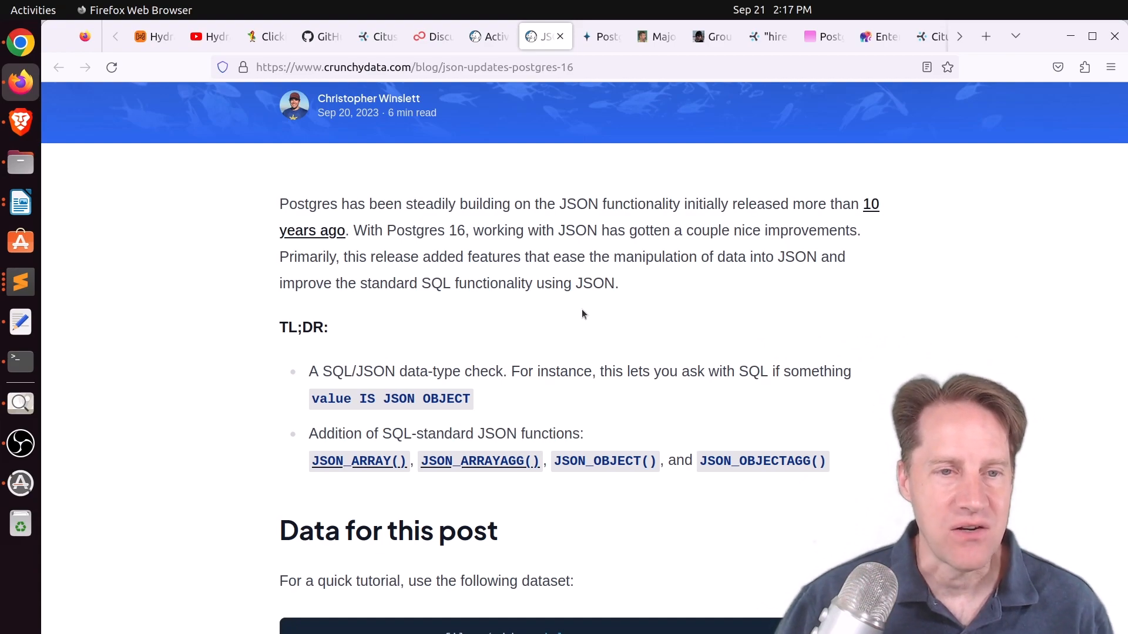
pyautogui.scroll(-3)
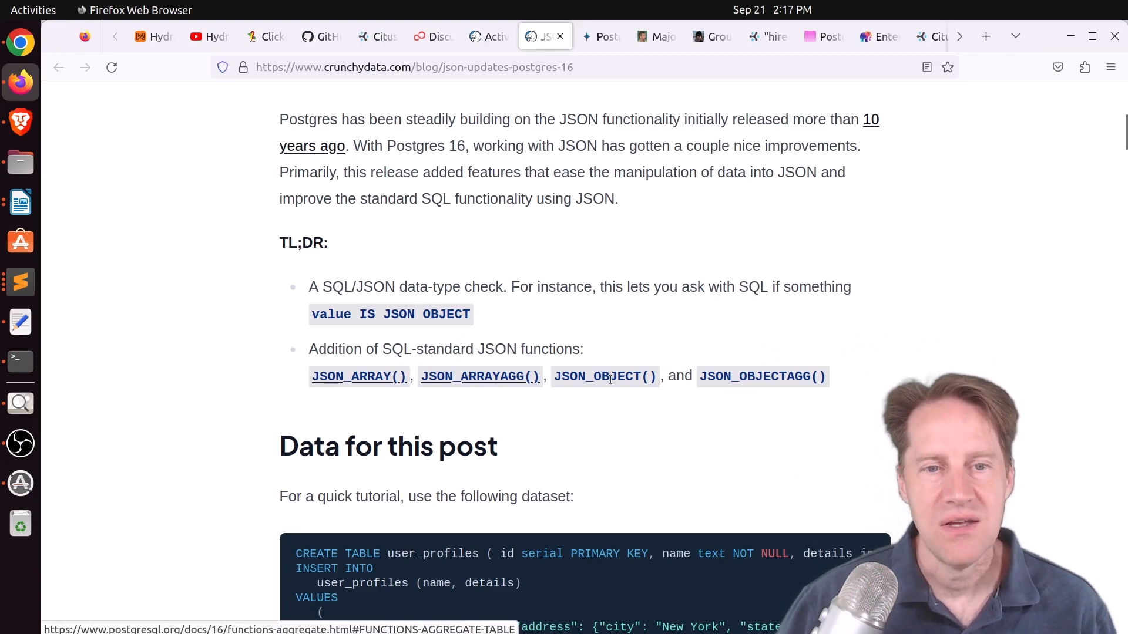
pyautogui.moveTo(457, 390)
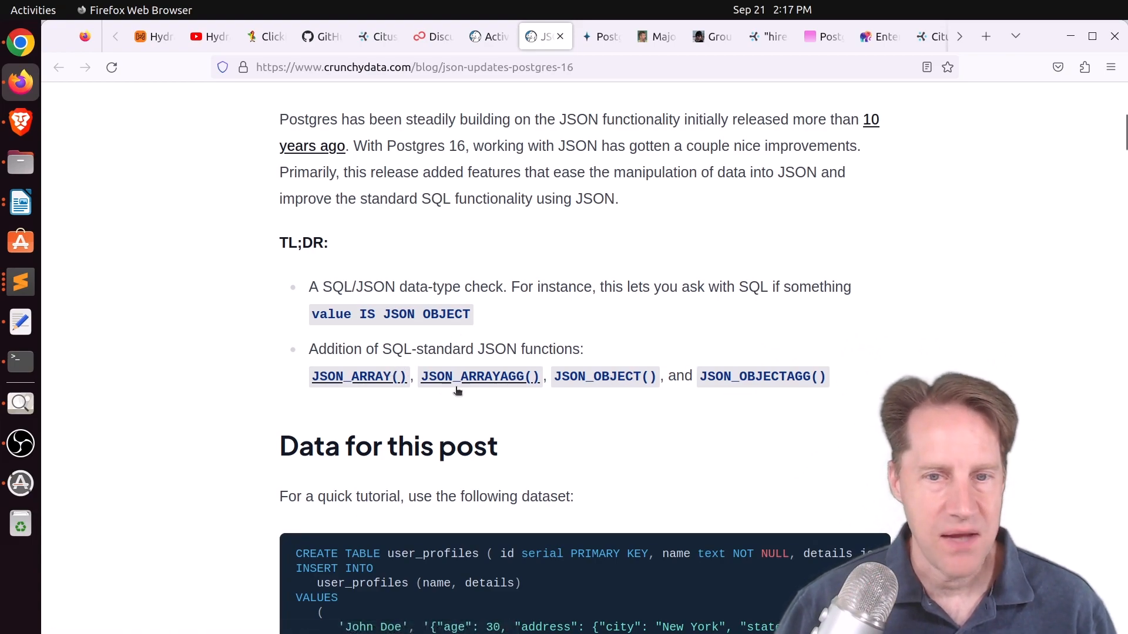
pyautogui.scroll(-3)
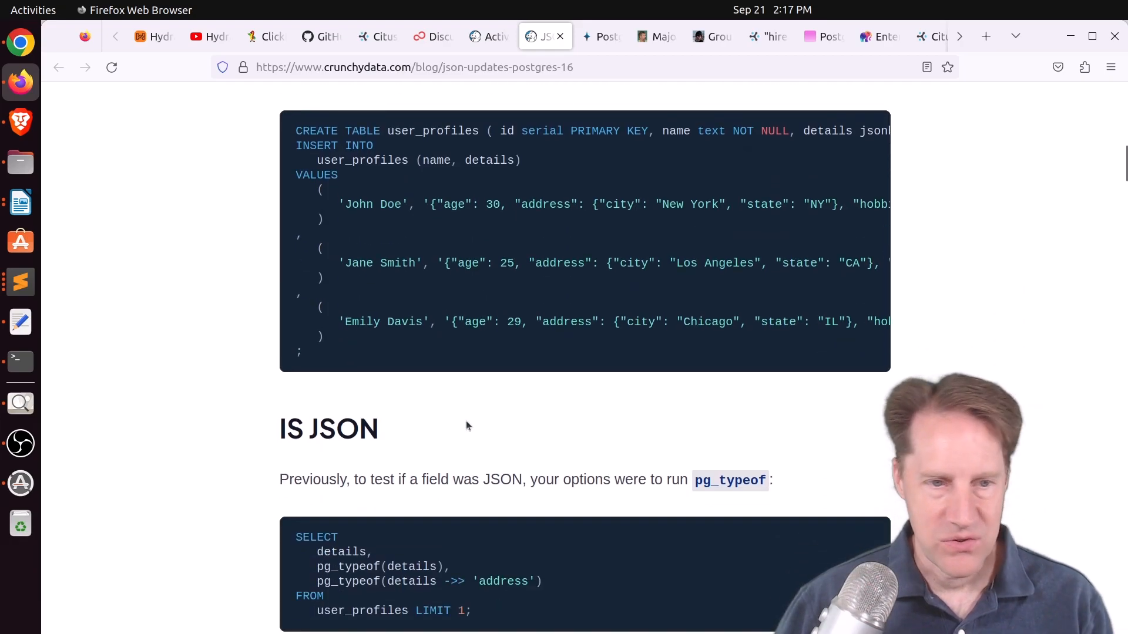
pyautogui.scroll(-3)
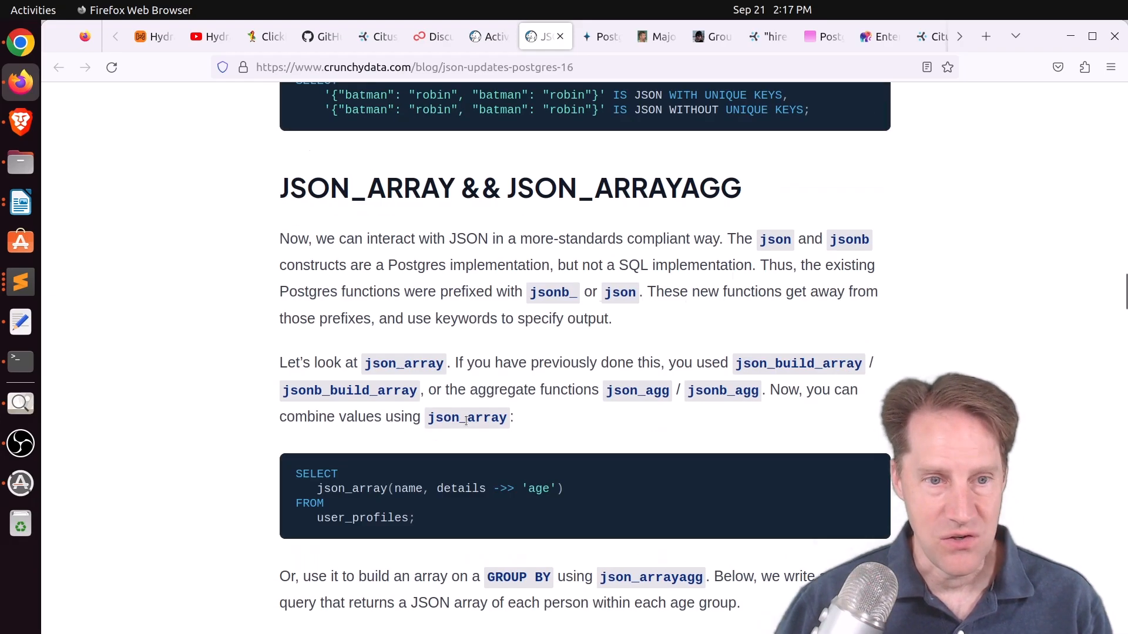
pyautogui.scroll(-3)
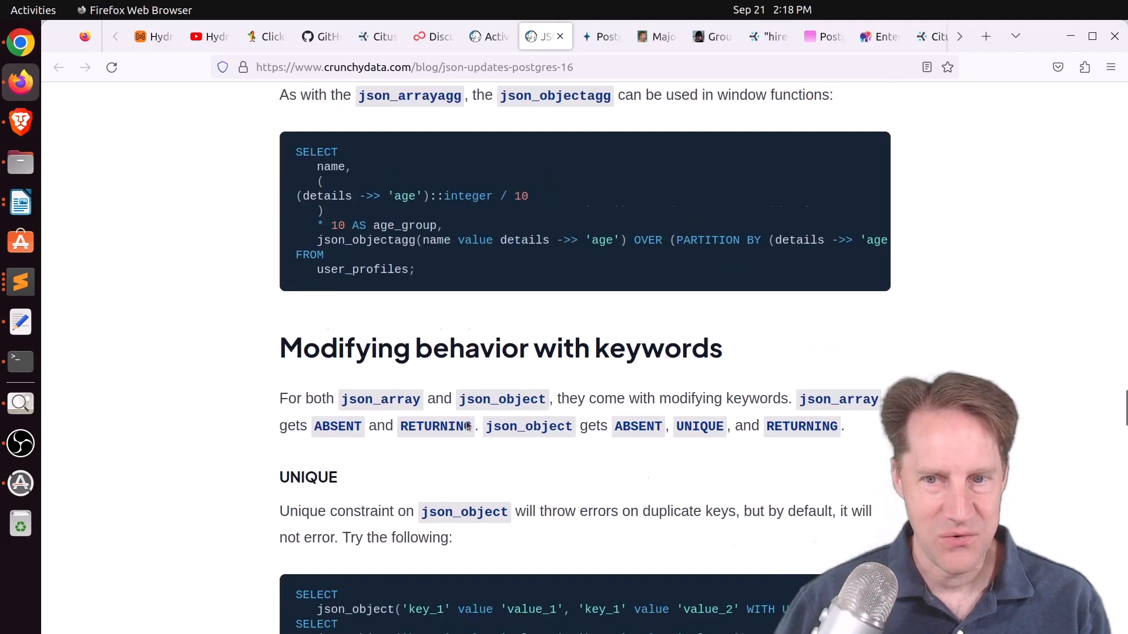
pyautogui.scroll(-3)
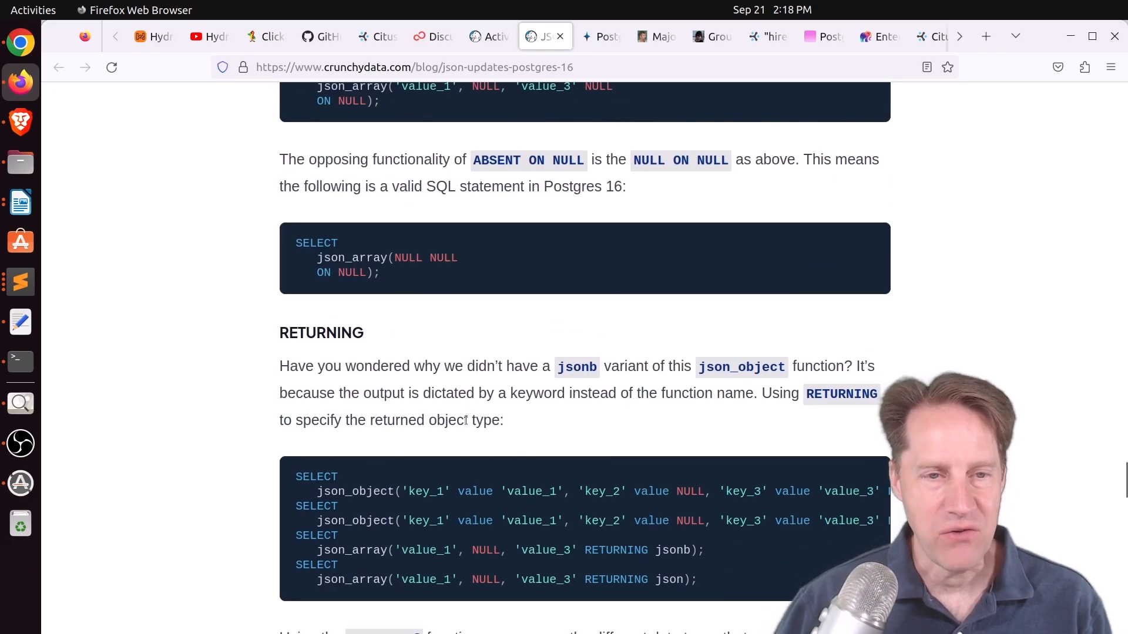
pyautogui.scroll(-3)
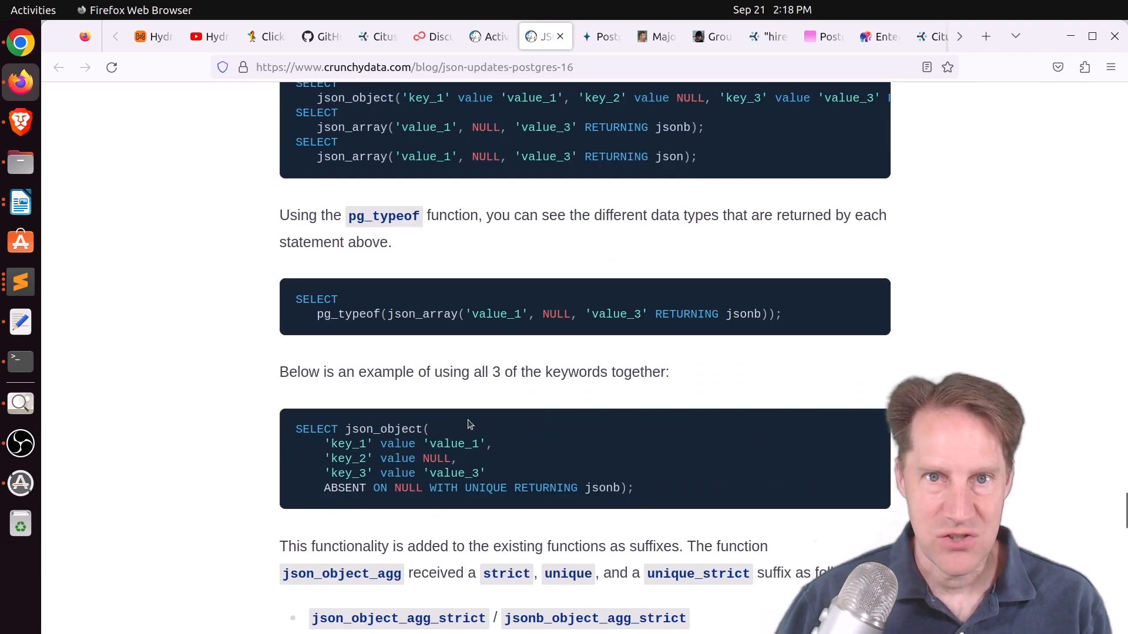
pyautogui.scroll(-3)
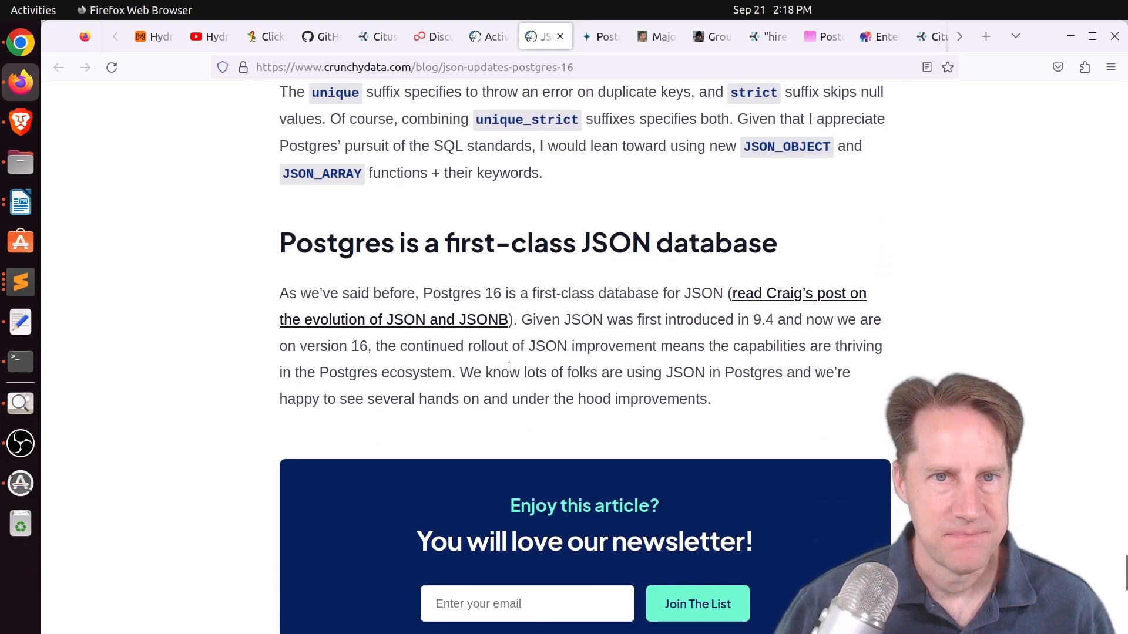
pyautogui.click(601, 36)
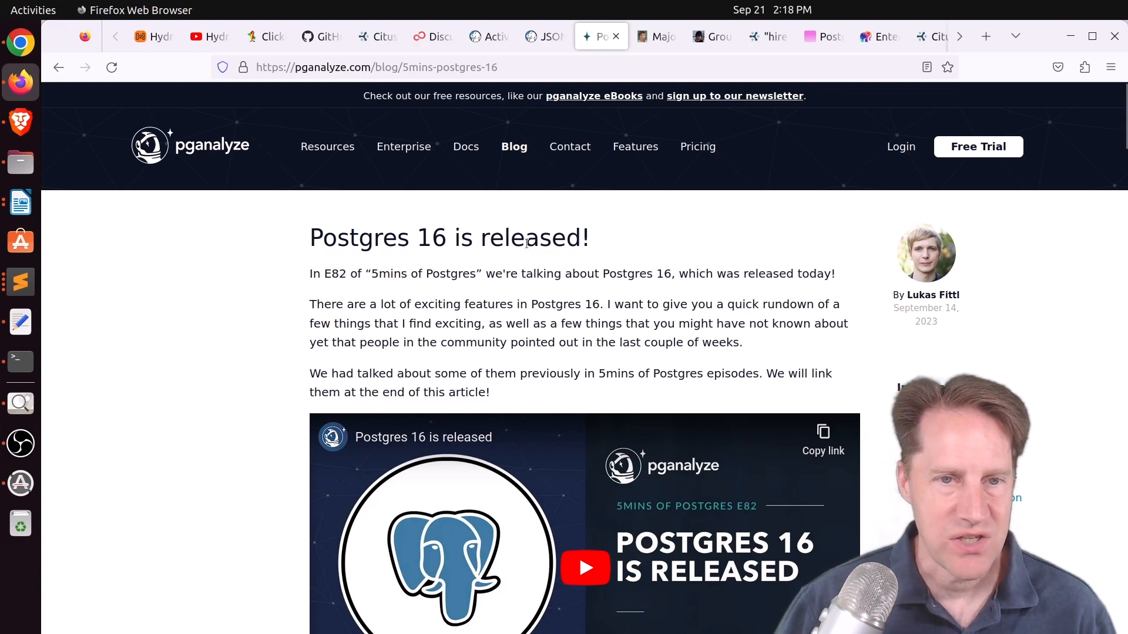
# Step: Switch to the tab with Bruce Momjian's 'Major Features: Postgres 16' slides PDF
pyautogui.click(655, 35)
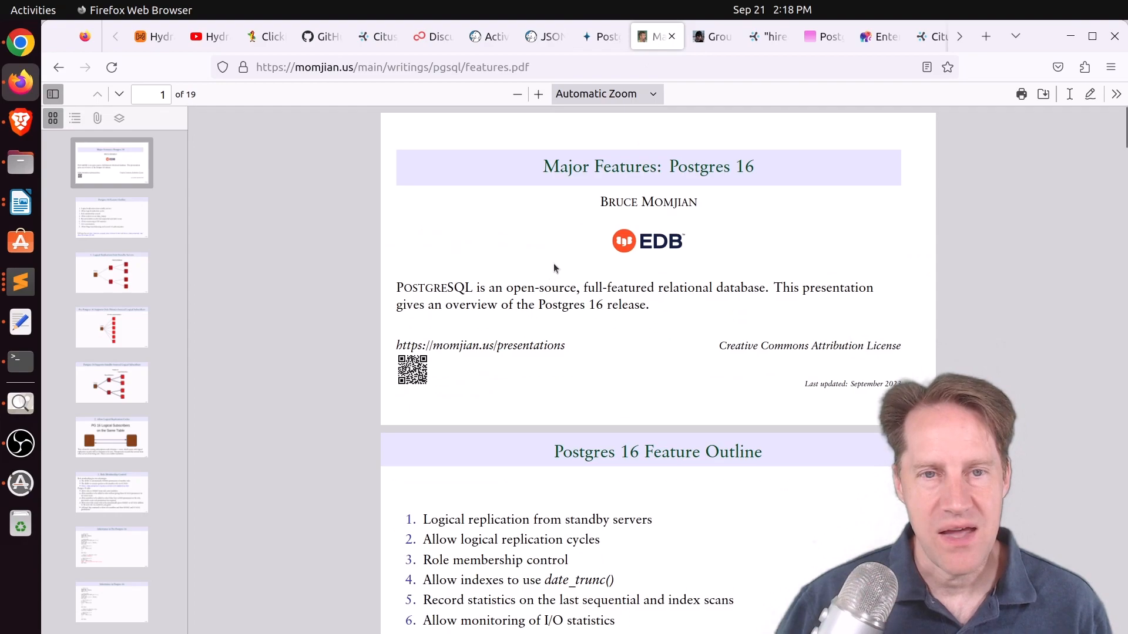
pyautogui.moveTo(629, 227)
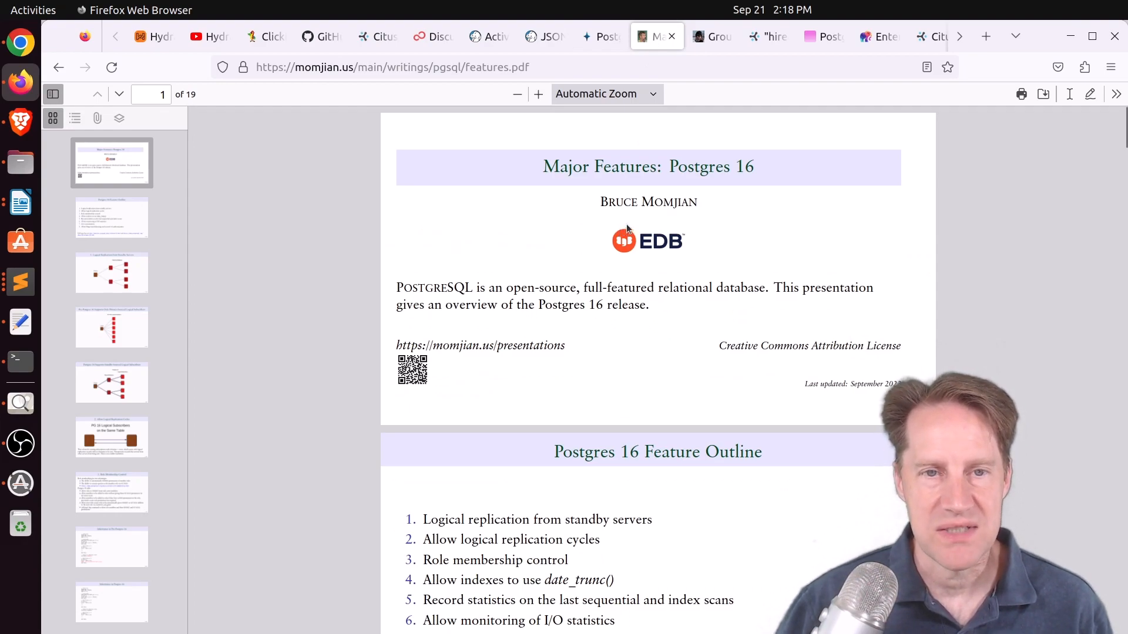
pyautogui.moveTo(650, 222)
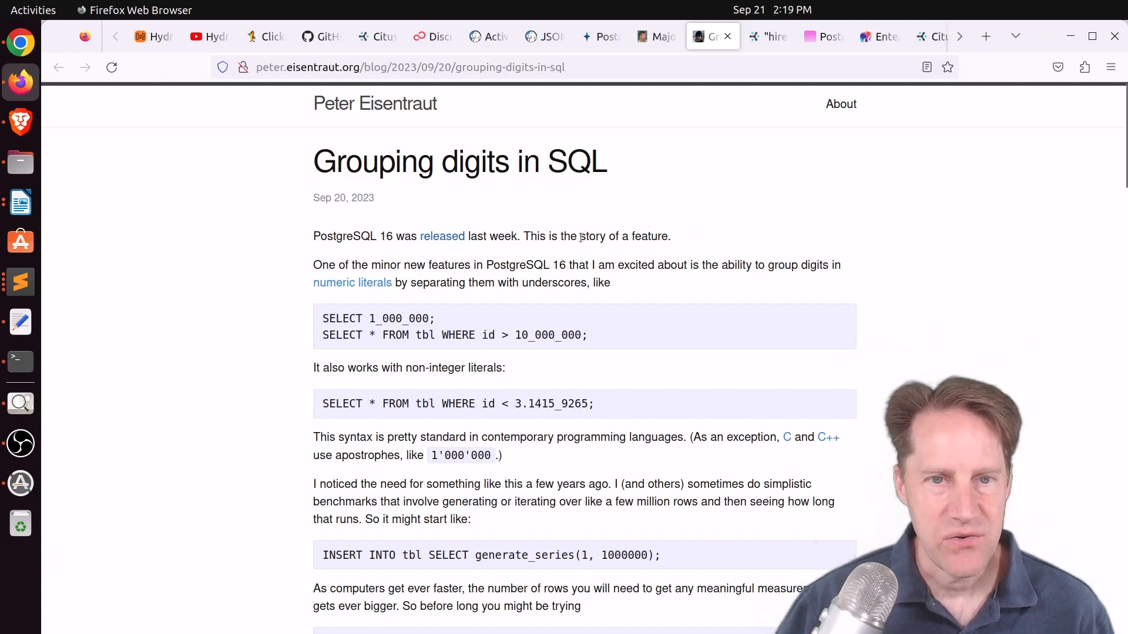
pyautogui.moveTo(581, 236); pyautogui.dragTo(665, 236)
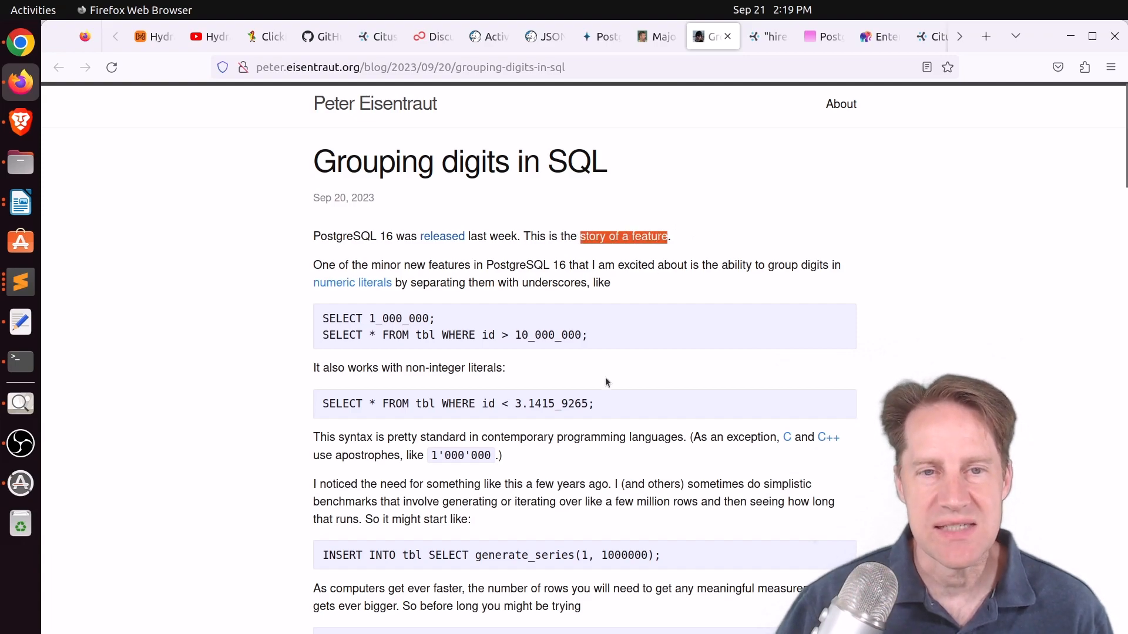
pyautogui.moveTo(563, 373)
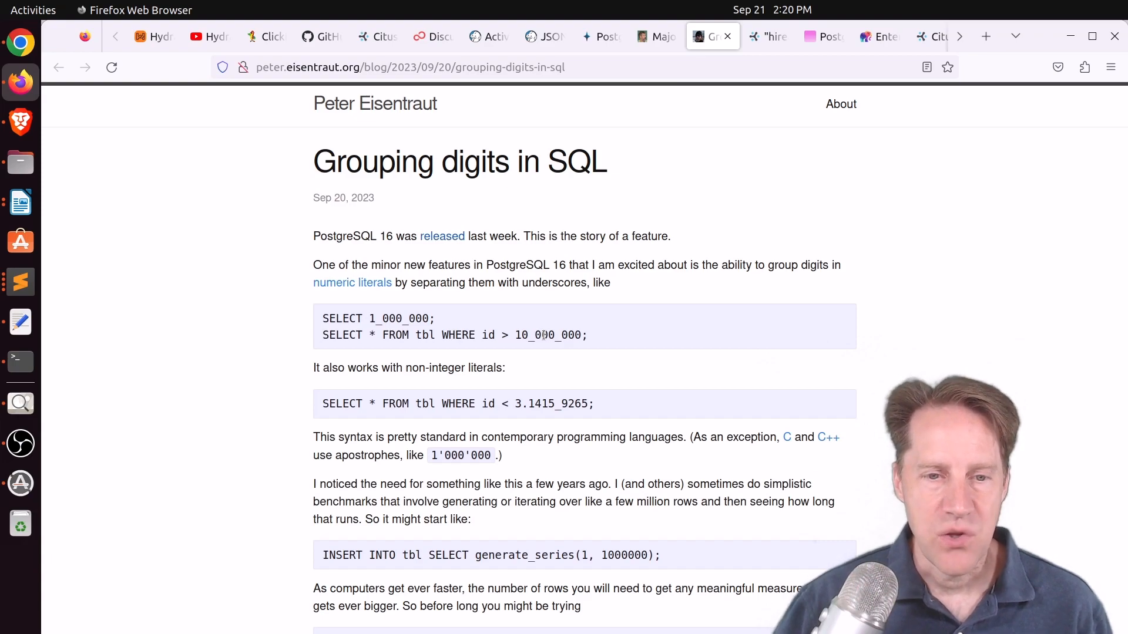
pyautogui.scroll(-3)
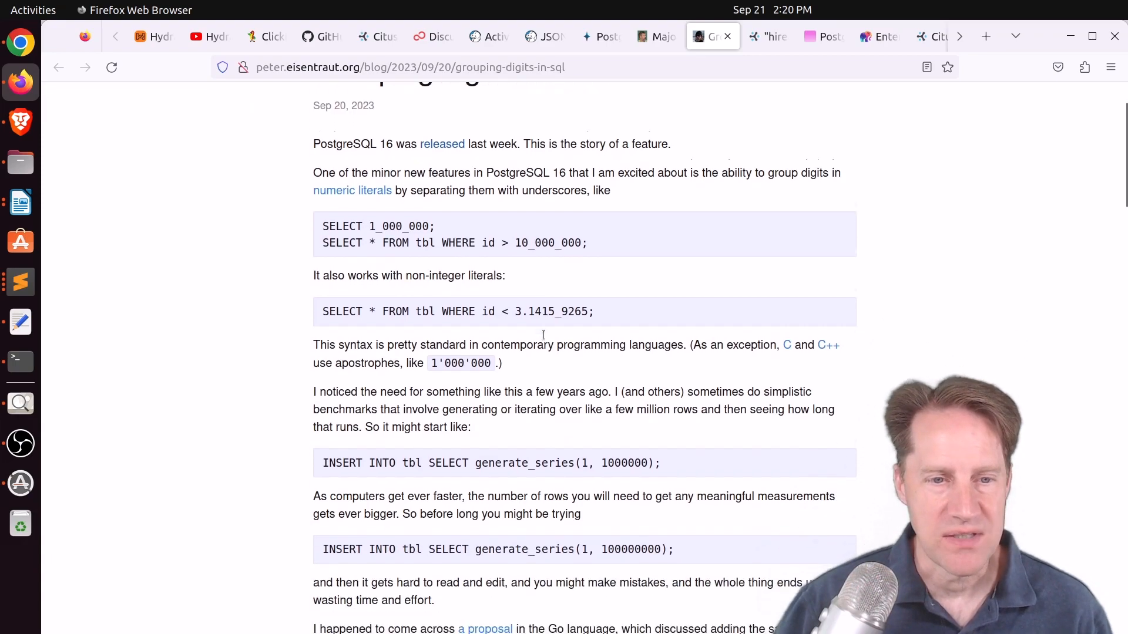
pyautogui.scroll(-3)
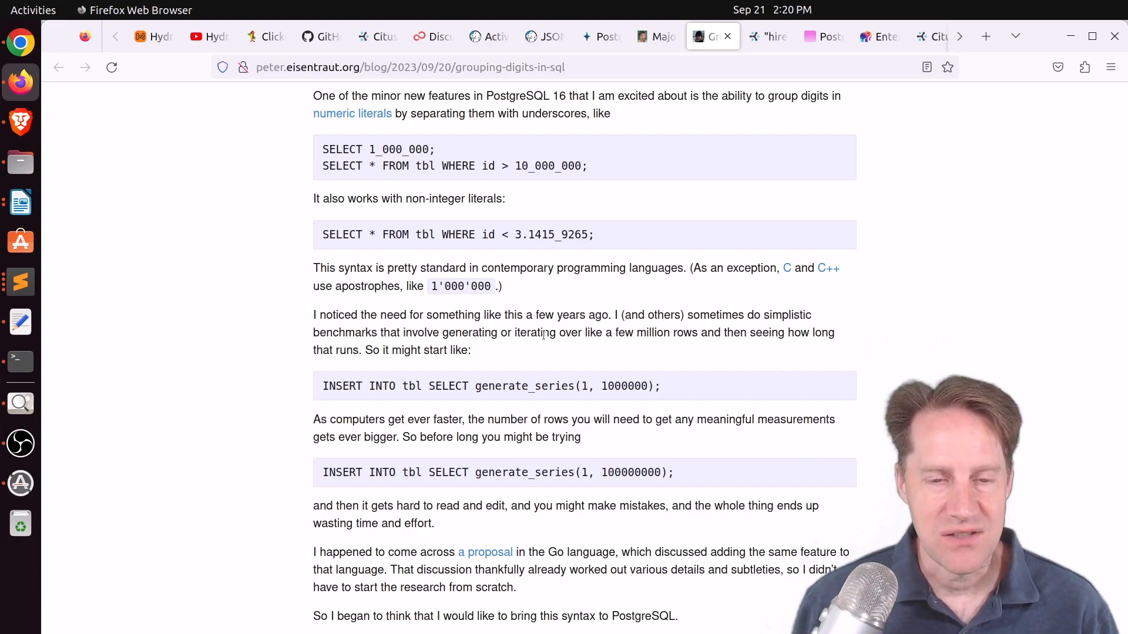
pyautogui.scroll(-3)
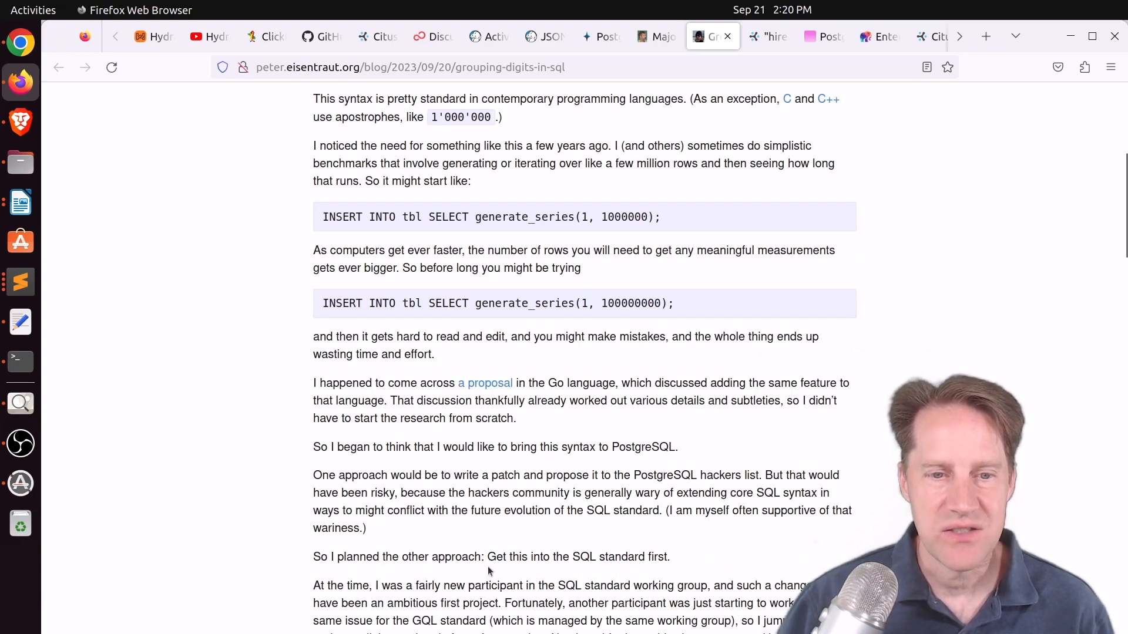
pyautogui.moveTo(488, 557); pyautogui.dragTo(612, 557)
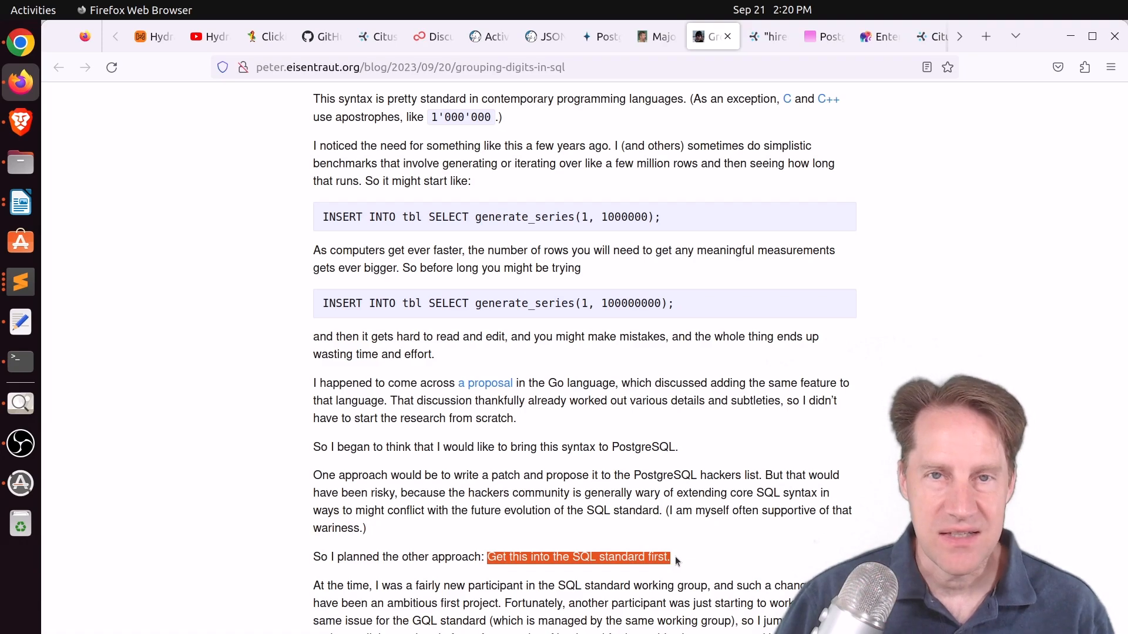
pyautogui.scroll(-3)
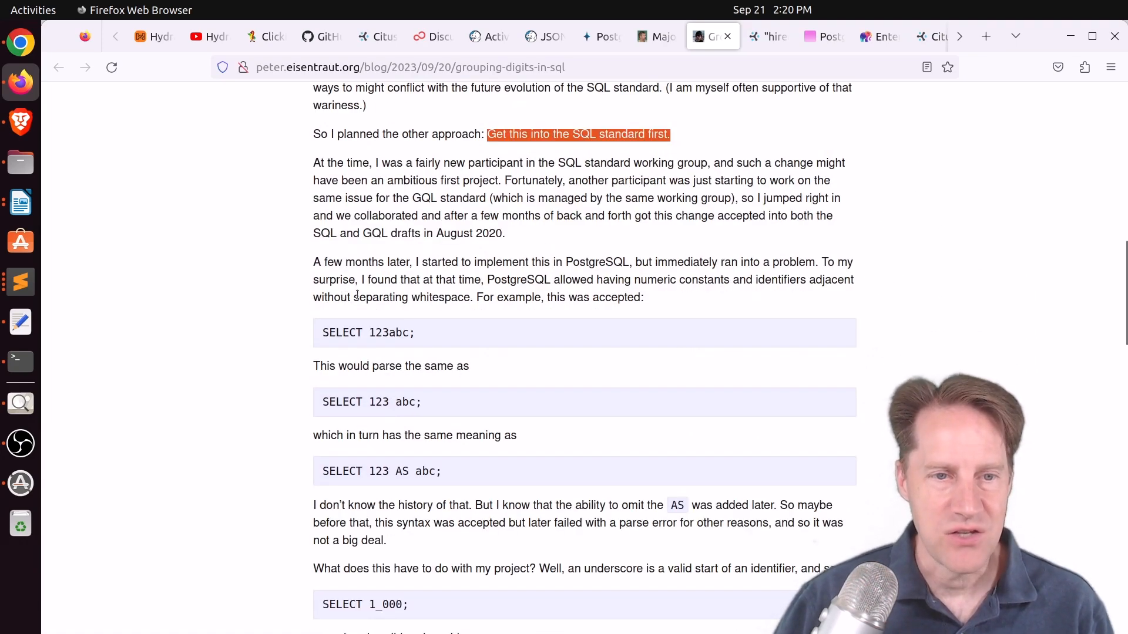
pyautogui.moveTo(428, 333)
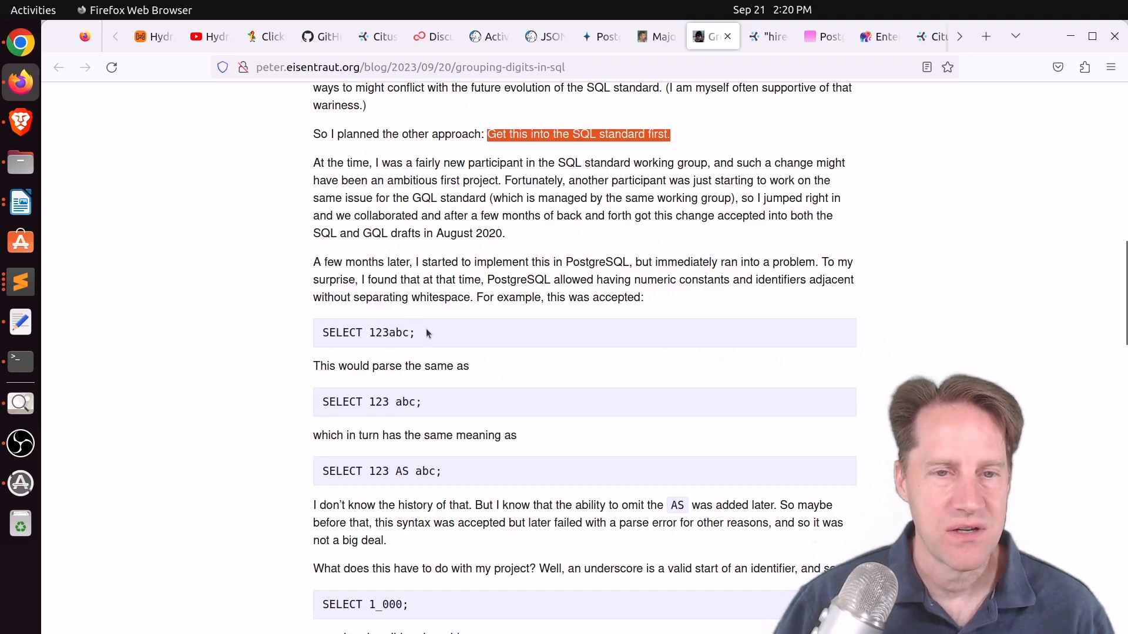
pyautogui.moveTo(419, 333)
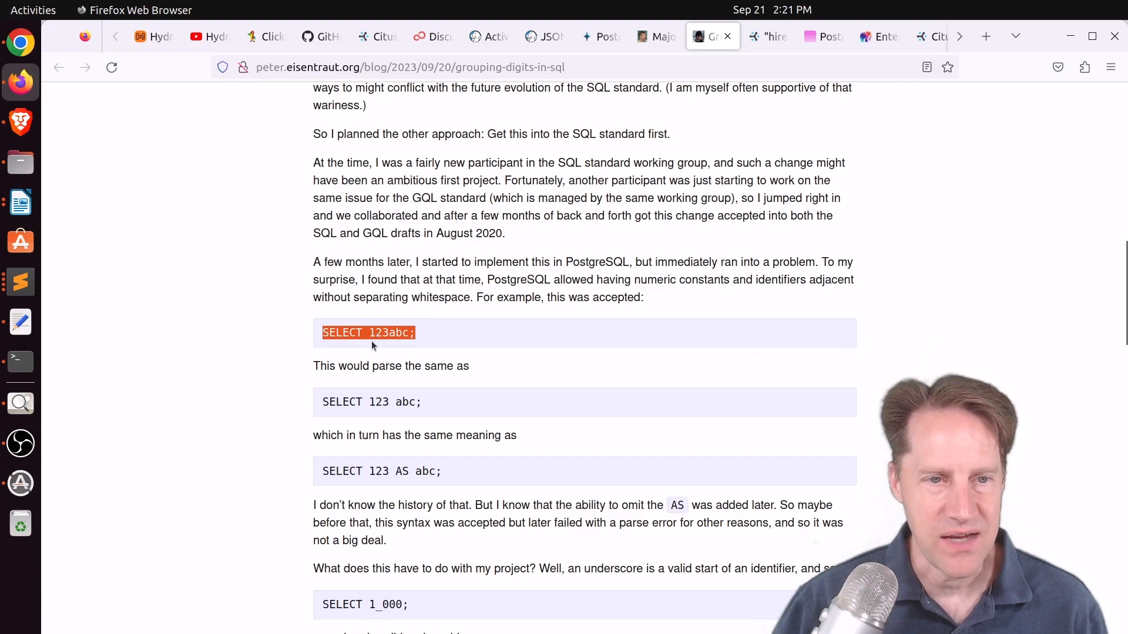
pyautogui.moveTo(376, 401)
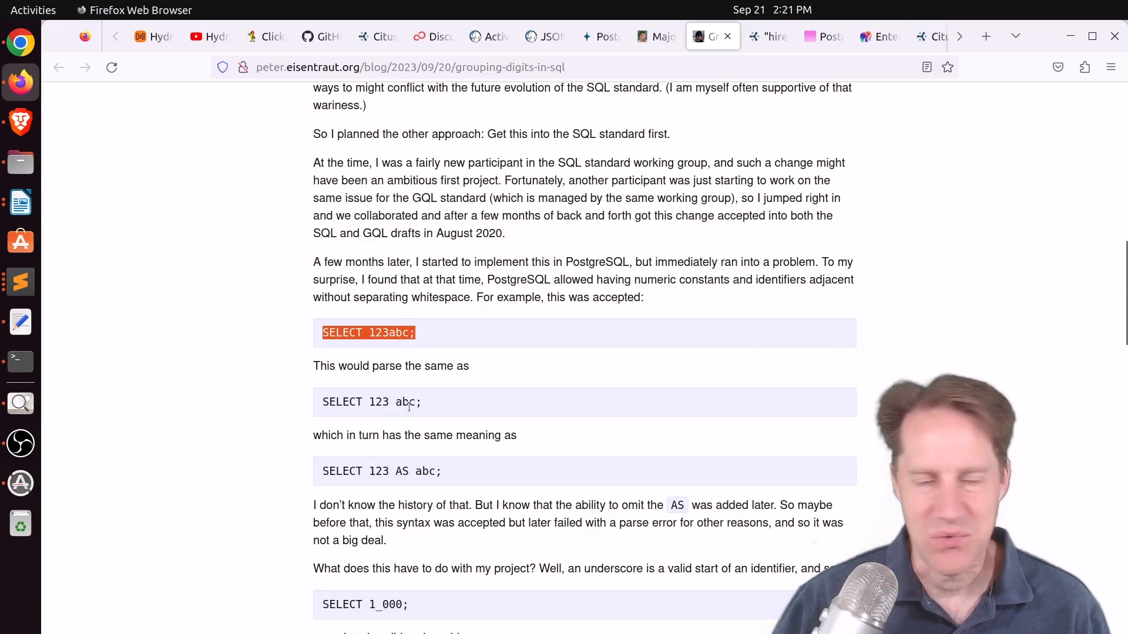
pyautogui.scroll(-3)
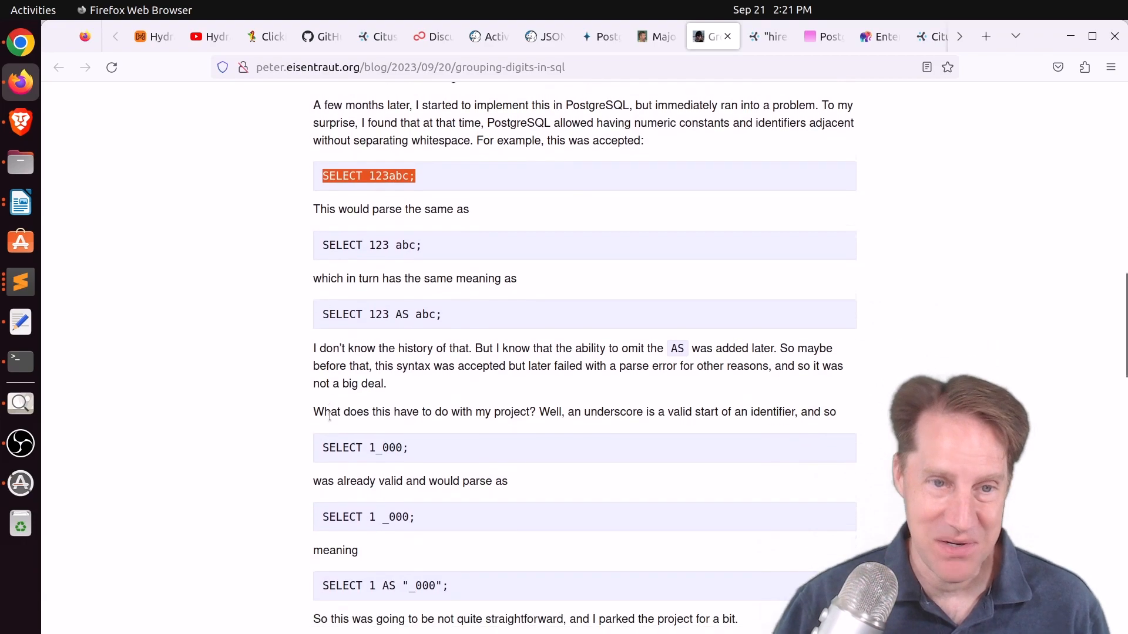
pyautogui.scroll(-3)
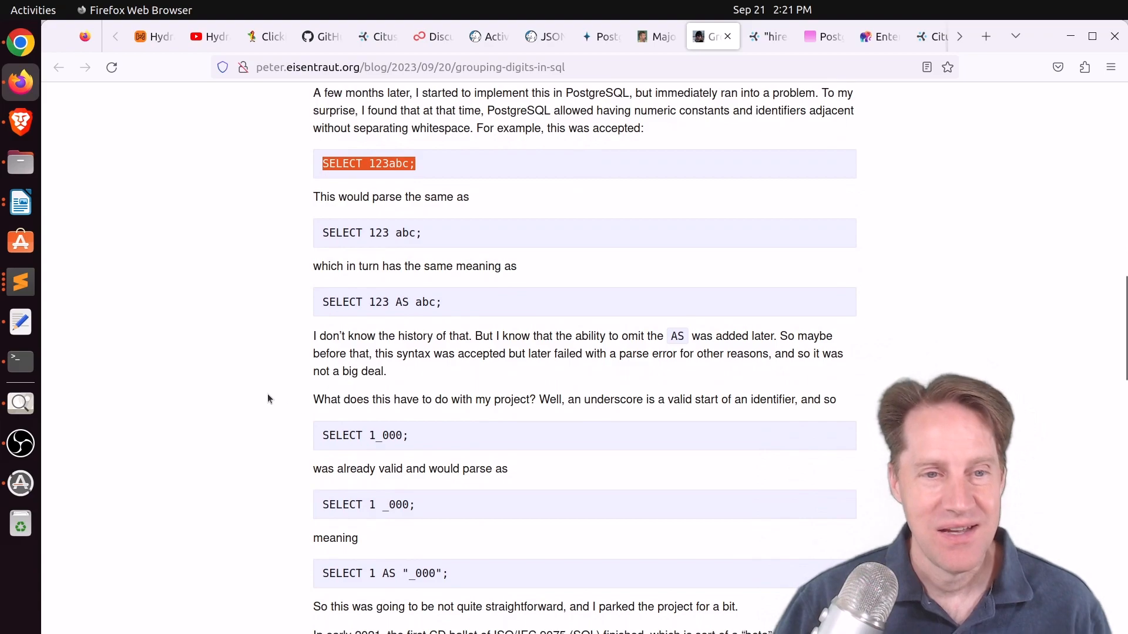
pyautogui.scroll(-3)
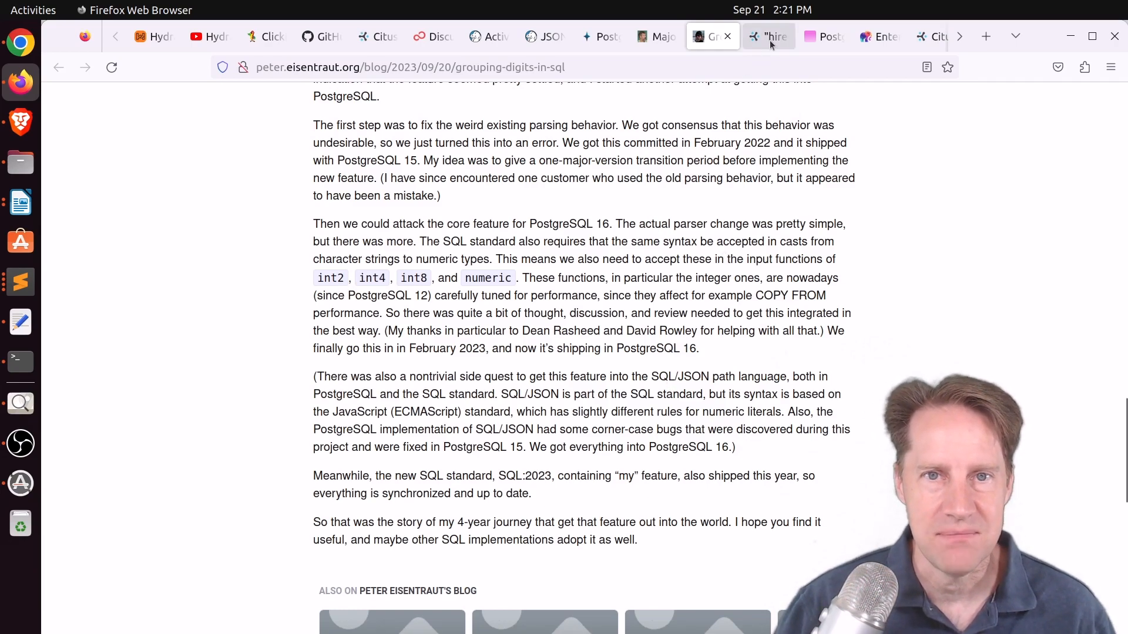
pyautogui.click(768, 36)
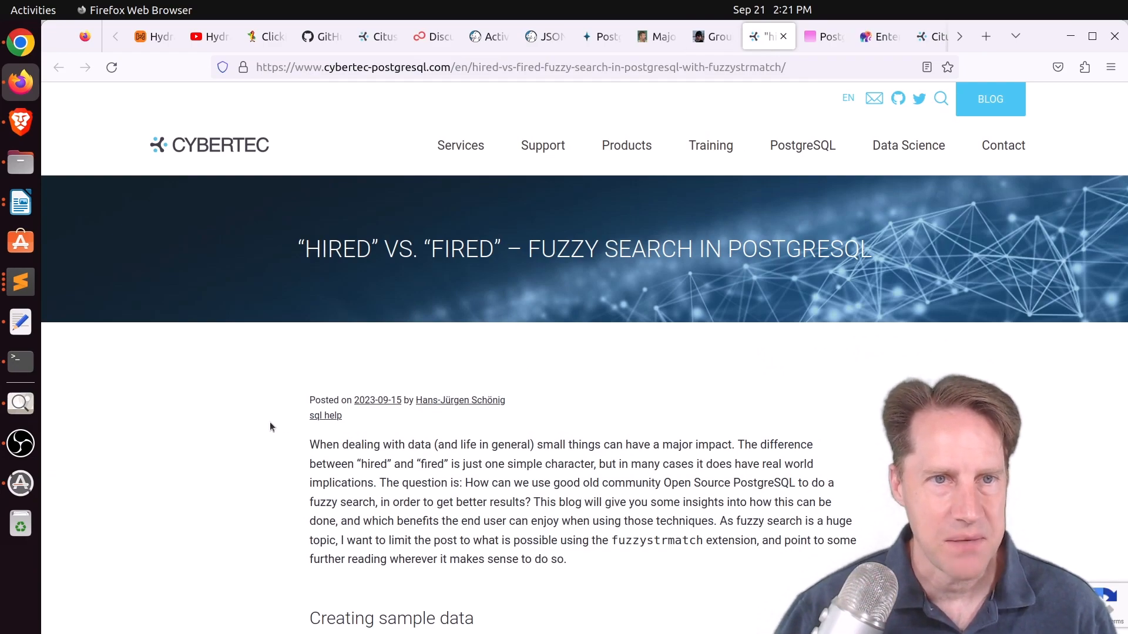
# Step: Read down the Cybertec fuzzystrmatch article through the soundex and Levenshtein sections
pyautogui.scroll(-3)
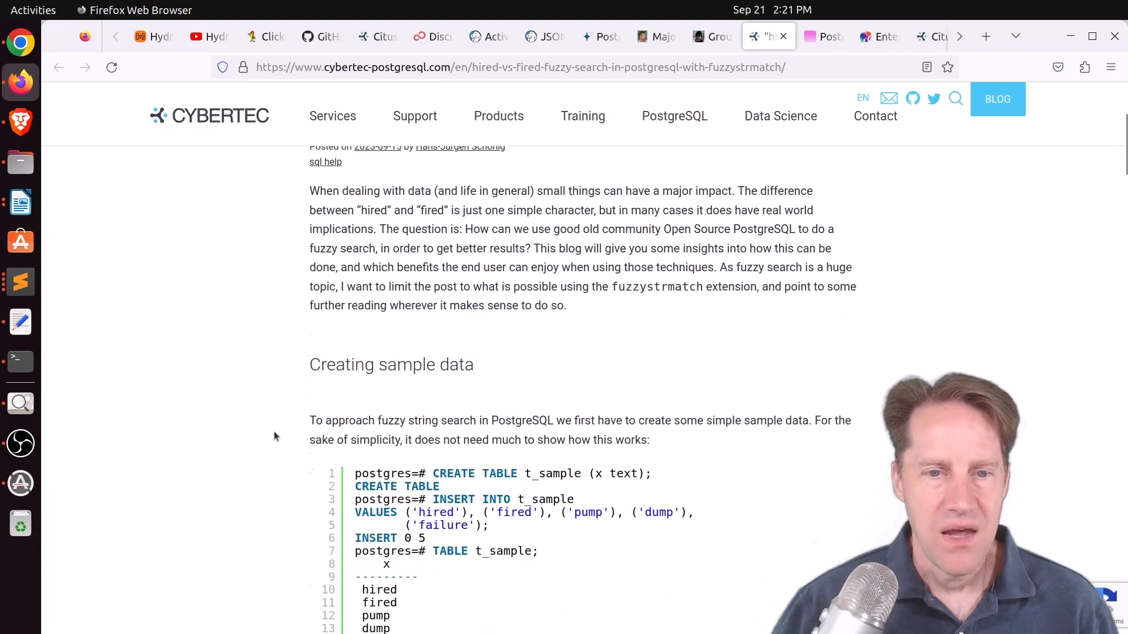
pyautogui.moveTo(430, 432)
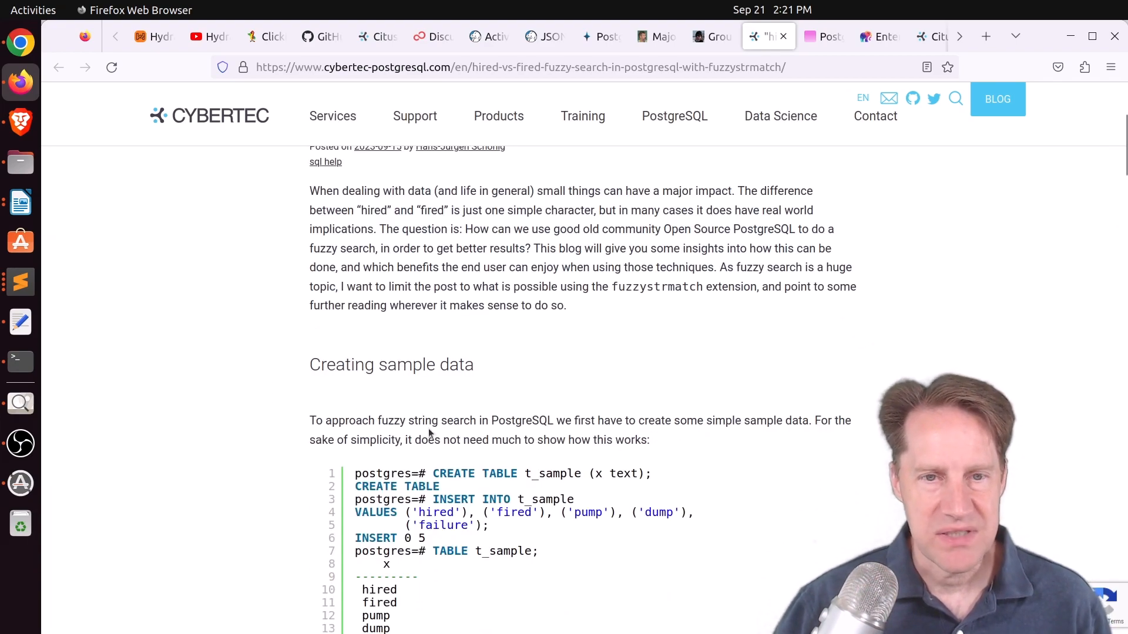
pyautogui.scroll(-3)
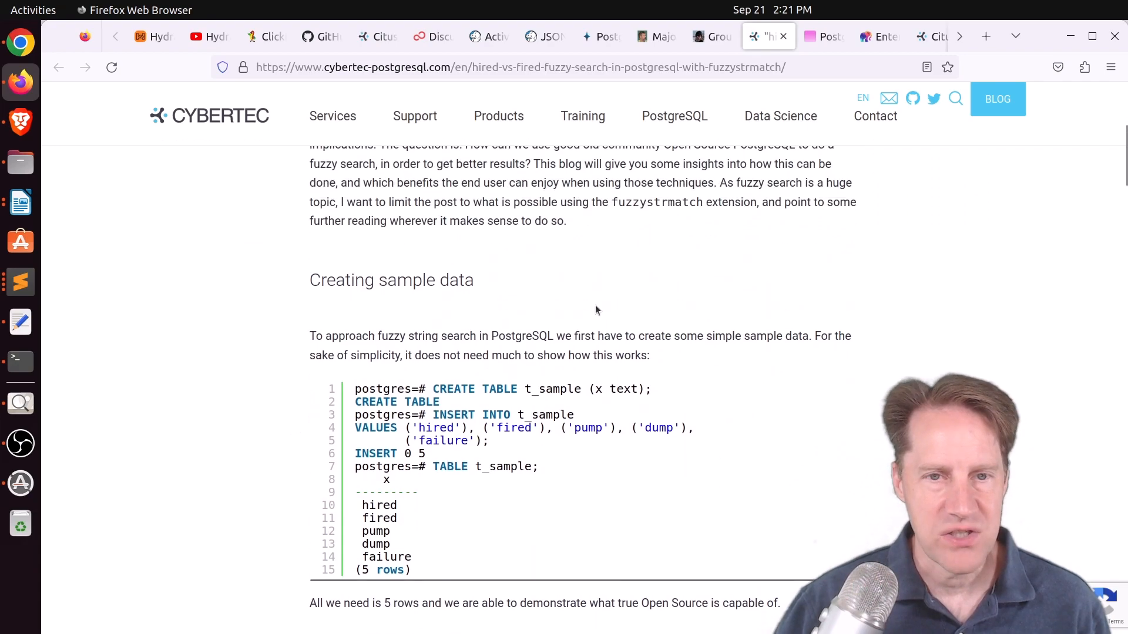
pyautogui.doubleClick(656, 203)
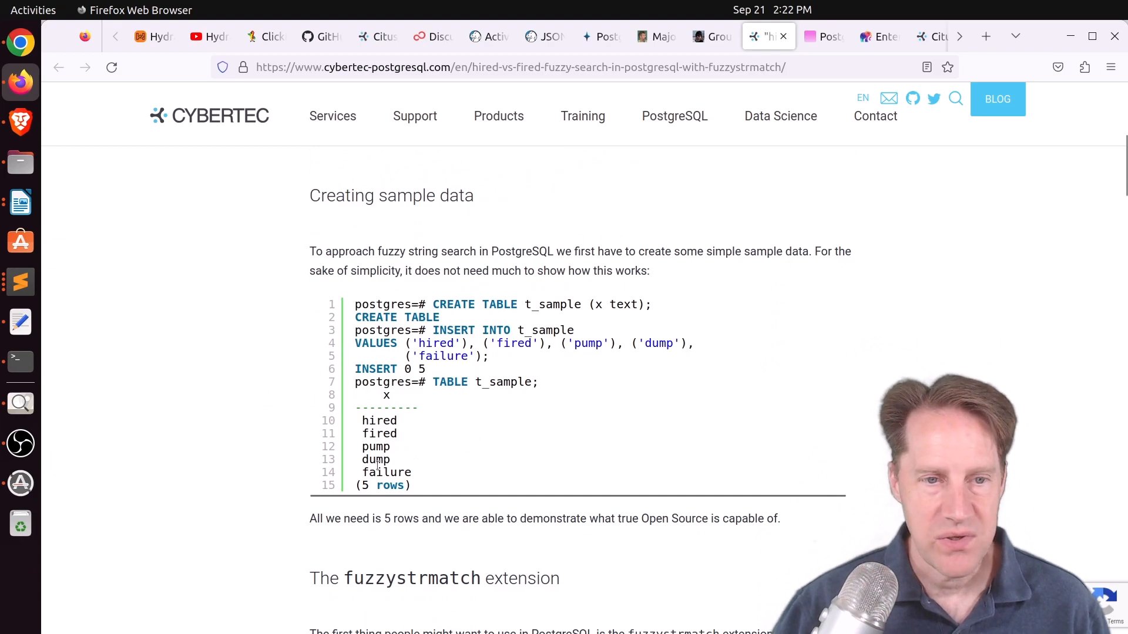
pyautogui.scroll(-3)
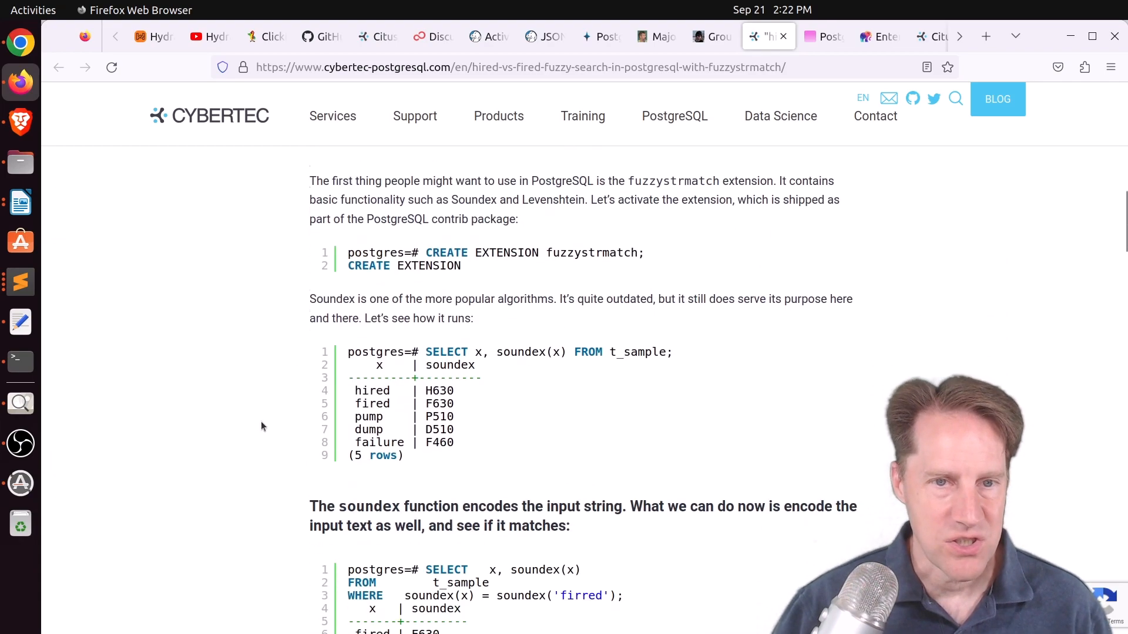
pyautogui.scroll(-3)
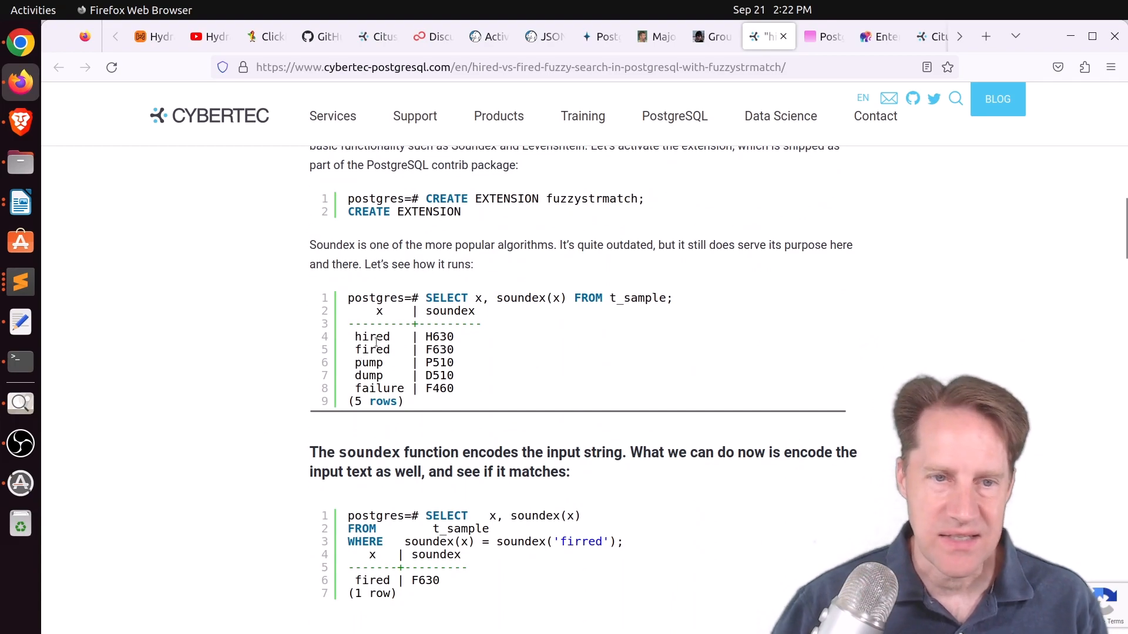
pyautogui.scroll(-3)
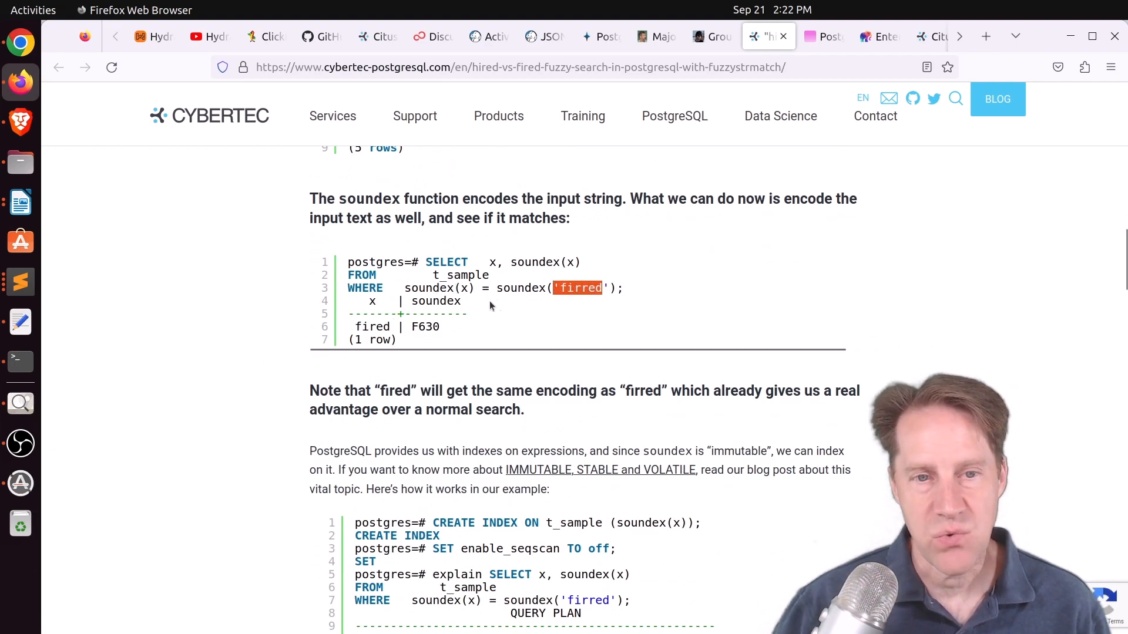
# Step: Continue through the metaphone section to the end of the fuzzy search article
pyautogui.scroll(-3)
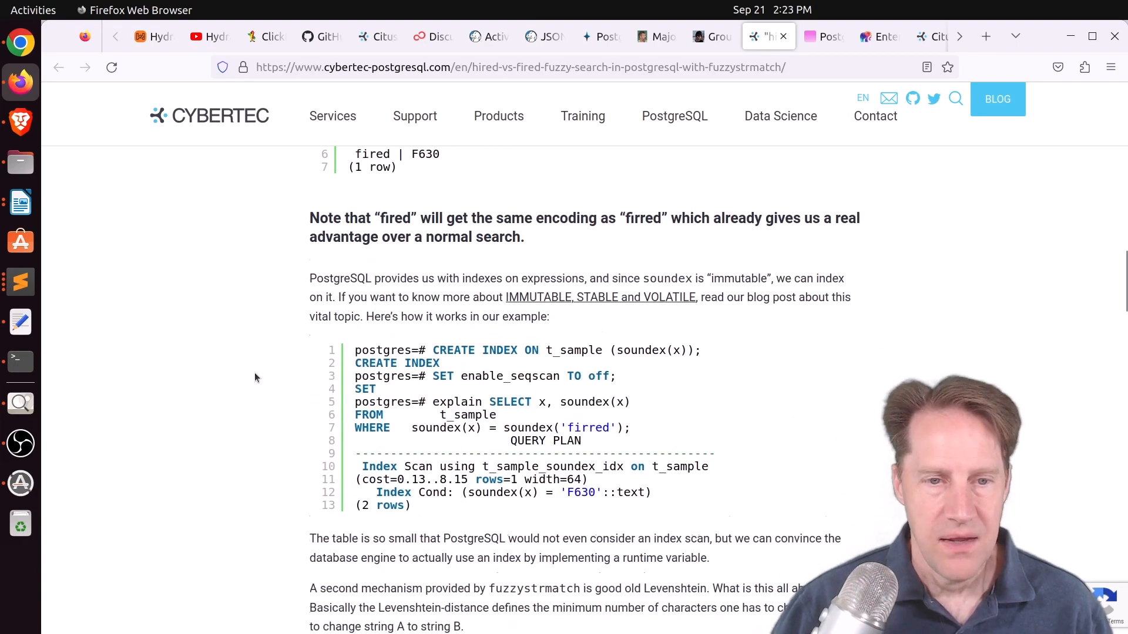
pyautogui.scroll(-3)
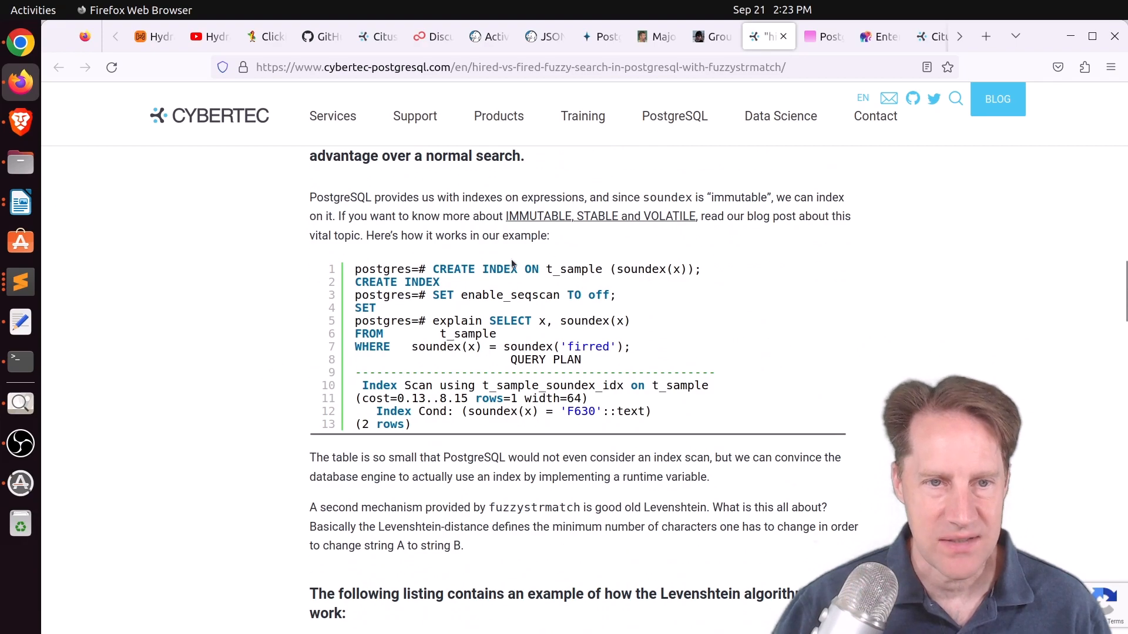
pyautogui.scroll(-3)
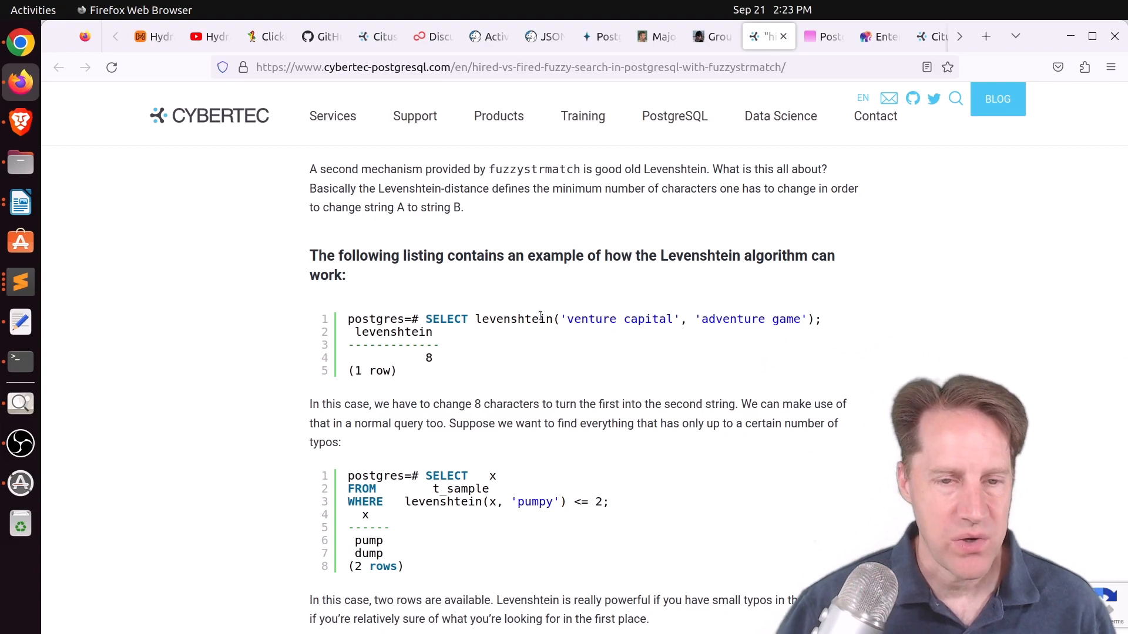
pyautogui.scroll(-3)
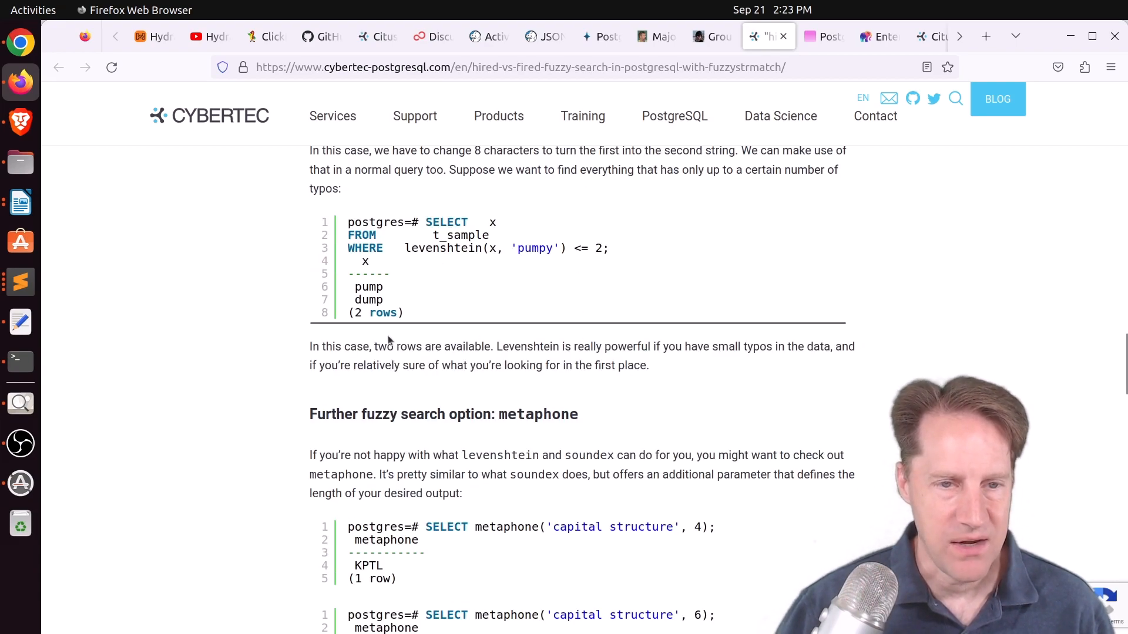
pyautogui.scroll(-3)
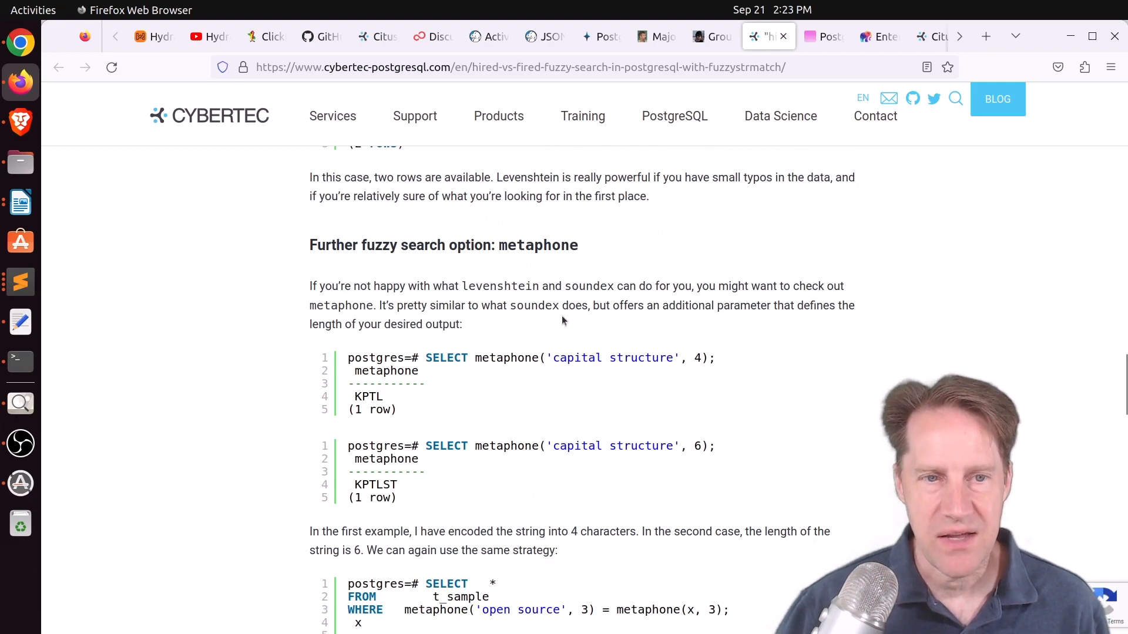
pyautogui.scroll(-3)
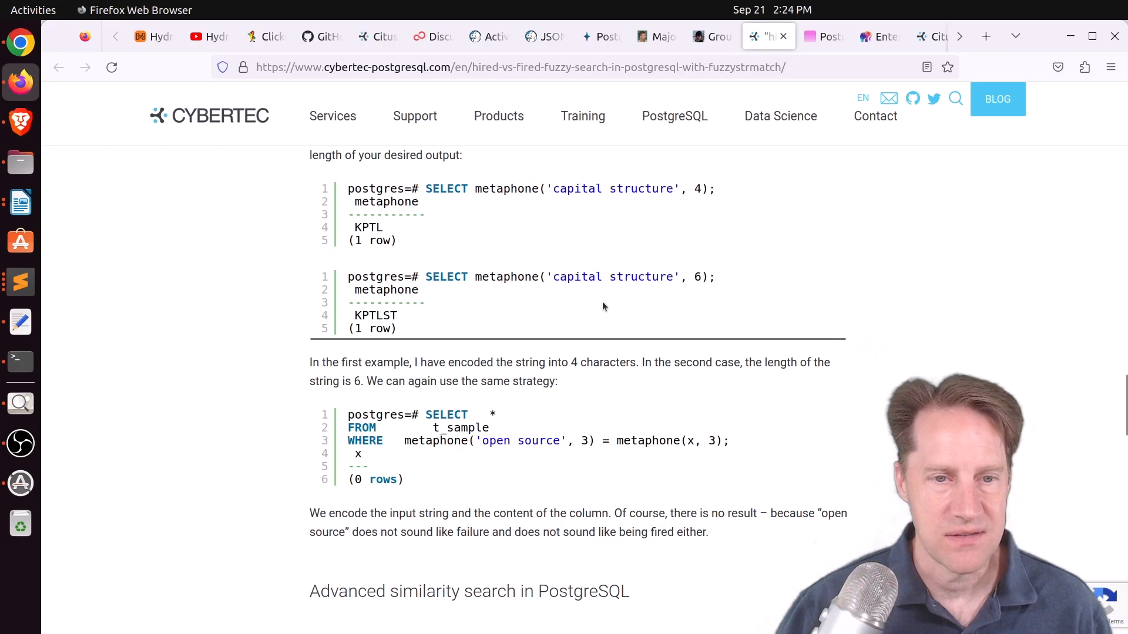
pyautogui.moveTo(584, 324)
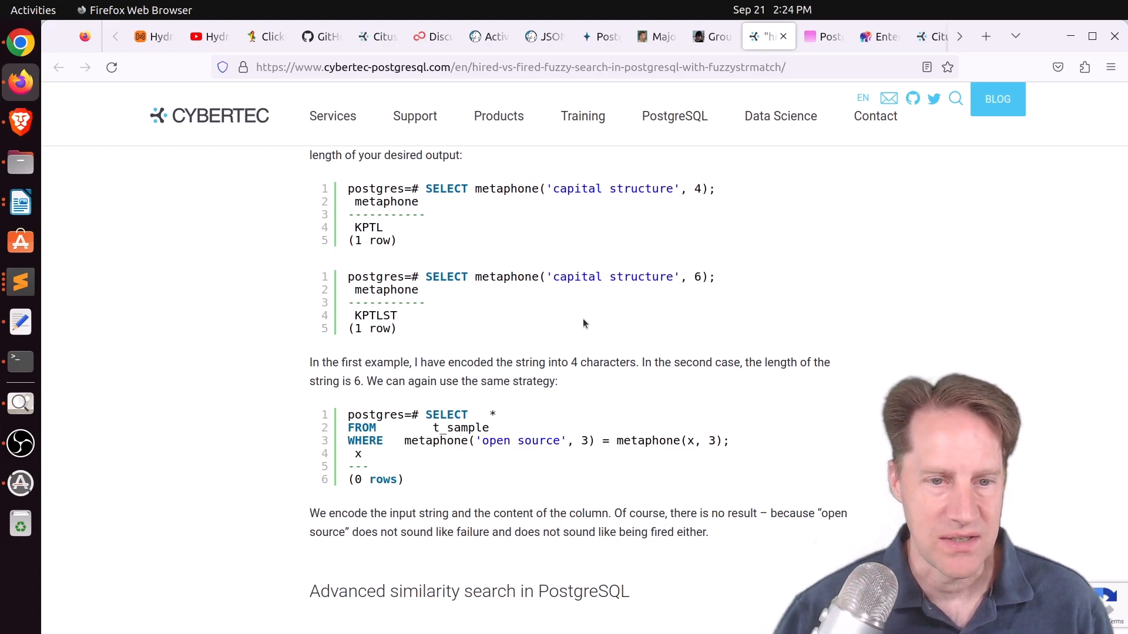
pyautogui.scroll(-3)
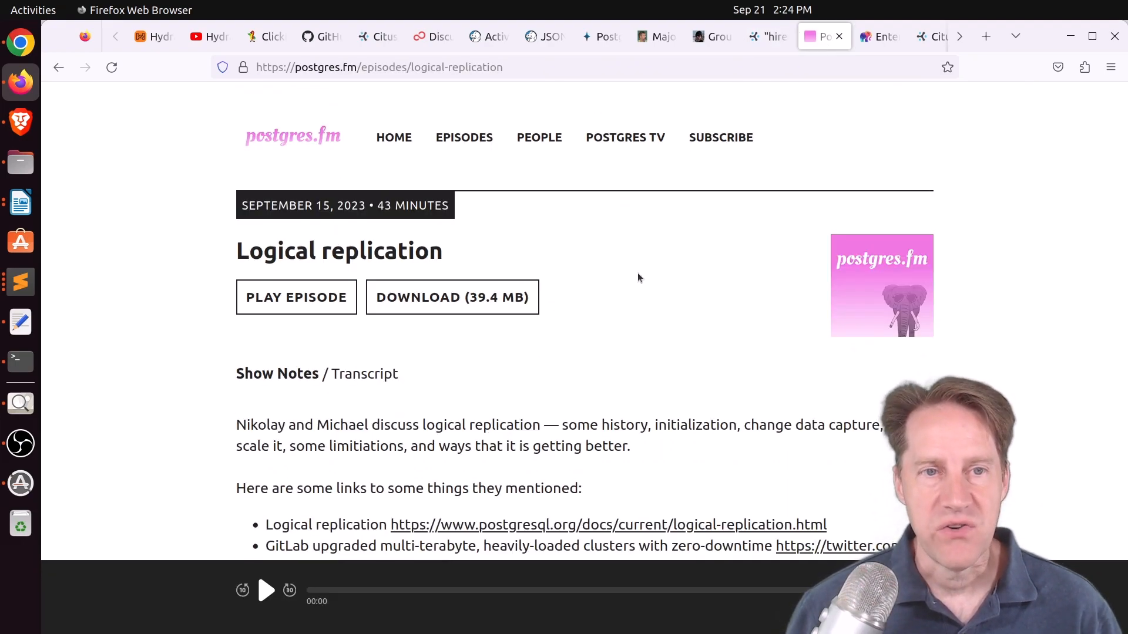
pyautogui.moveTo(683, 215)
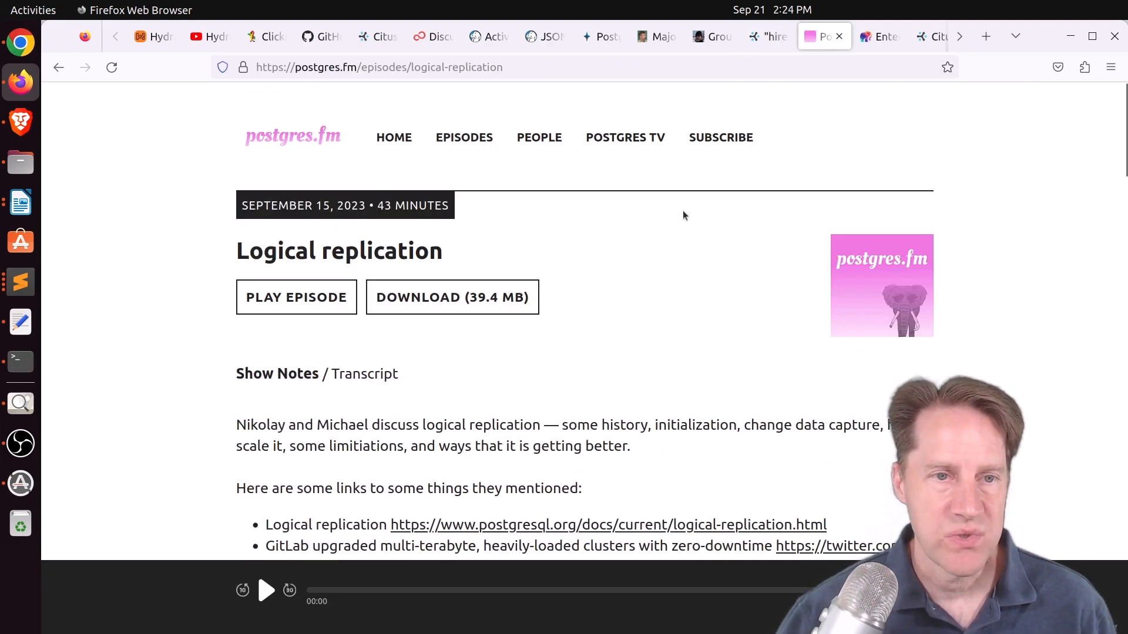
# Step: Scroll the Postgres FM episode notes to the embedded video, then switch to the Tembo tab
pyautogui.scroll(-3)
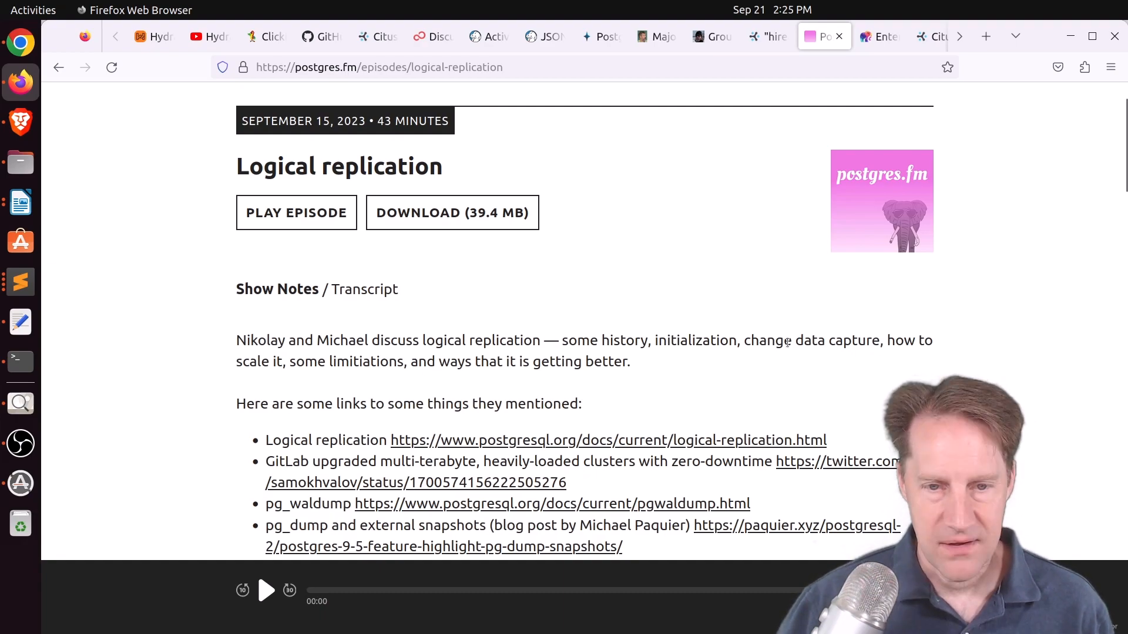
pyautogui.moveTo(837, 468)
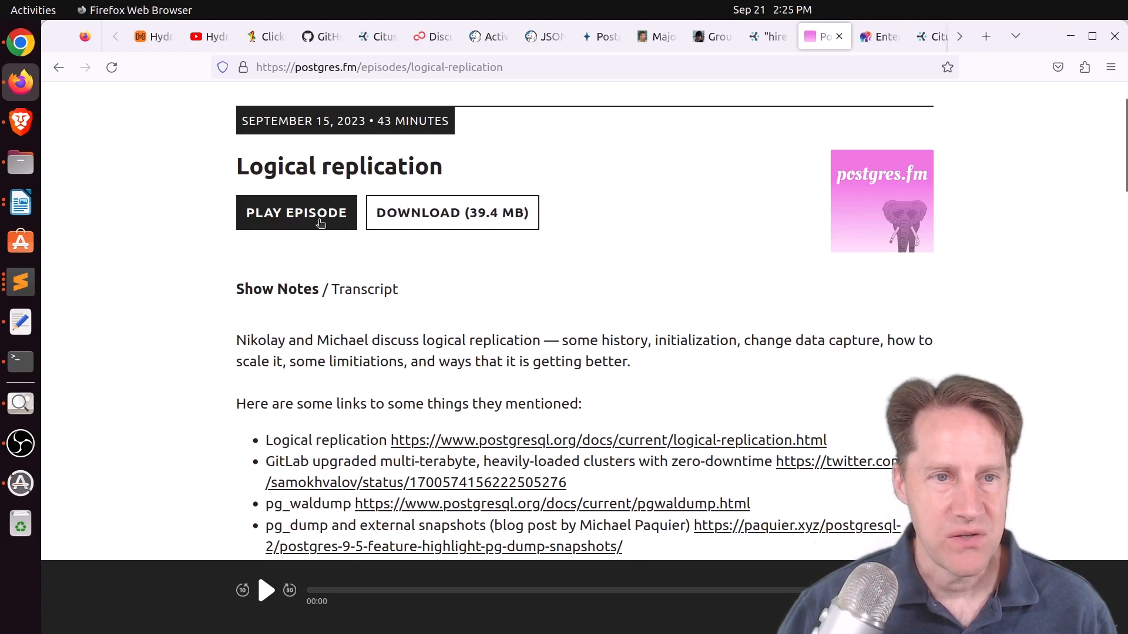
pyautogui.scroll(-3)
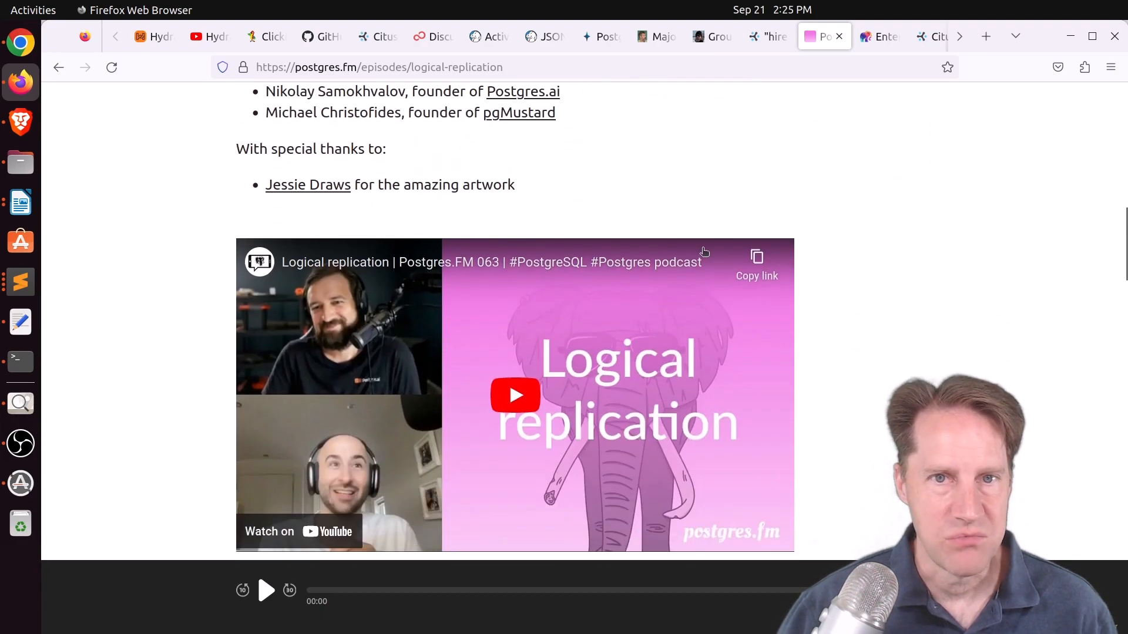
pyautogui.click(878, 36)
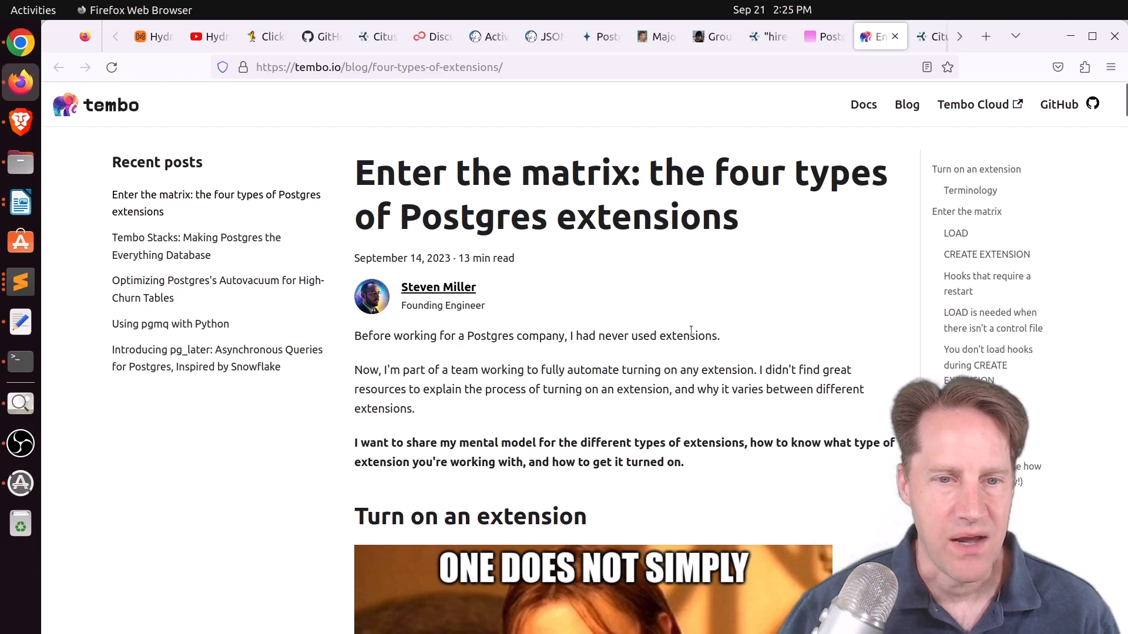
# Step: Read the Tembo post's Terminology section and the 2x2 extension matrix
pyautogui.scroll(-3)
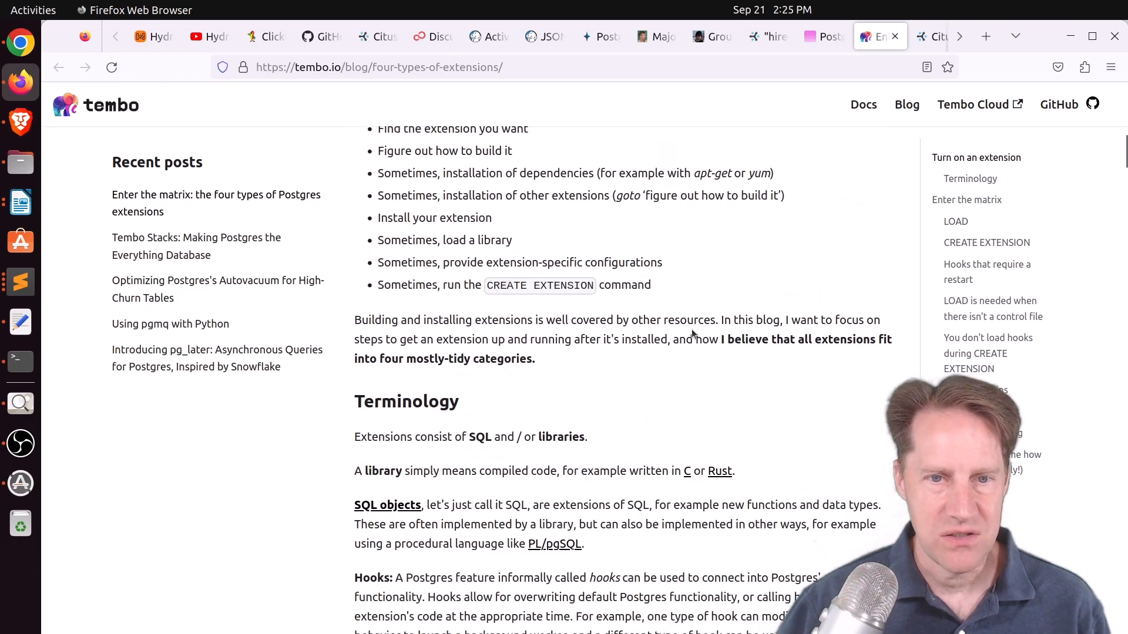
pyautogui.scroll(-3)
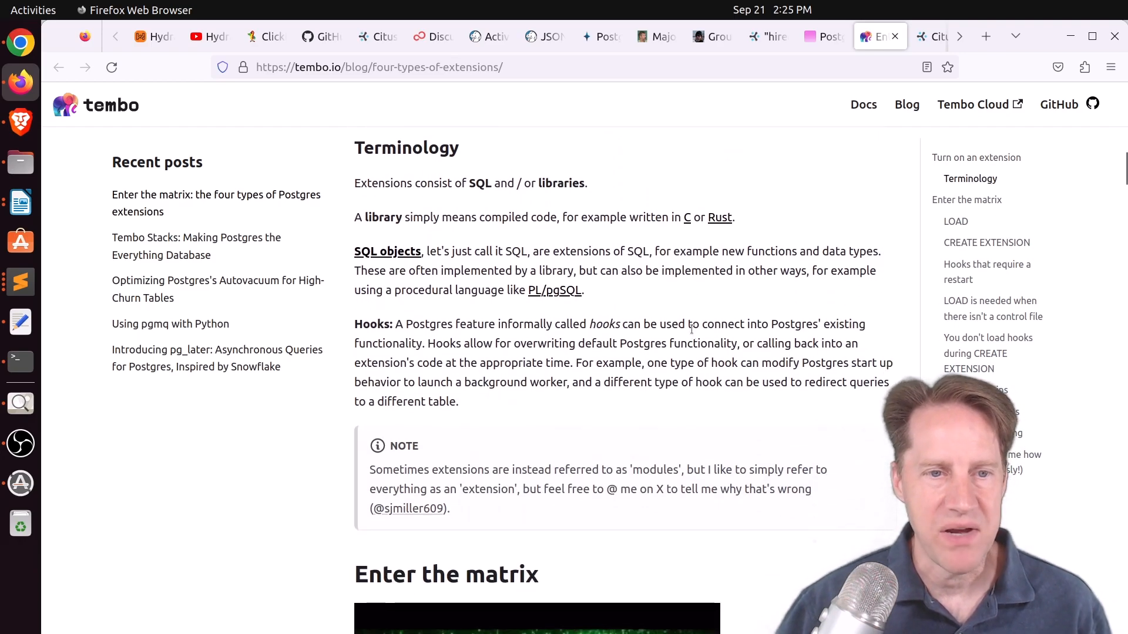
pyautogui.scroll(-3)
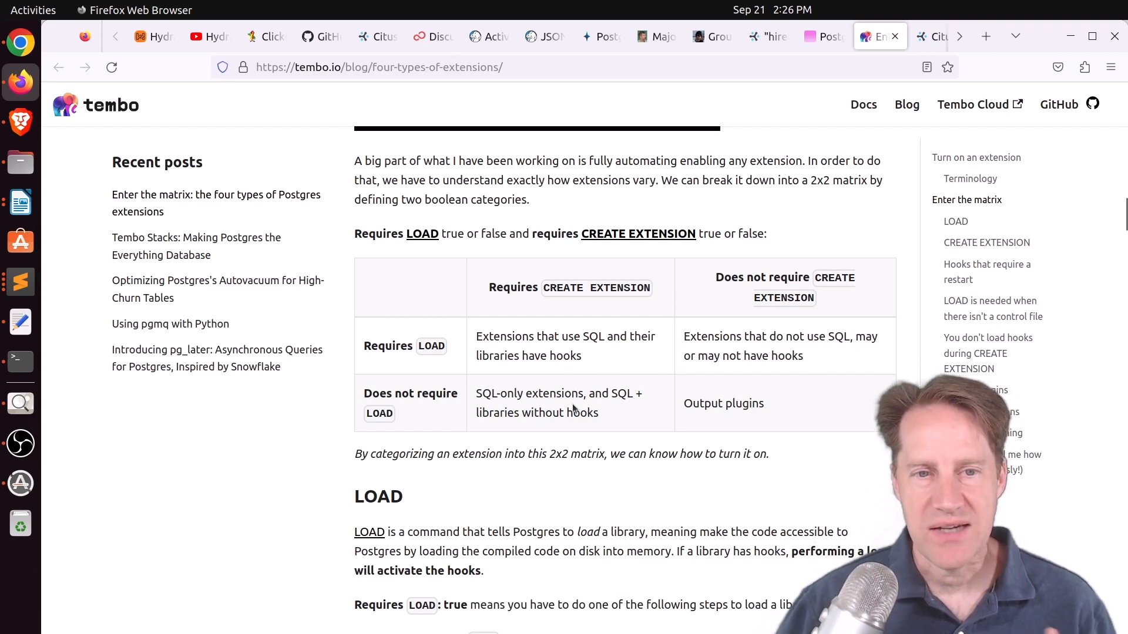
pyautogui.moveTo(577, 448)
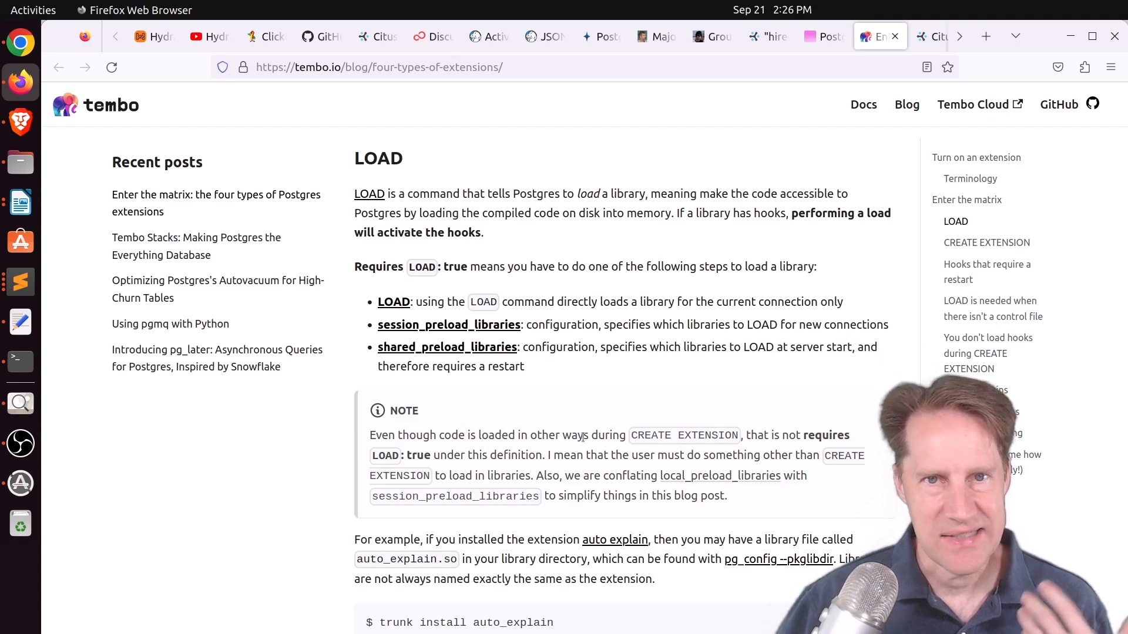
pyautogui.scroll(3)
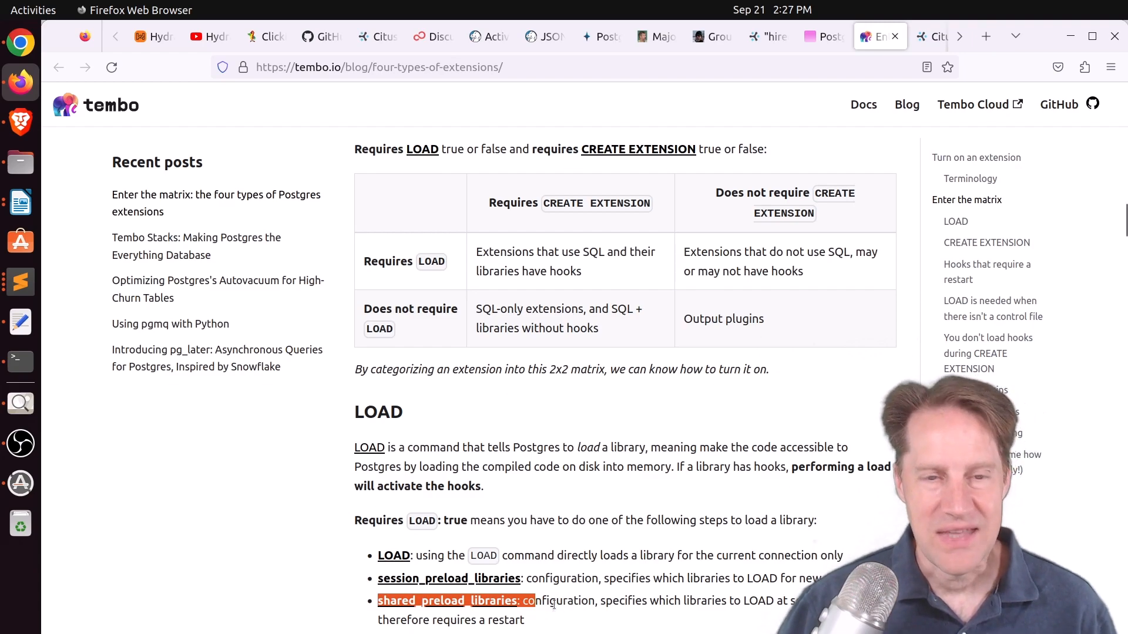
pyautogui.moveTo(738, 213)
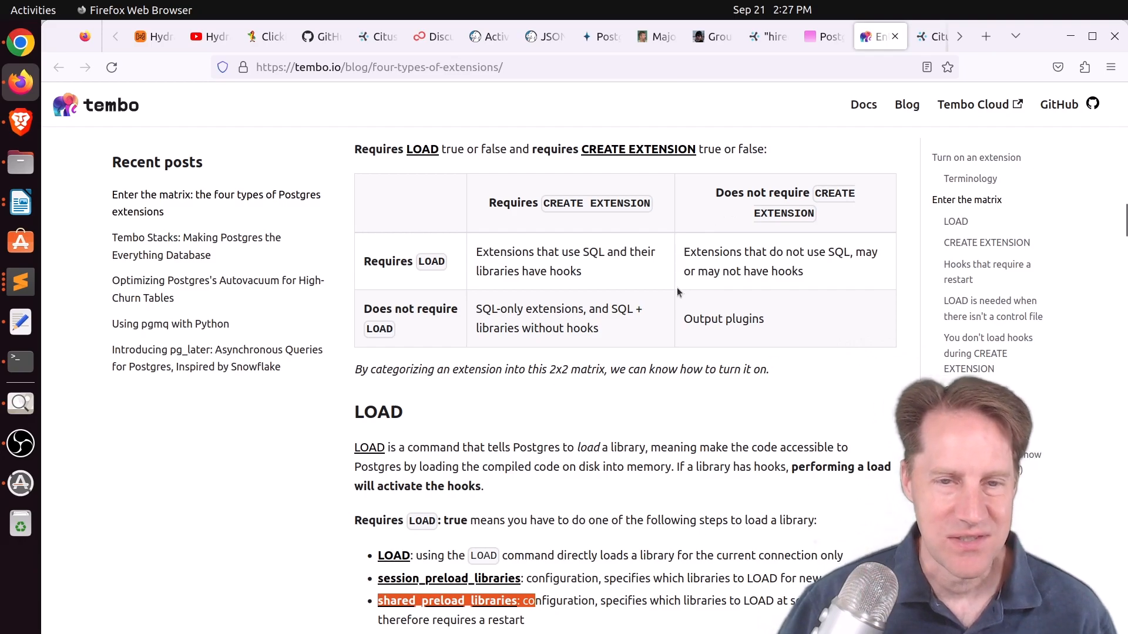
# Step: Continue past the LOAD section down to the CREATE EXTENSION examples
pyautogui.scroll(-3)
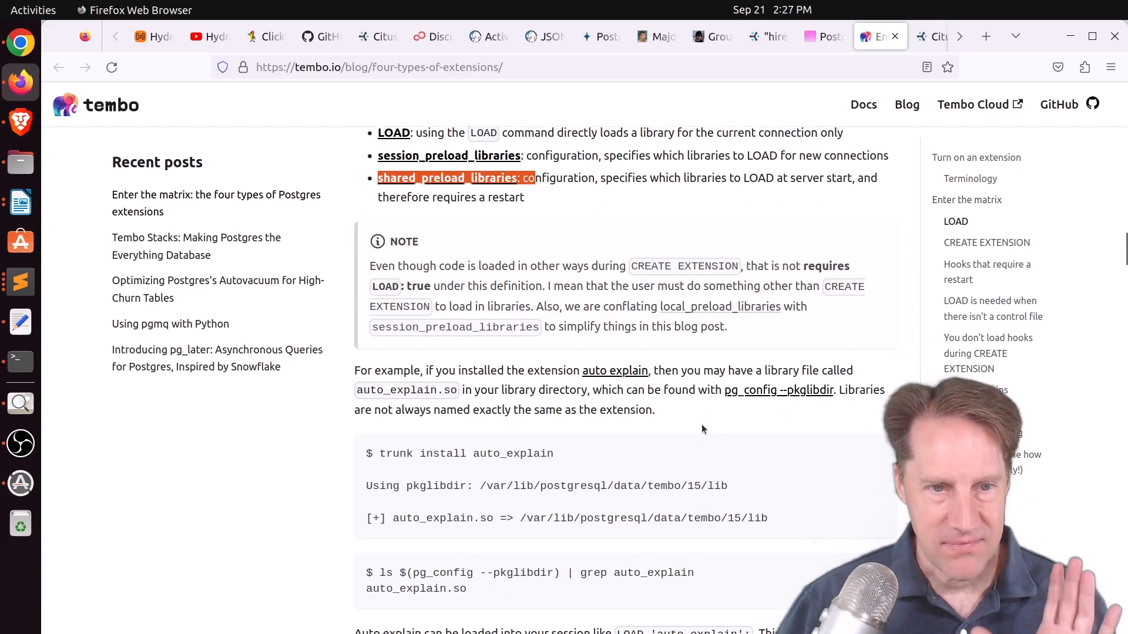
pyautogui.scroll(-3)
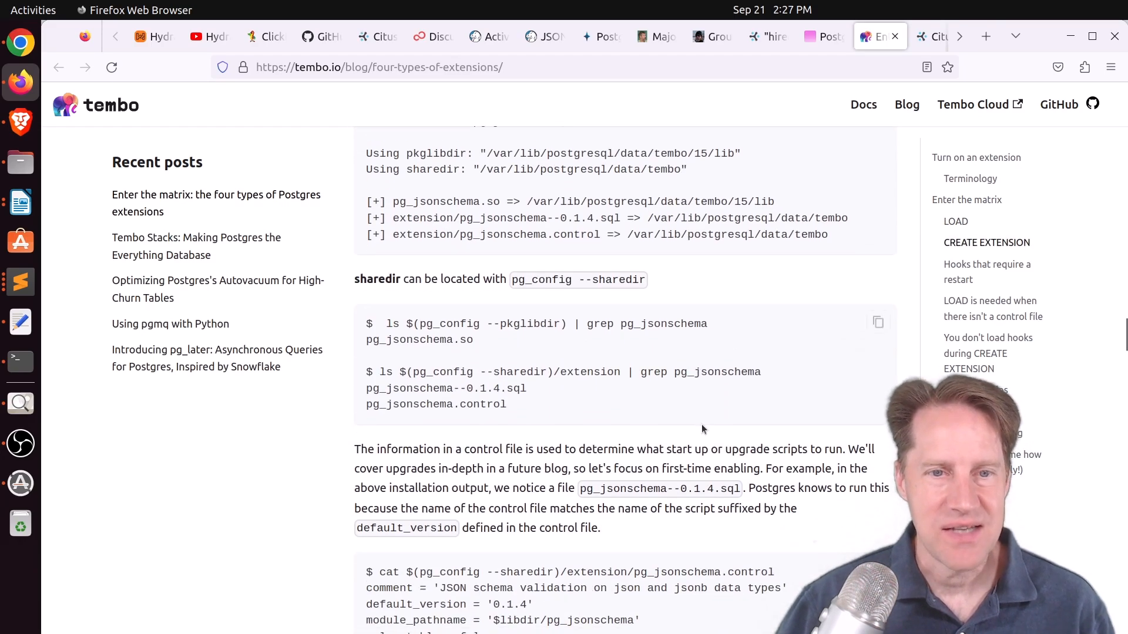
pyautogui.scroll(-3)
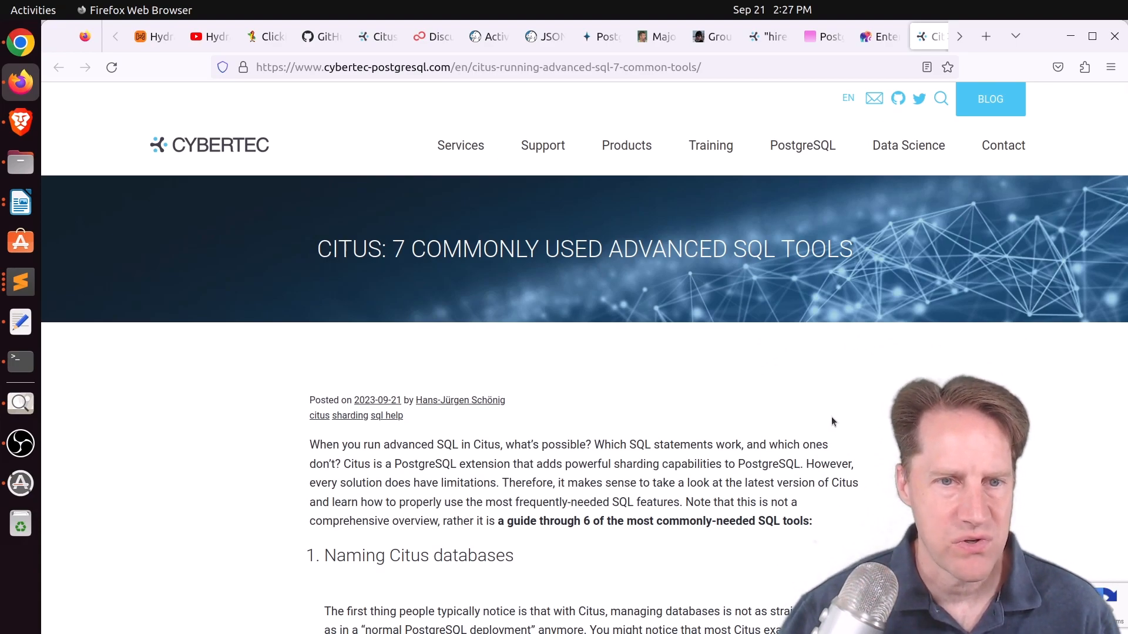
# Step: Read section 1 on database naming and highlight the takeaway quote about using the postgres database
pyautogui.scroll(-3)
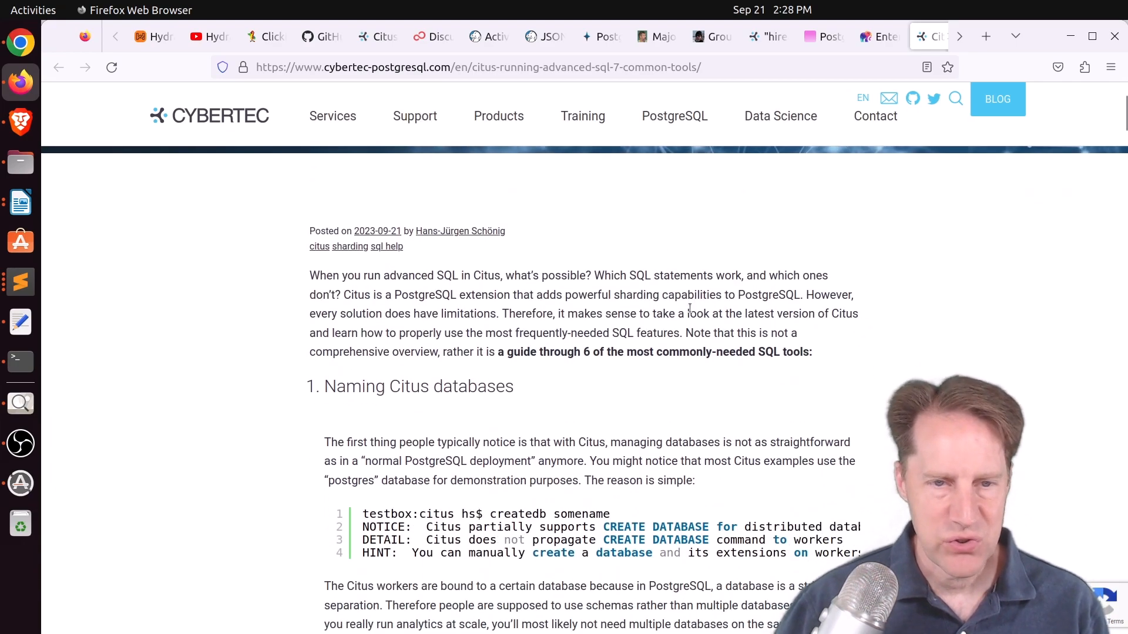
pyautogui.moveTo(614, 403)
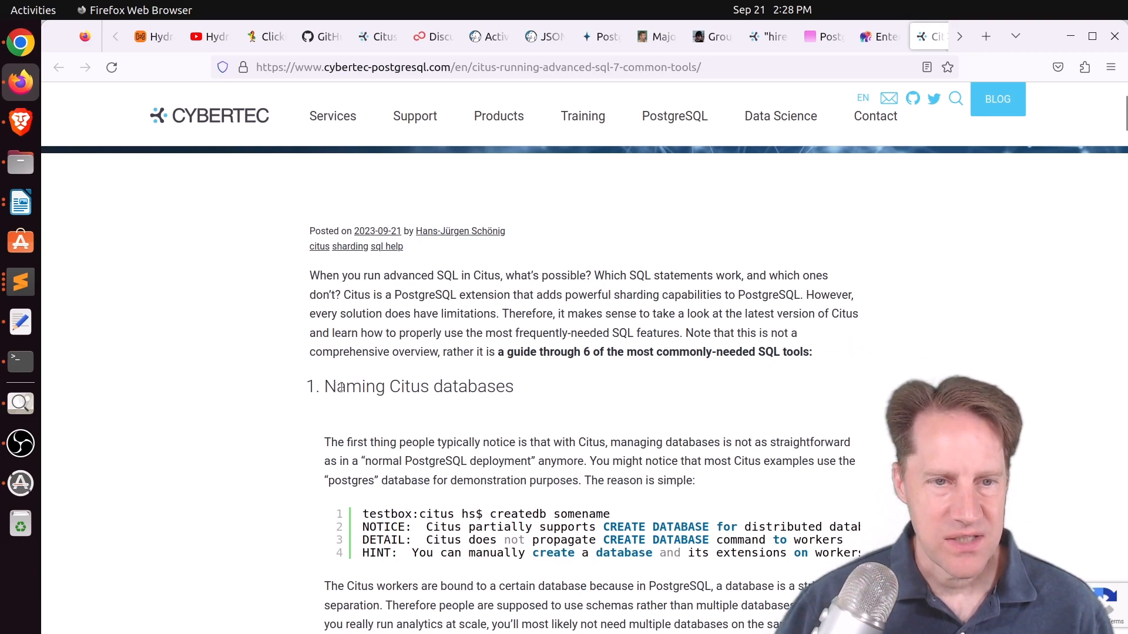
pyautogui.scroll(-3)
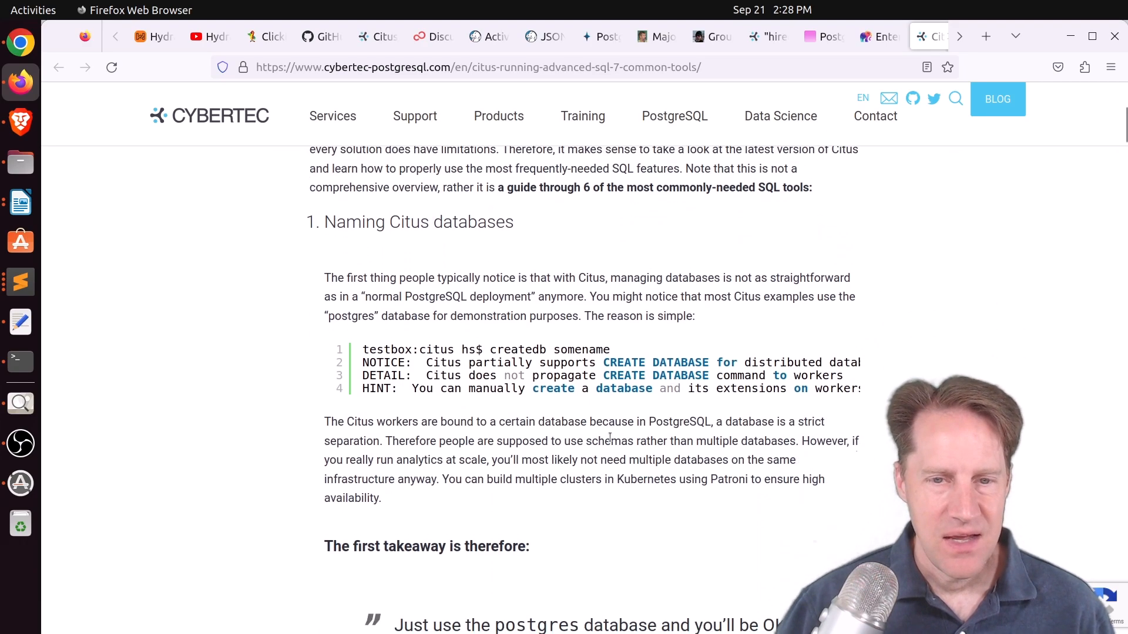
pyautogui.scroll(-3)
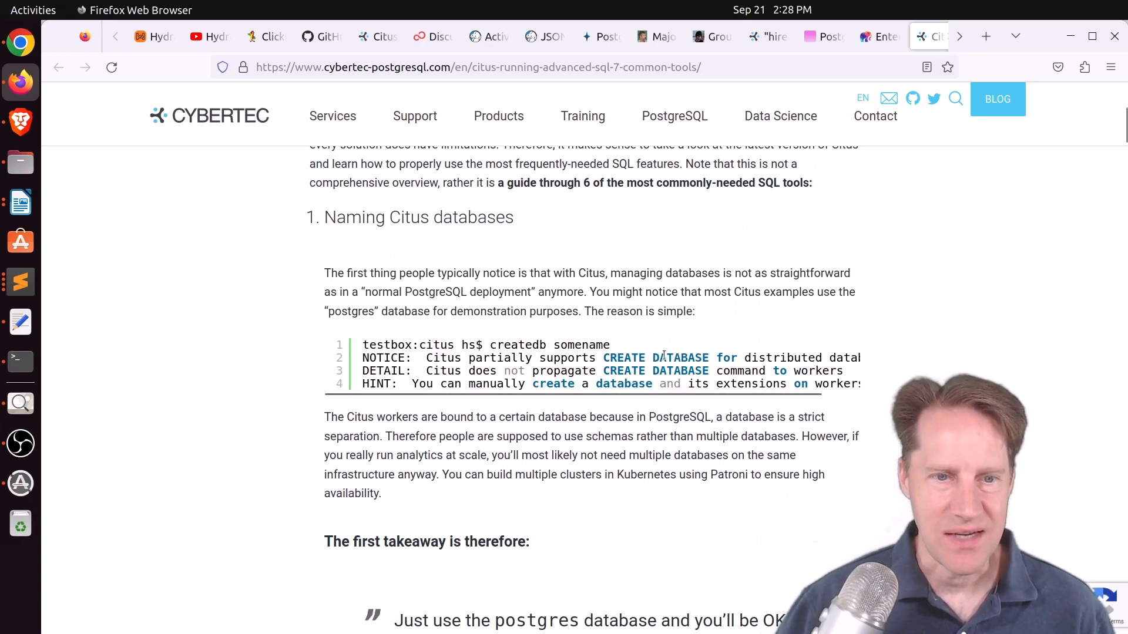
pyautogui.scroll(-3)
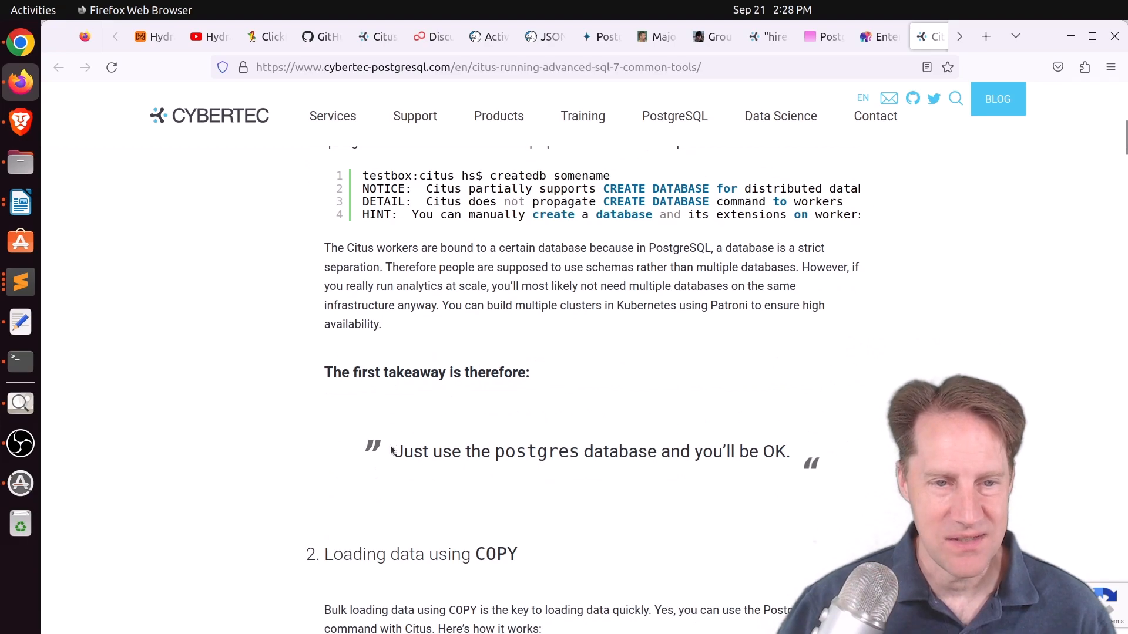
pyautogui.moveTo(390, 451); pyautogui.dragTo(735, 452)
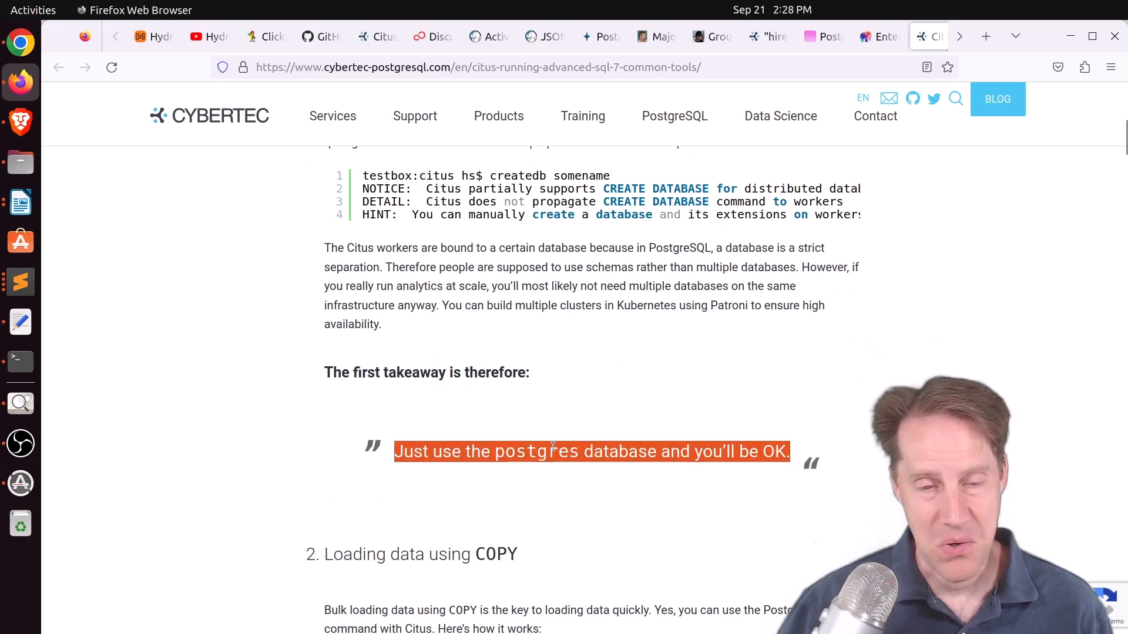
# Step: Read section 2 on COPY bulk loading down to the ordered sets heading
pyautogui.scroll(-3)
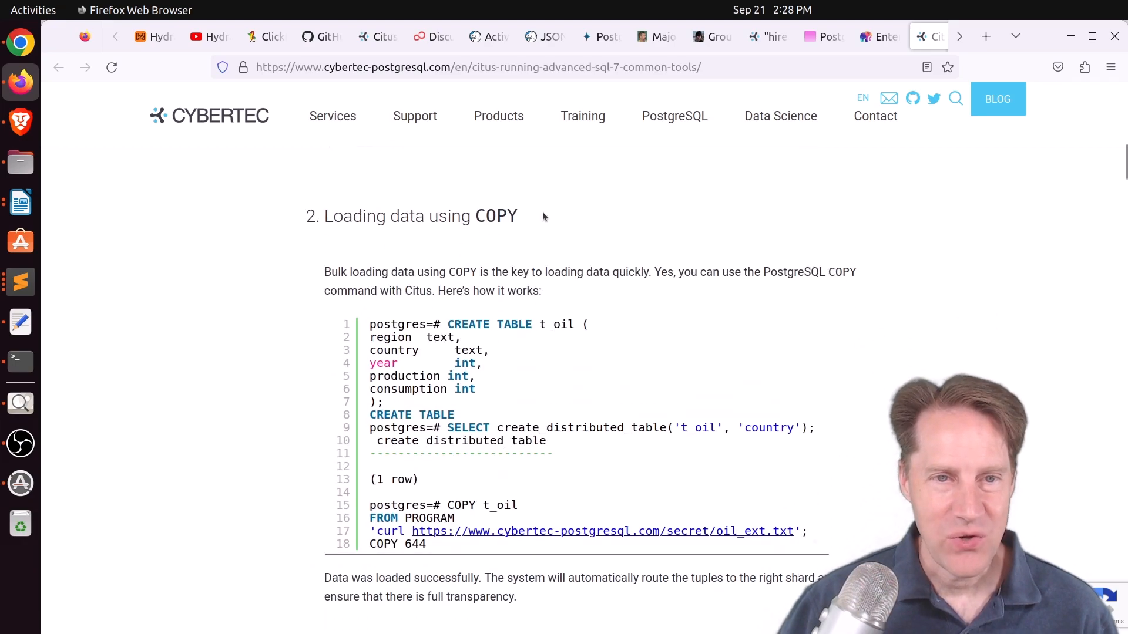
pyautogui.scroll(-3)
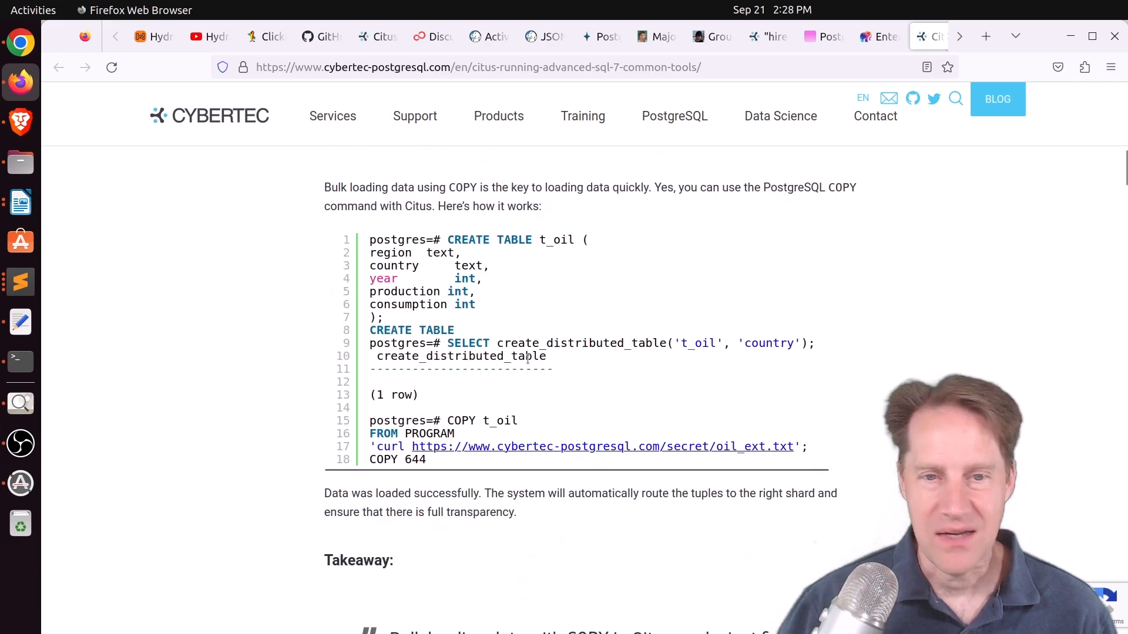
pyautogui.scroll(-3)
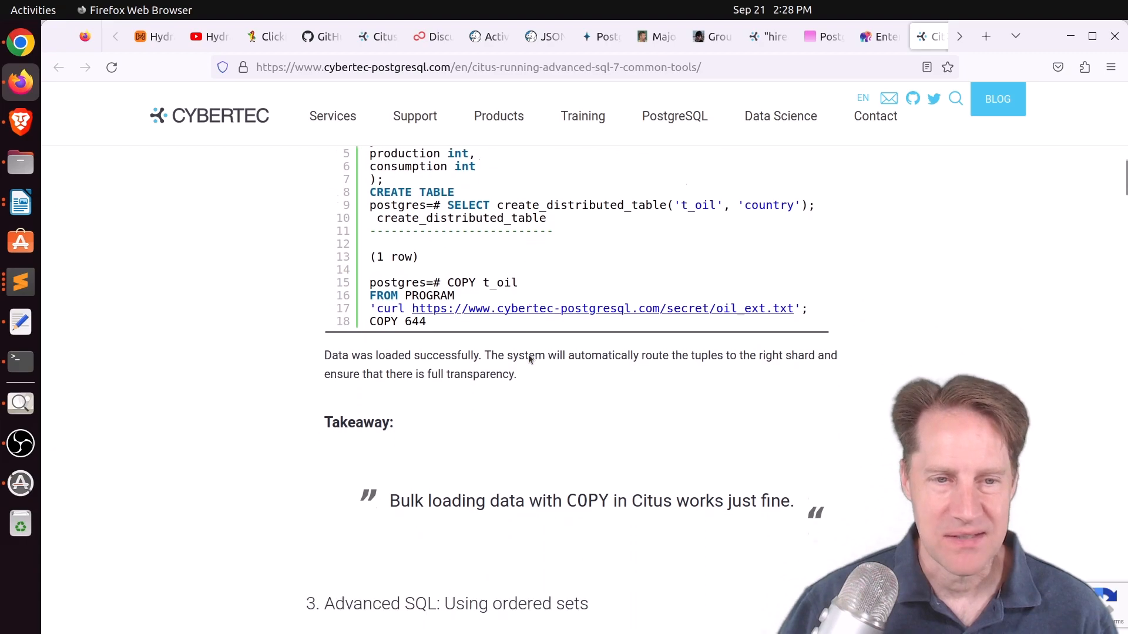
# Step: Read the ordered sets and window functions sections of the Citus article
pyautogui.scroll(-3)
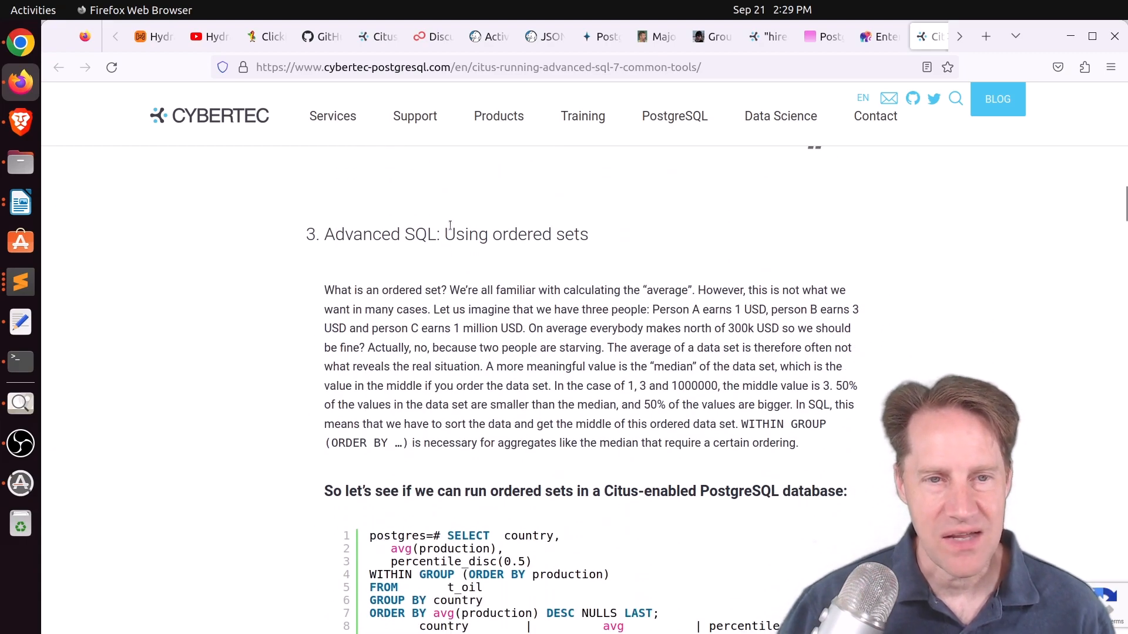
pyautogui.scroll(-3)
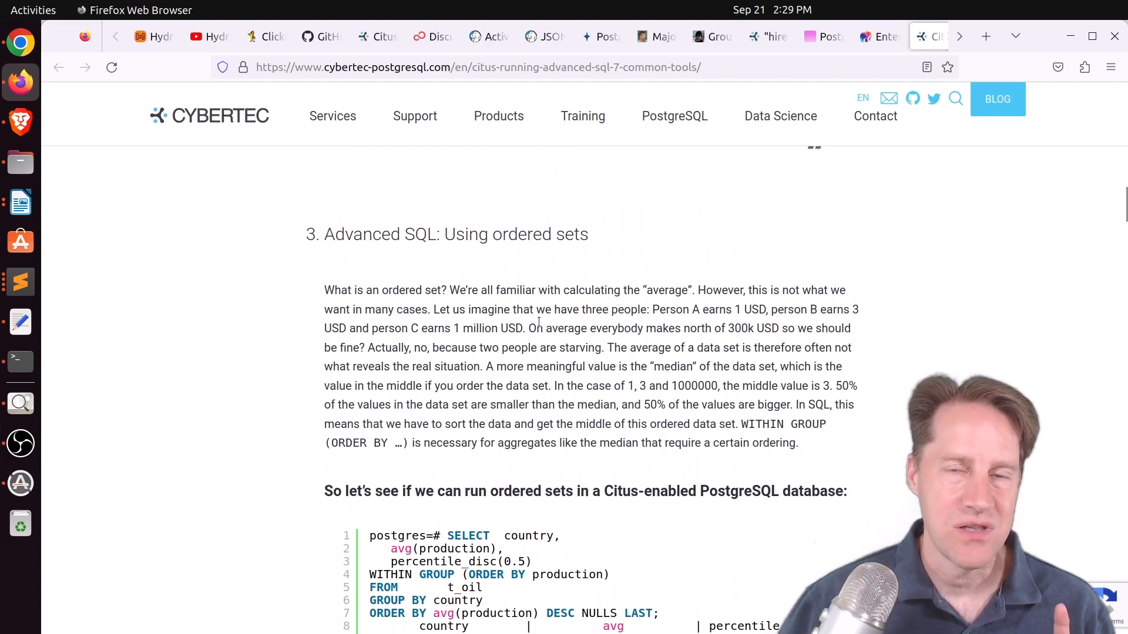
pyautogui.scroll(-3)
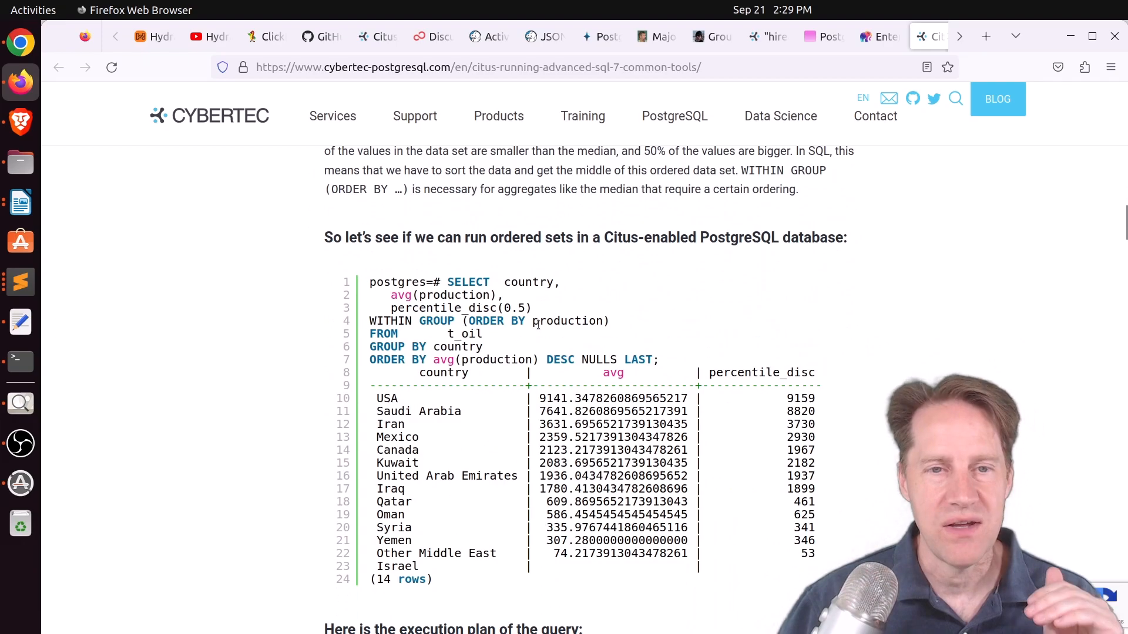
pyautogui.moveTo(554, 339)
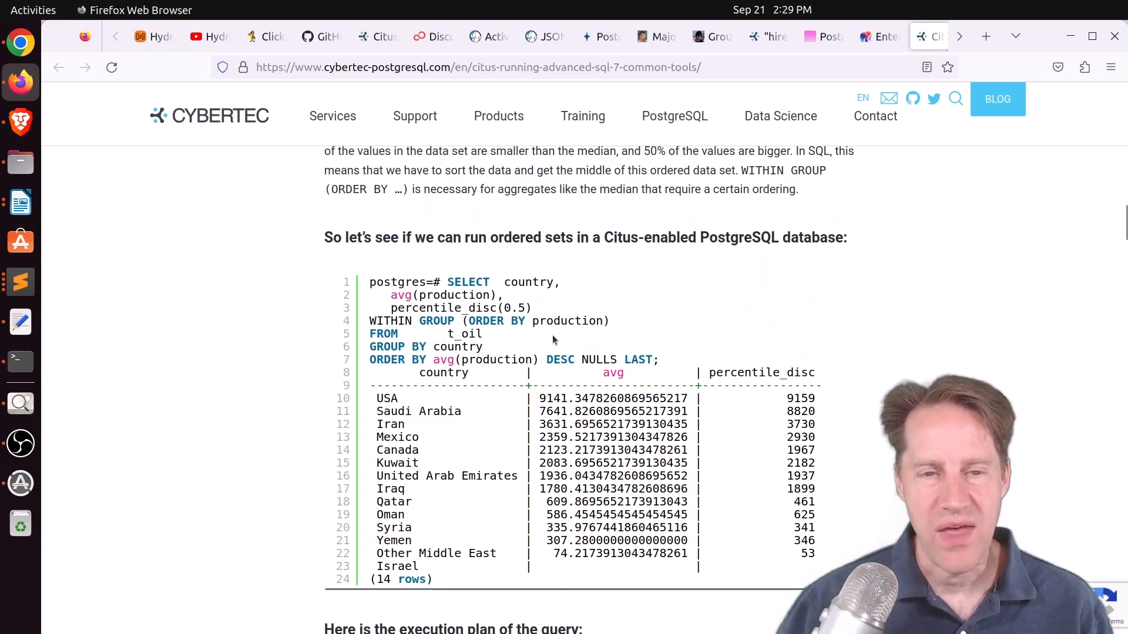
pyautogui.moveTo(570, 389)
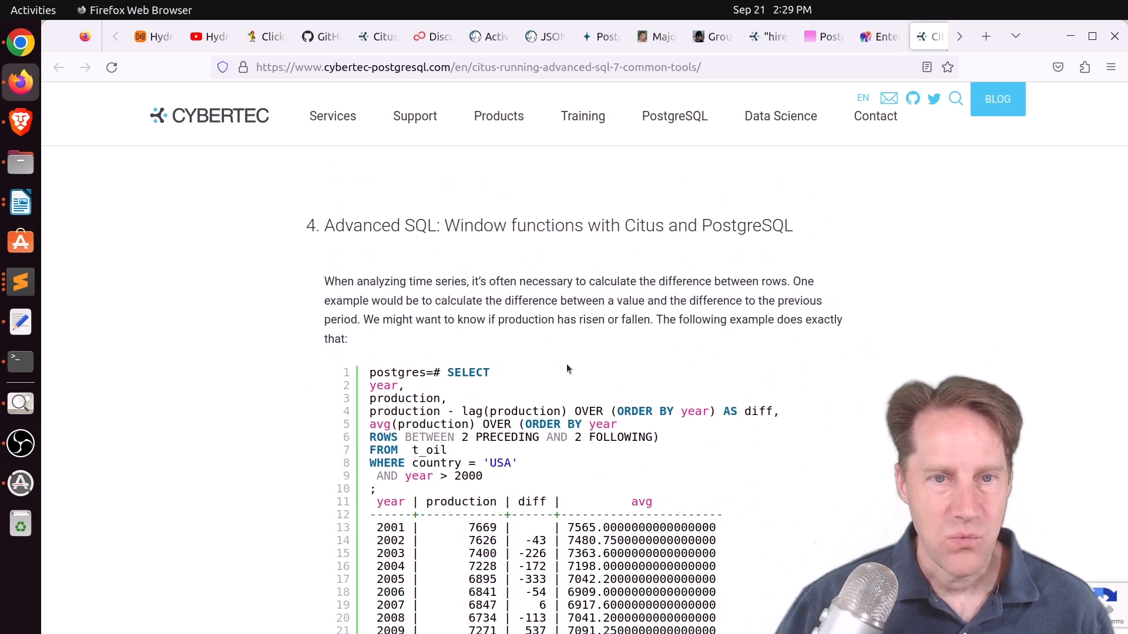
pyautogui.scroll(-3)
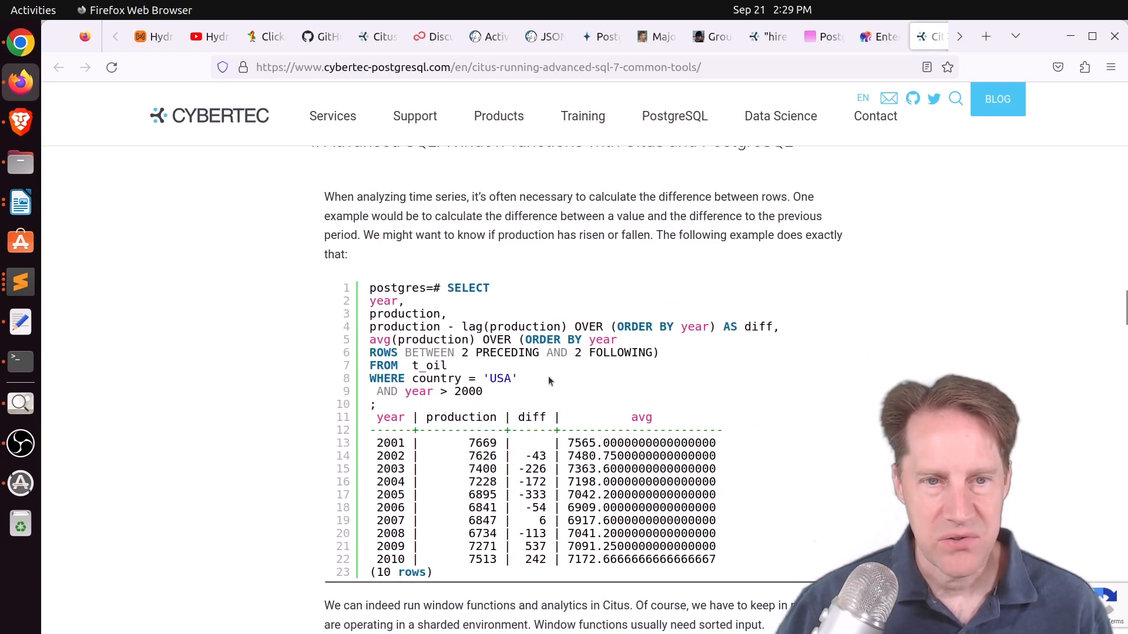
pyautogui.scroll(-3)
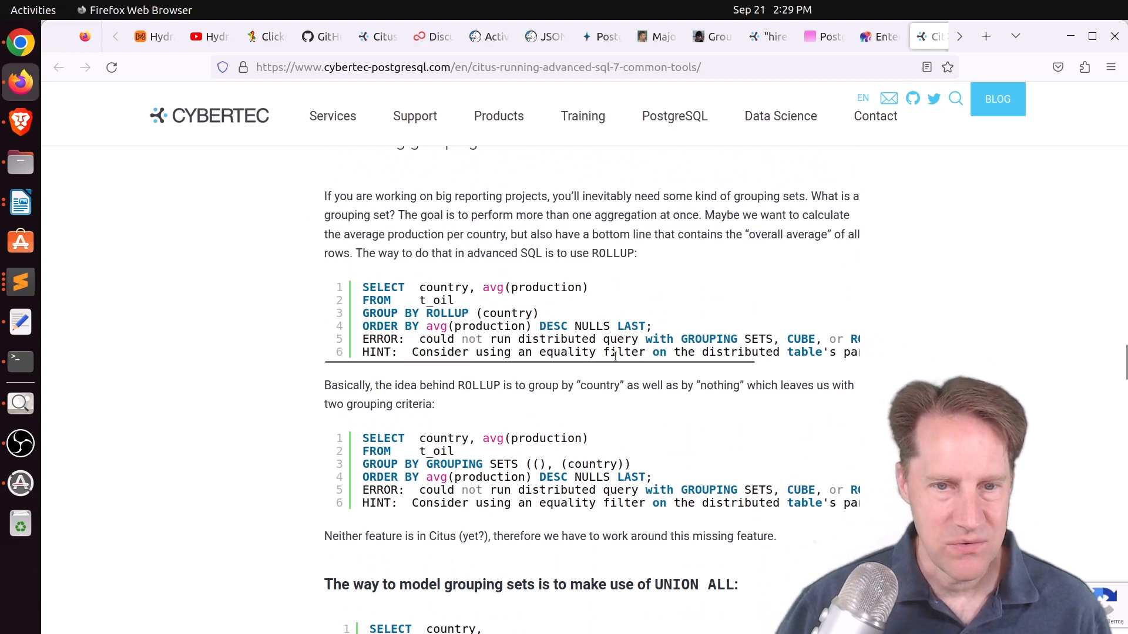
# Step: Continue through grouping sets and triggers to section 7, Running ALTER TABLE in Citus
pyautogui.scroll(-3)
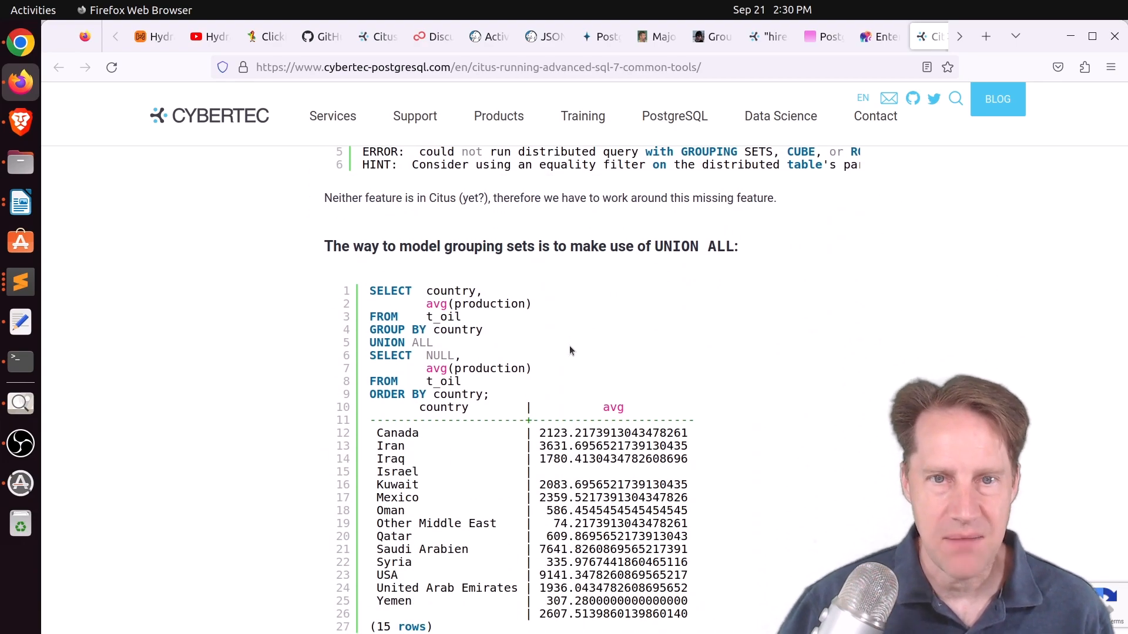
pyautogui.scroll(-3)
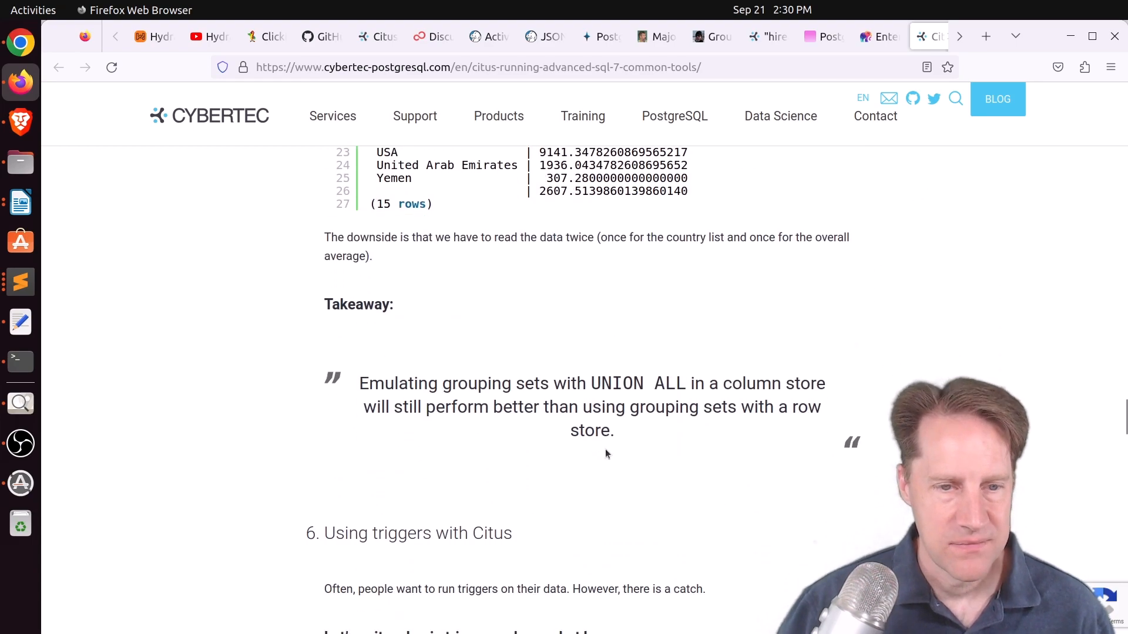
pyautogui.scroll(-3)
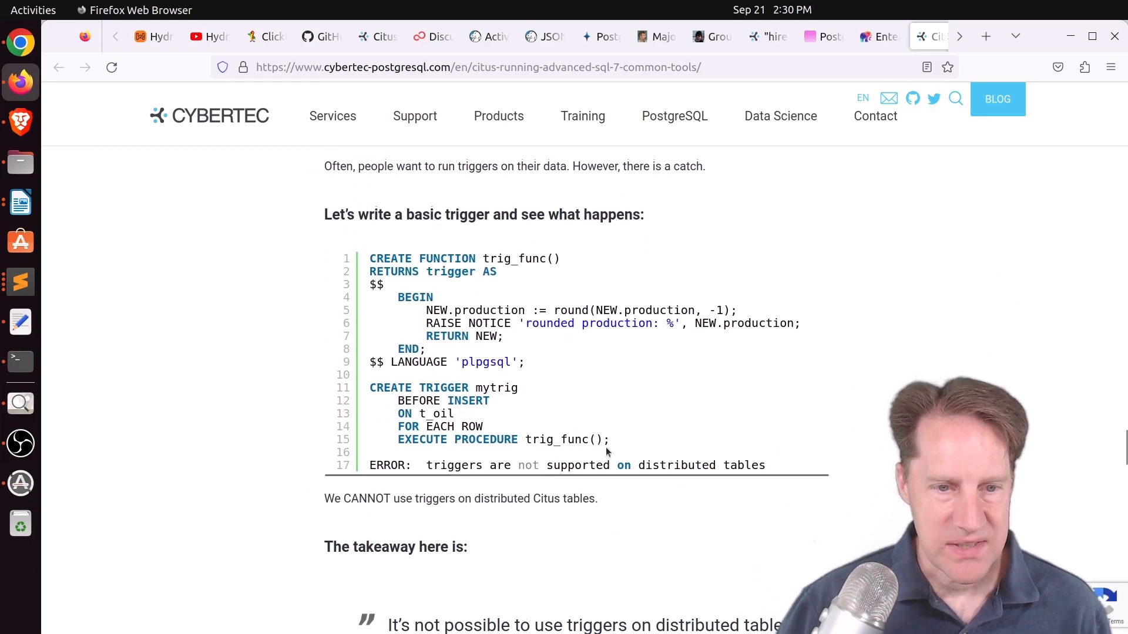
pyautogui.scroll(-3)
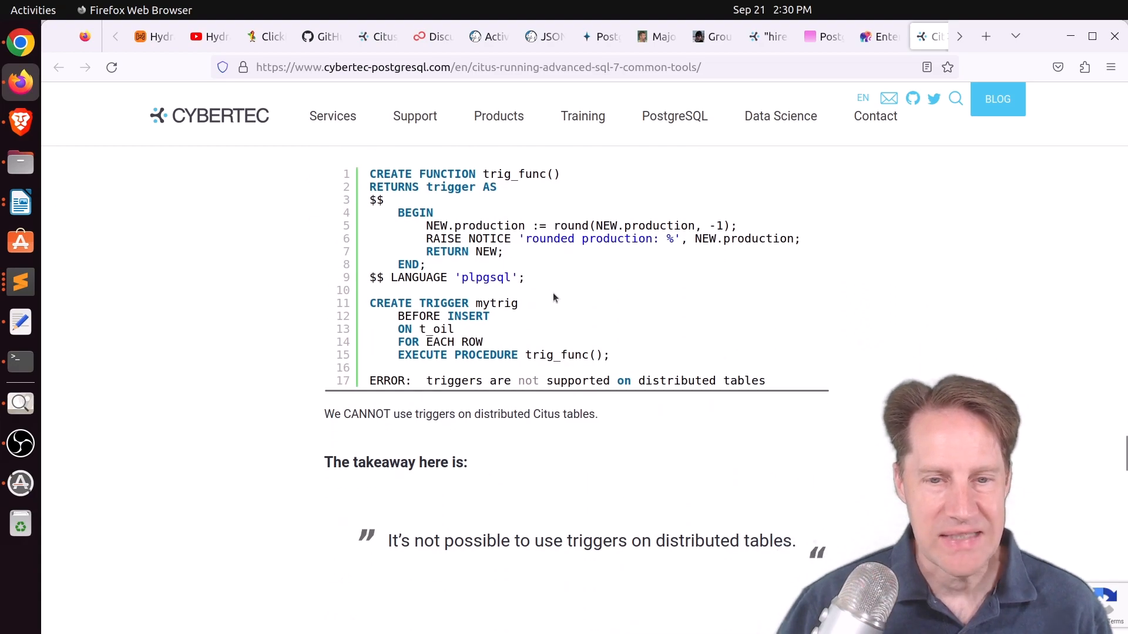
pyautogui.scroll(-3)
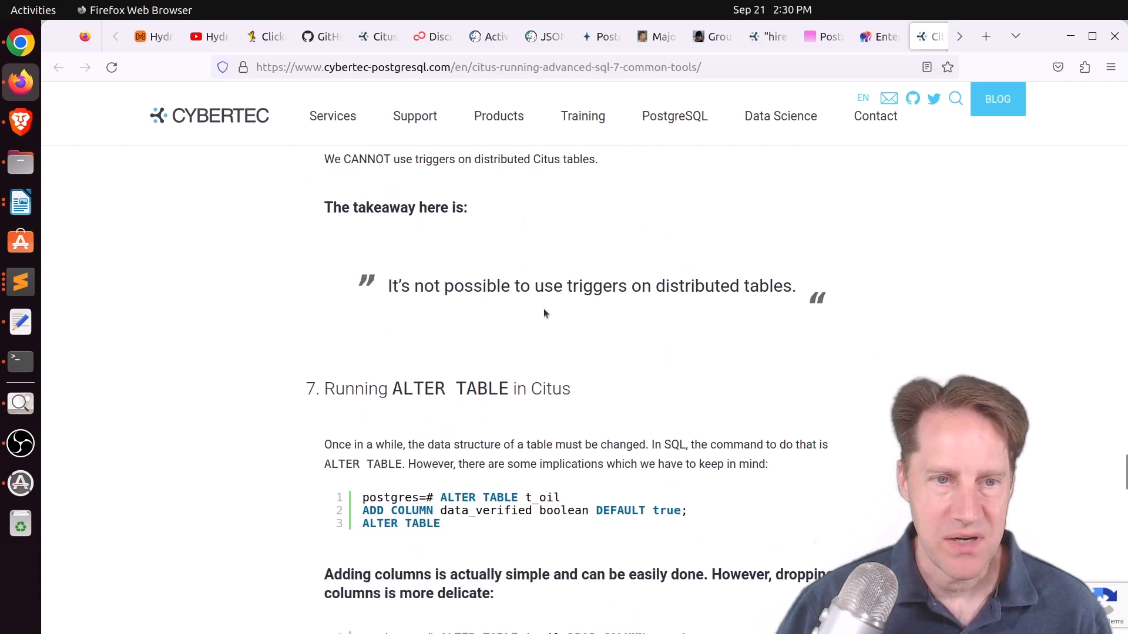
pyautogui.scroll(-3)
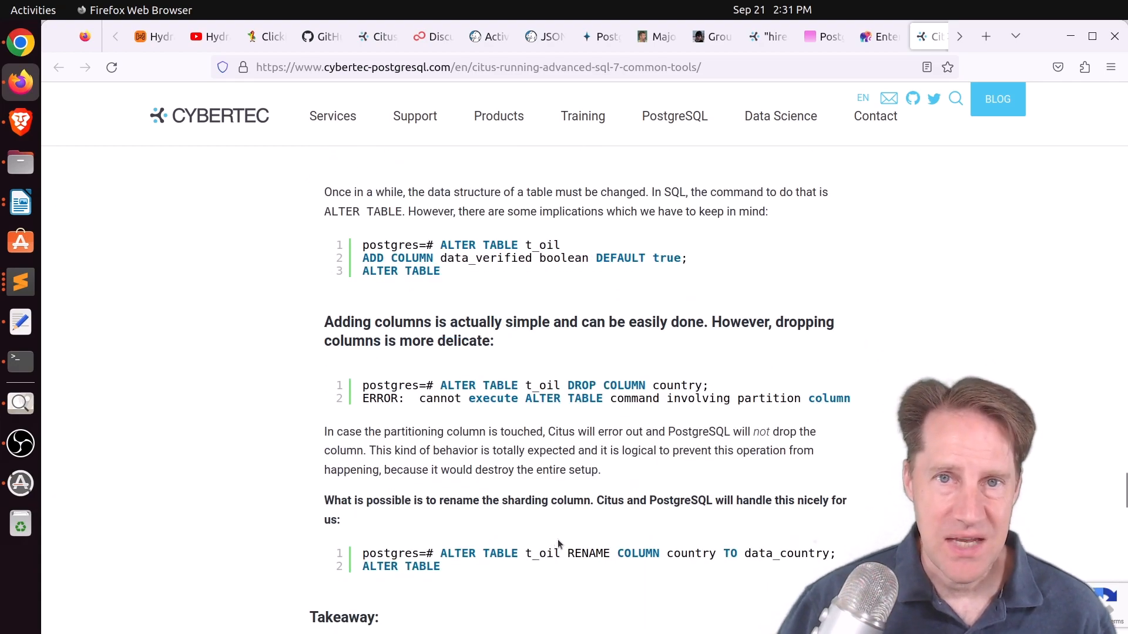